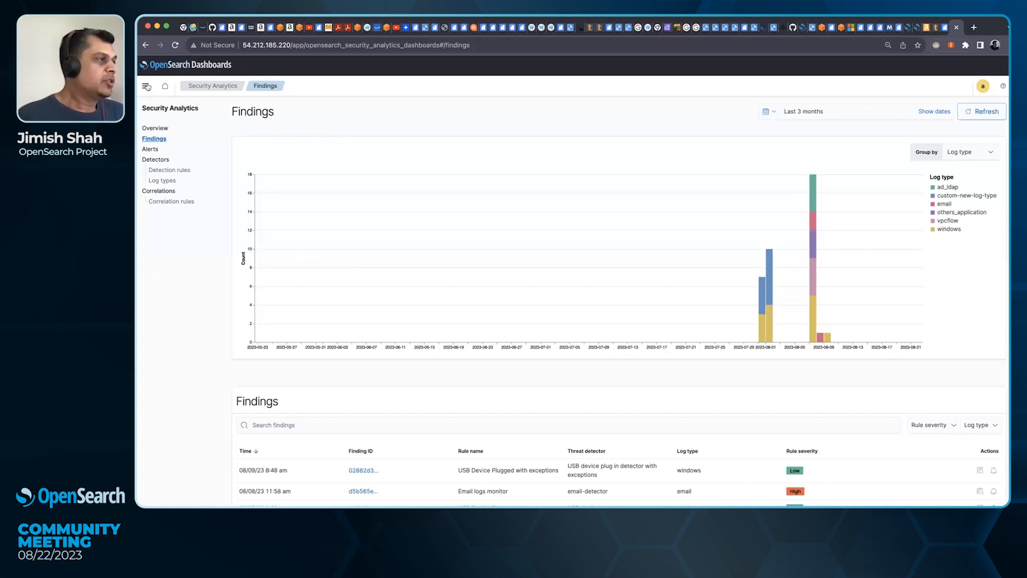
Step: Open the Security Analytics Overview showing 30 active alerts and 37 findings
{"action": "left_click", "coordinate": [146, 86]}
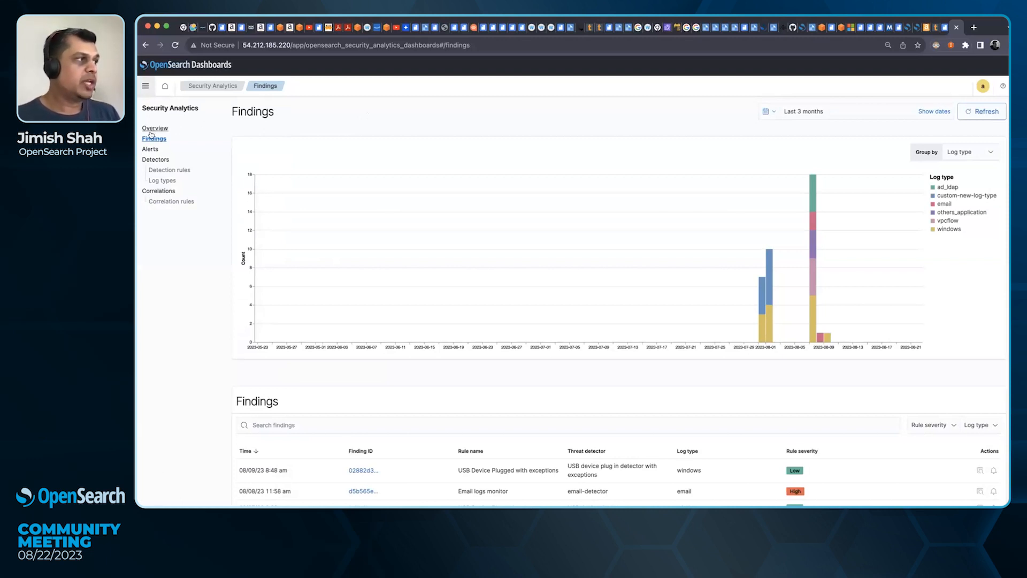
{"action": "left_click", "coordinate": [155, 128]}
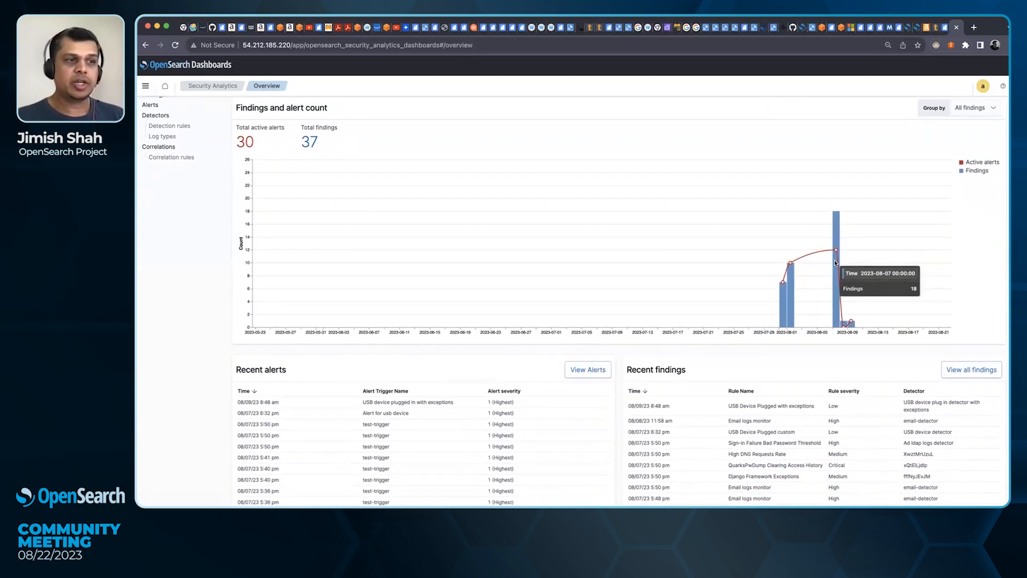
{"action": "mouse_move", "coordinate": [791, 280]}
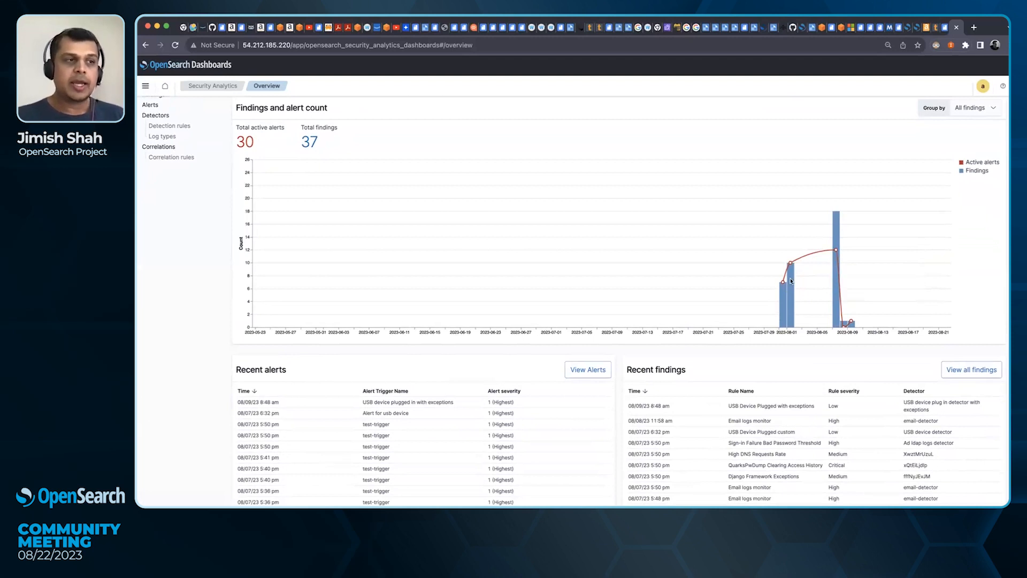
{"action": "mouse_move", "coordinate": [837, 251]}
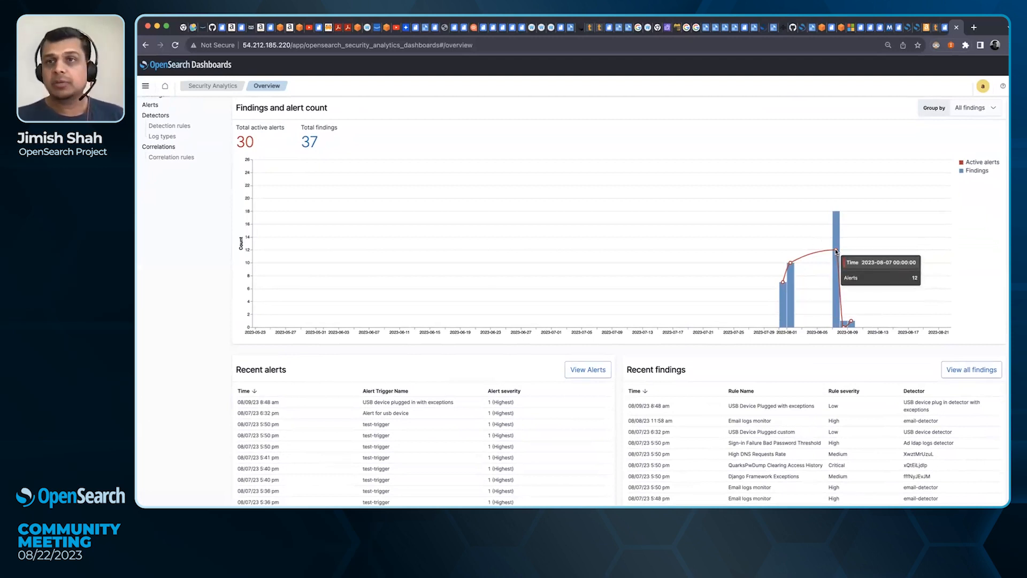
{"action": "scroll", "scroll_direction": "down", "scroll_amount": 3}
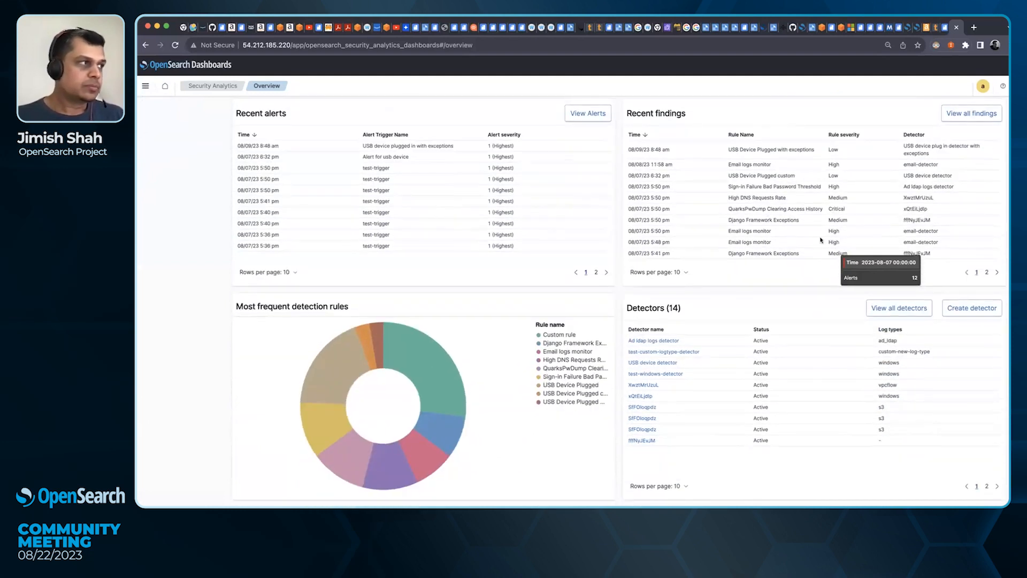
{"action": "mouse_move", "coordinate": [443, 134]}
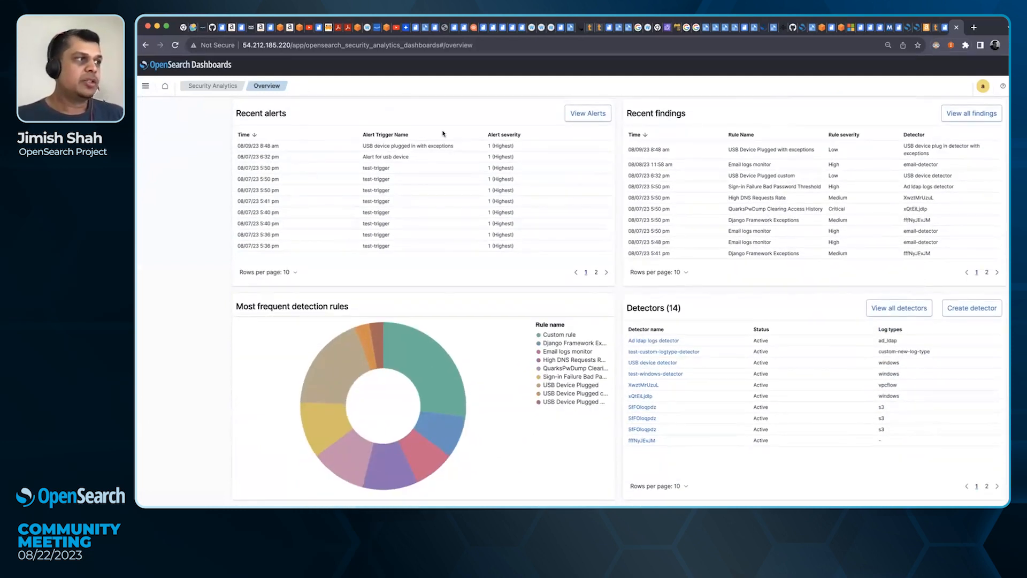
{"action": "mouse_move", "coordinate": [512, 128]}
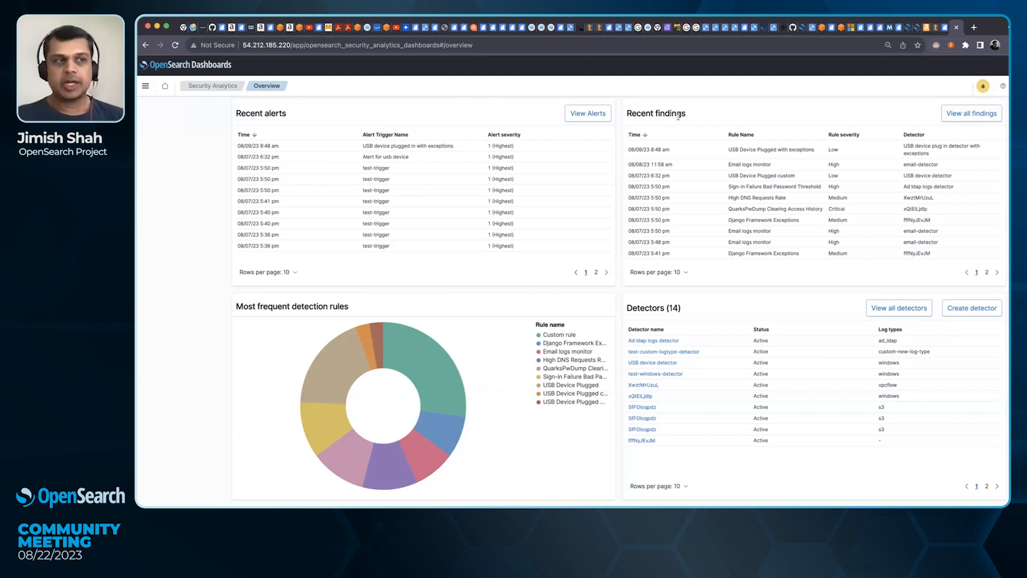
{"action": "mouse_move", "coordinate": [753, 24]}
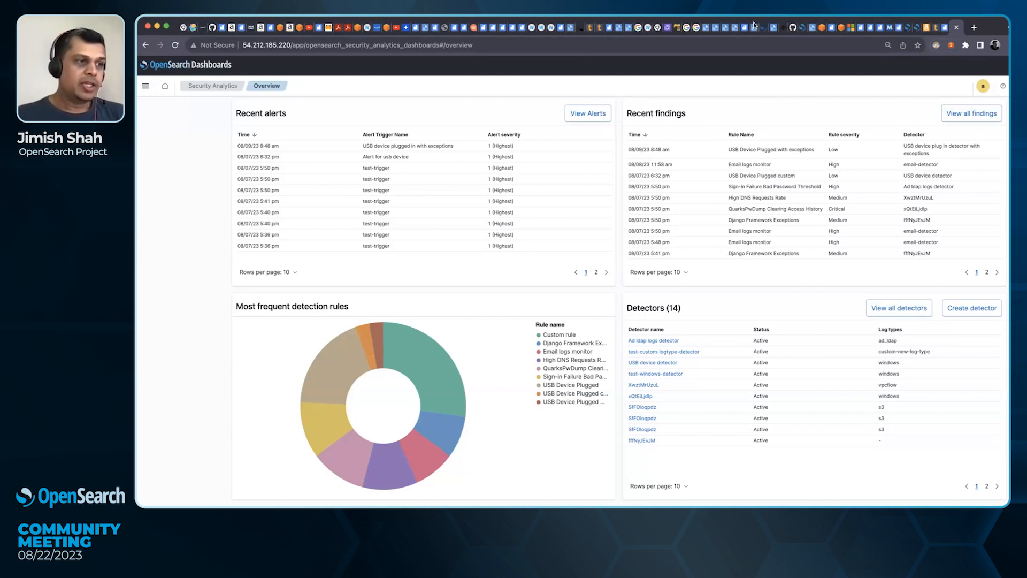
{"action": "mouse_move", "coordinate": [905, 348]}
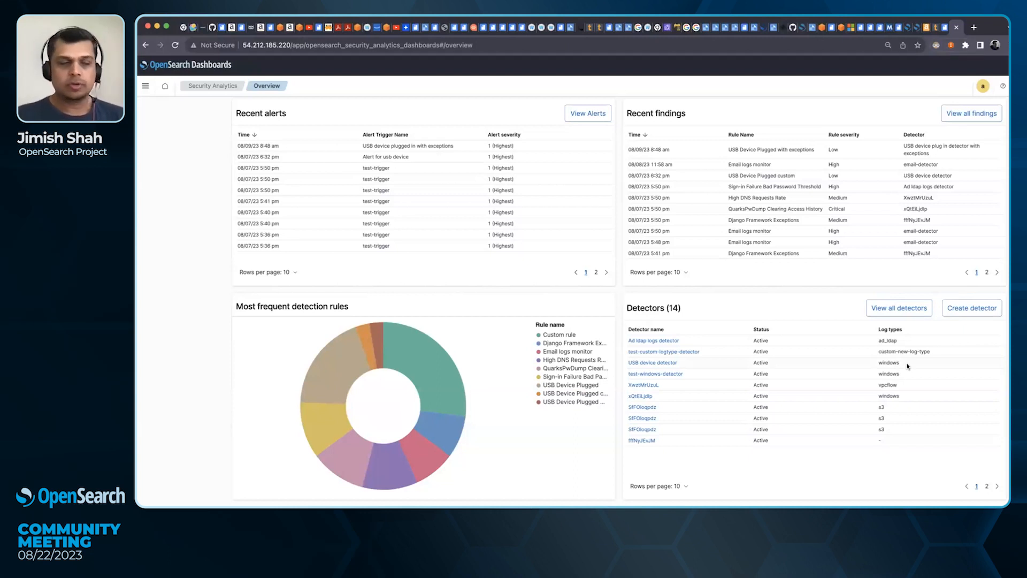
{"action": "mouse_move", "coordinate": [776, 388]}
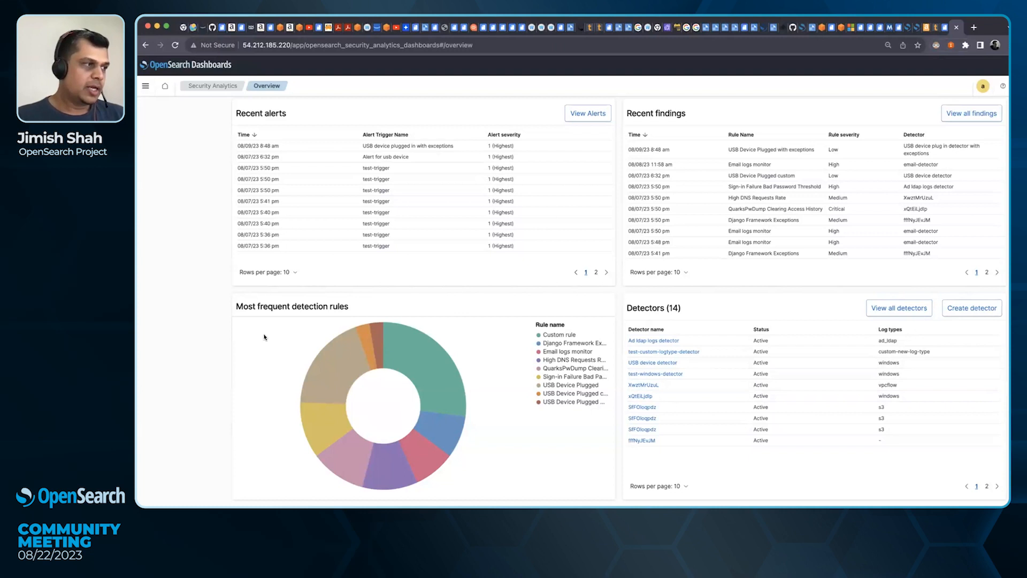
{"action": "mouse_move", "coordinate": [529, 342]}
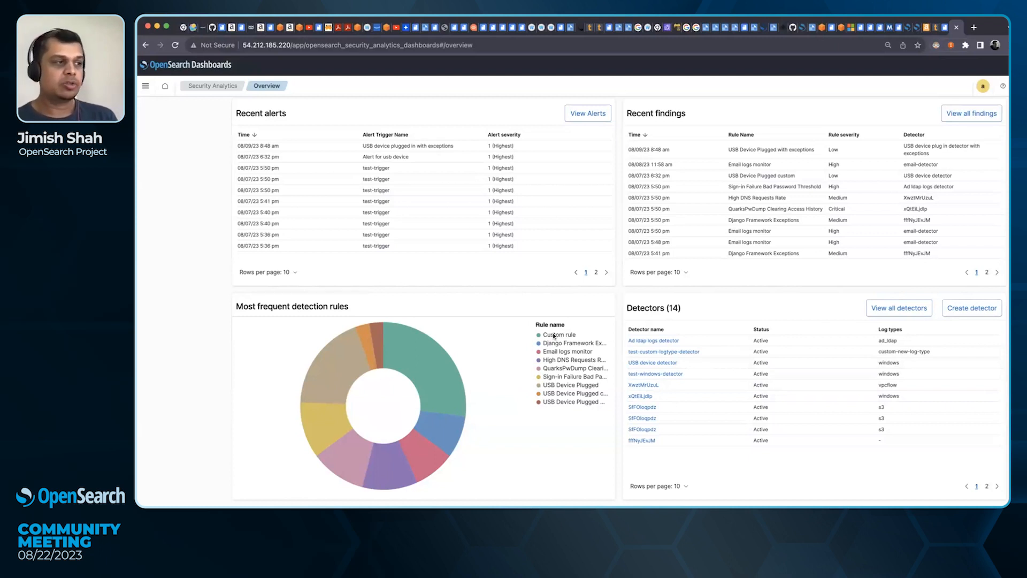
{"action": "mouse_move", "coordinate": [697, 333]}
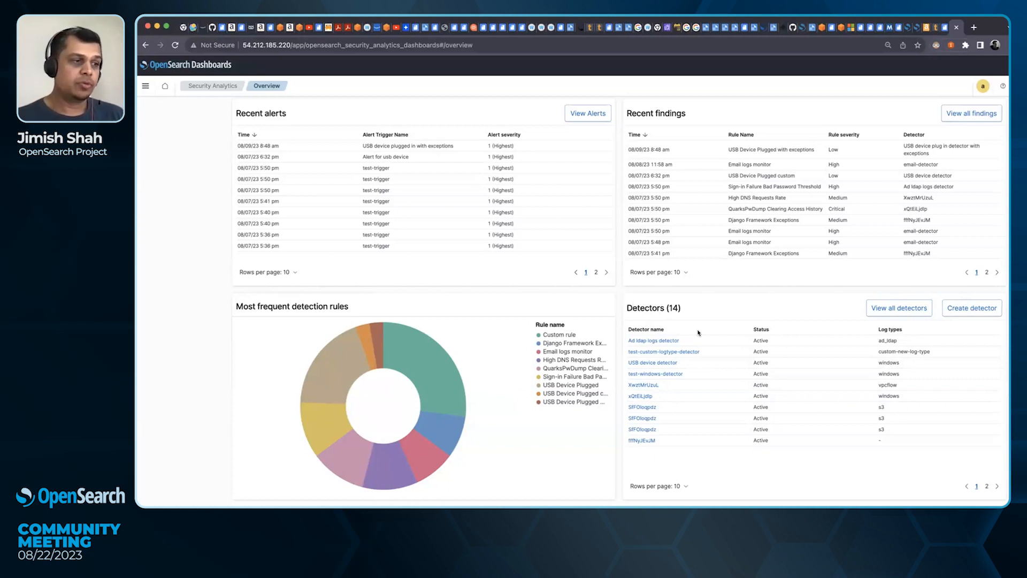
{"action": "mouse_move", "coordinate": [702, 329]}
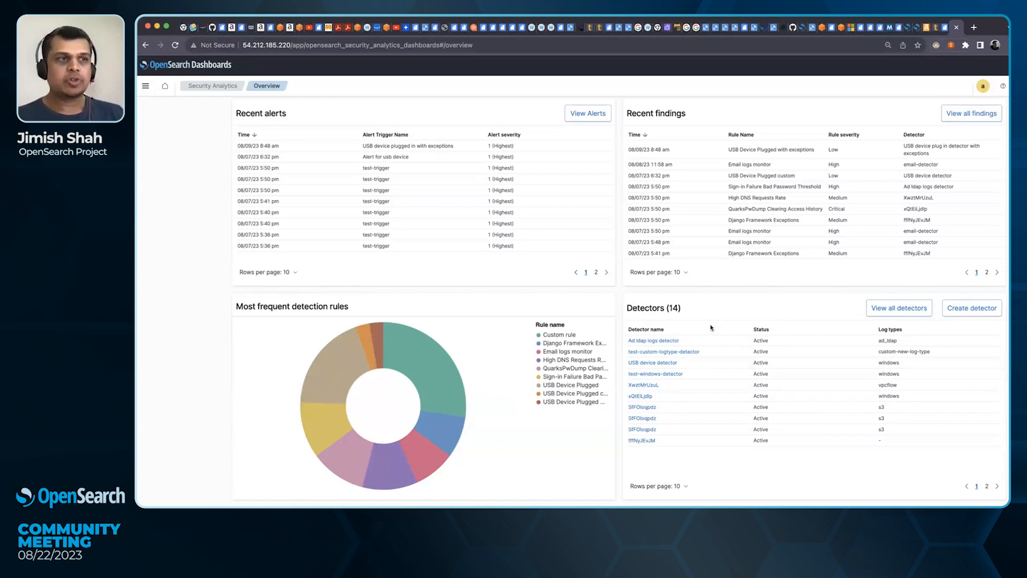
{"action": "left_click", "coordinate": [145, 86]}
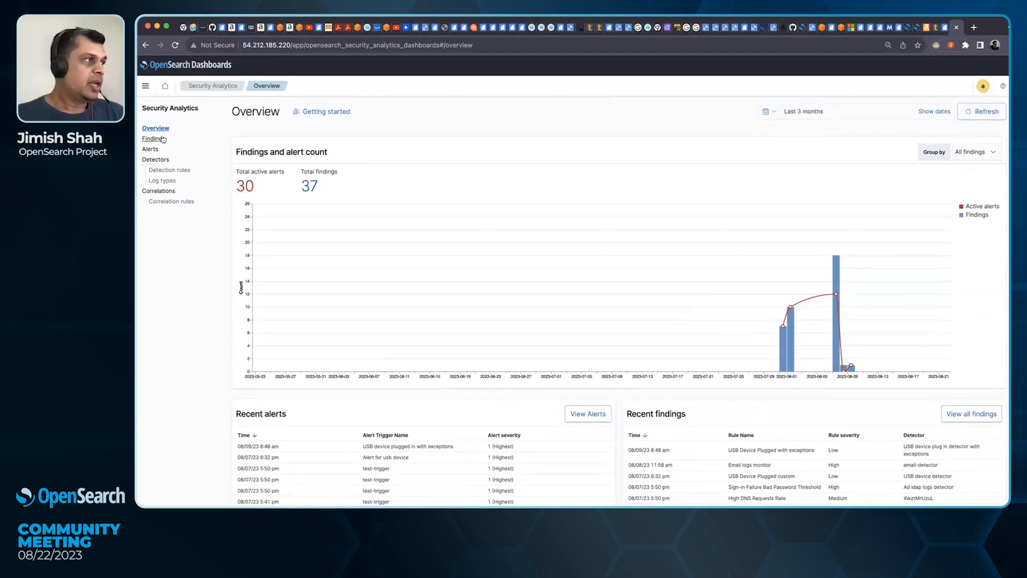
Step: Open the High DNS Requests Rate finding's details and source document from the Findings table
{"action": "left_click", "coordinate": [151, 138]}
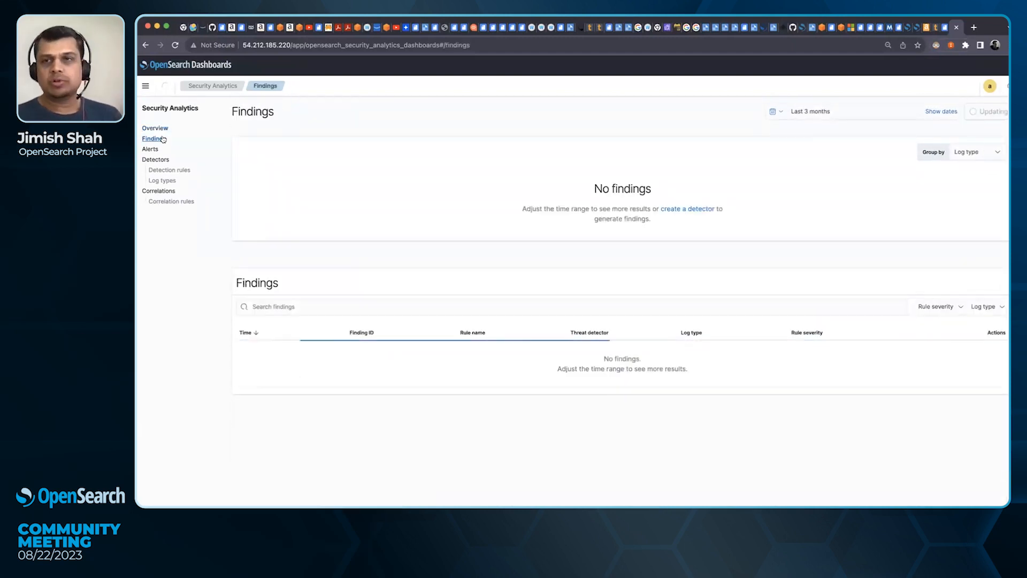
{"action": "left_click", "coordinate": [985, 109]}
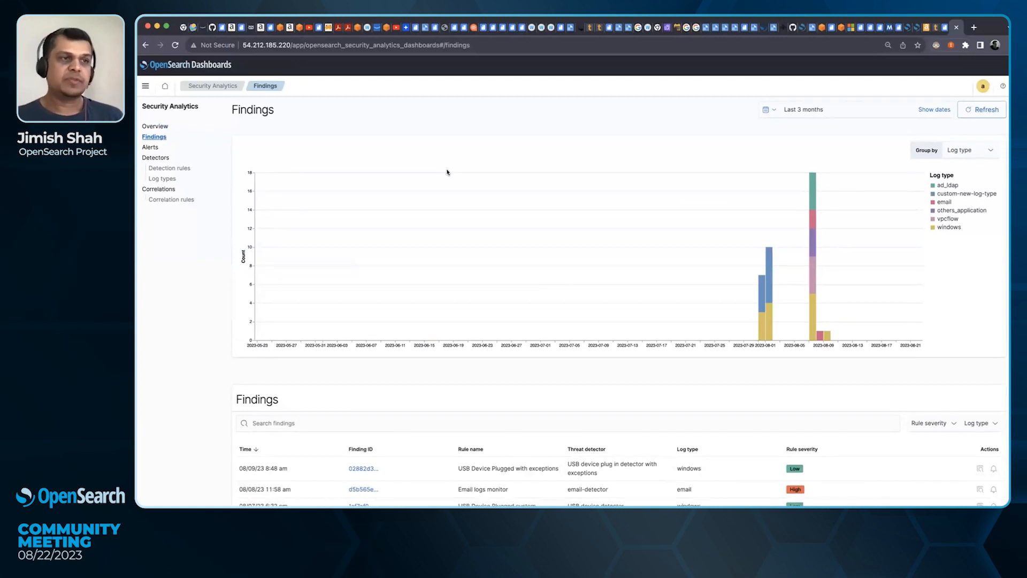
{"action": "scroll", "scroll_direction": "down", "scroll_amount": 3}
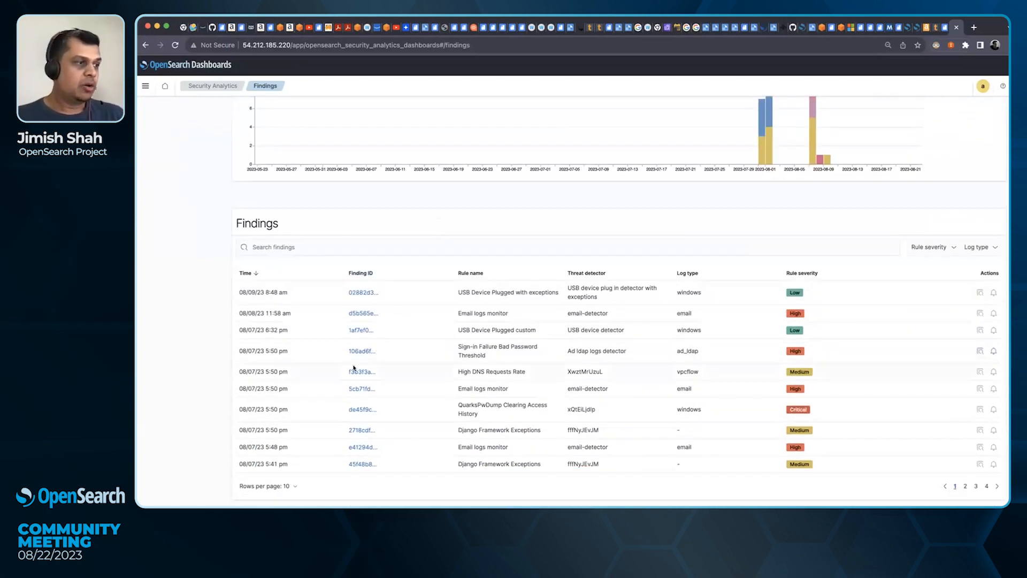
{"action": "left_click", "coordinate": [361, 371]}
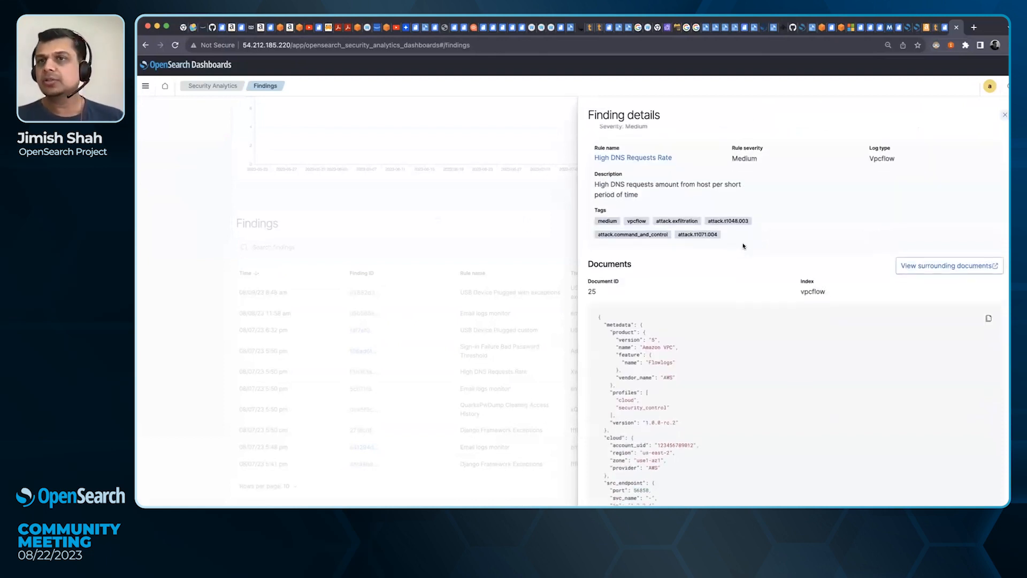
{"action": "mouse_move", "coordinate": [938, 273]}
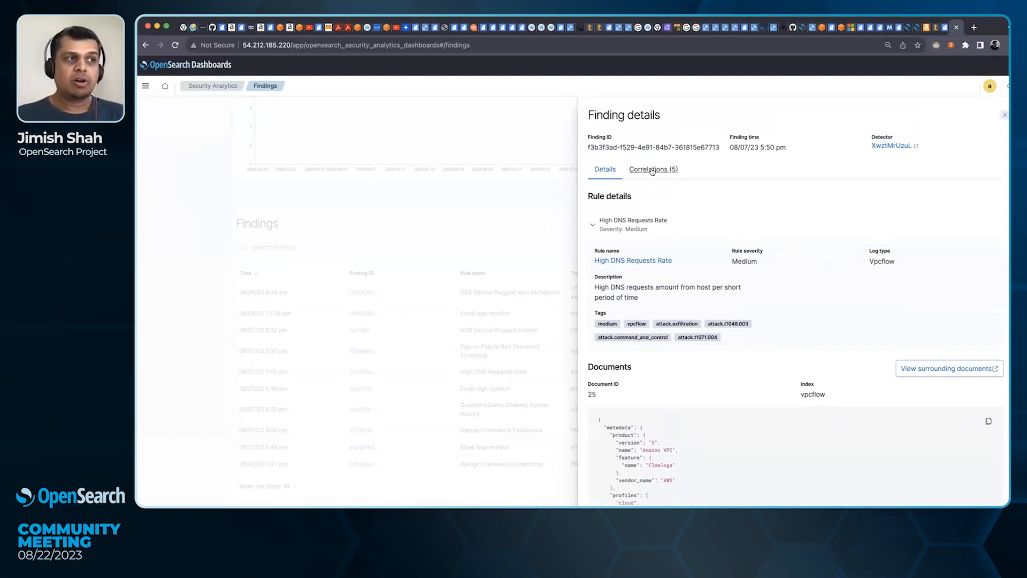
Step: Review the Correlations (5) tab listing findings from test-correlation-rule
{"action": "left_click", "coordinate": [653, 169]}
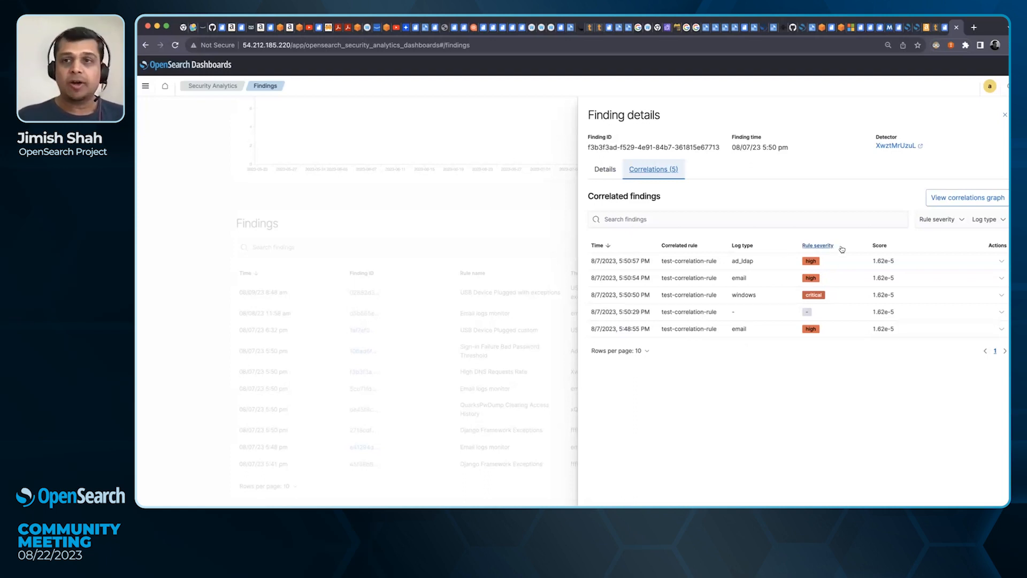
{"action": "mouse_move", "coordinate": [851, 241]}
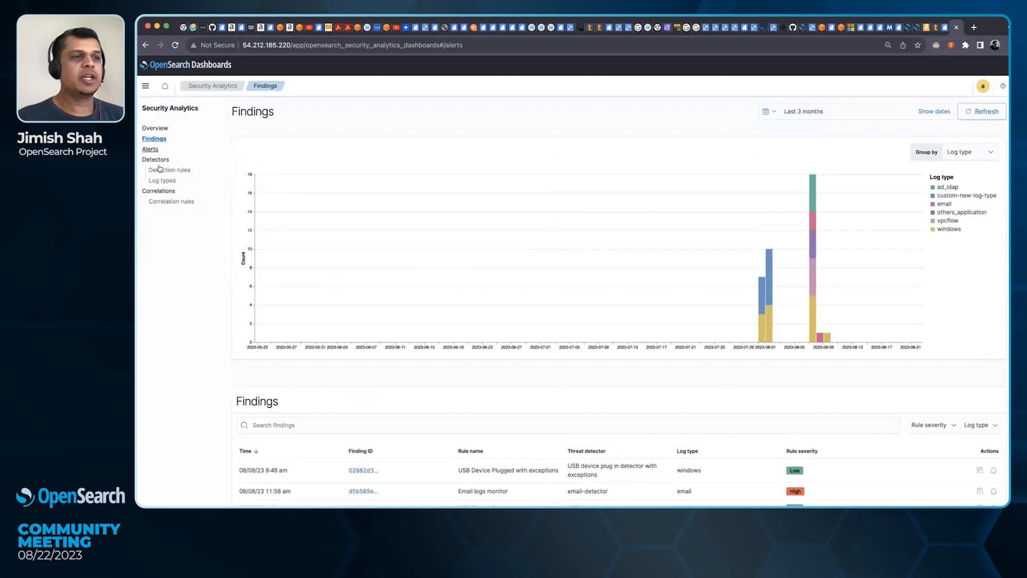
{"action": "left_click", "coordinate": [149, 149]}
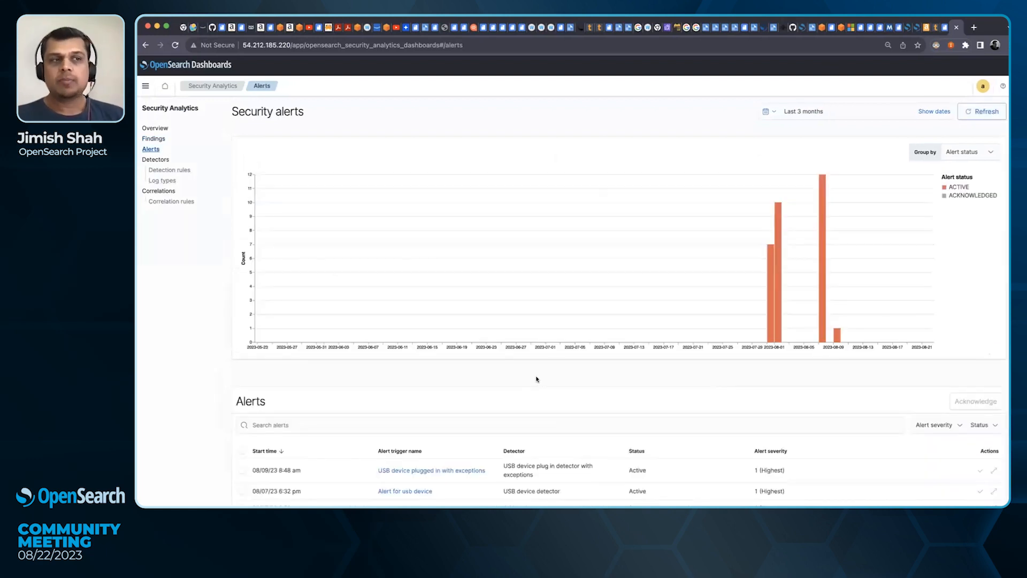
{"action": "mouse_move", "coordinate": [767, 368]}
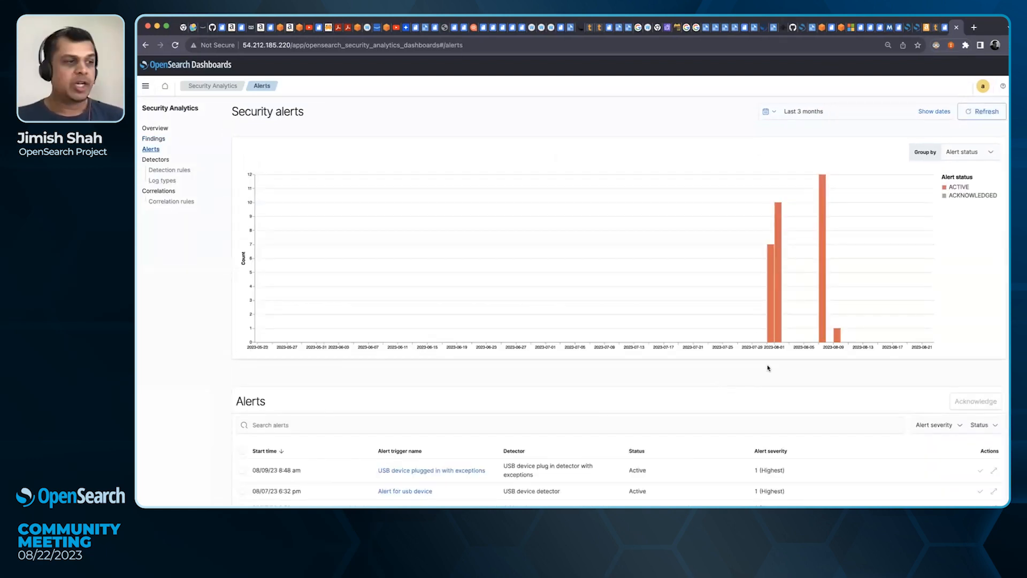
{"action": "scroll", "scroll_direction": "down", "scroll_amount": 3}
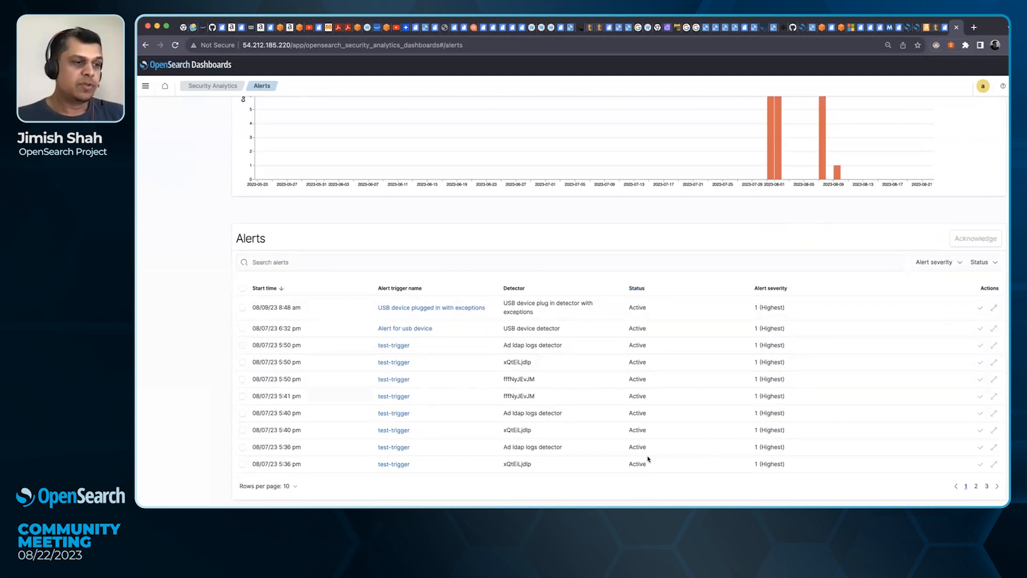
{"action": "mouse_move", "coordinate": [642, 431]}
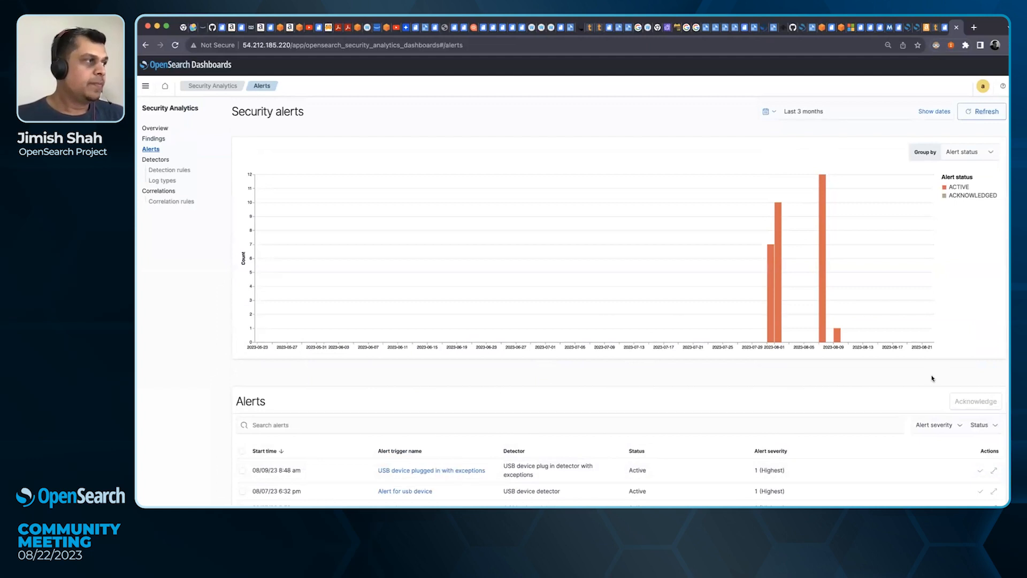
Step: View the correlation rules list, then the Correlations graph coloured by severity
{"action": "left_click", "coordinate": [172, 202]}
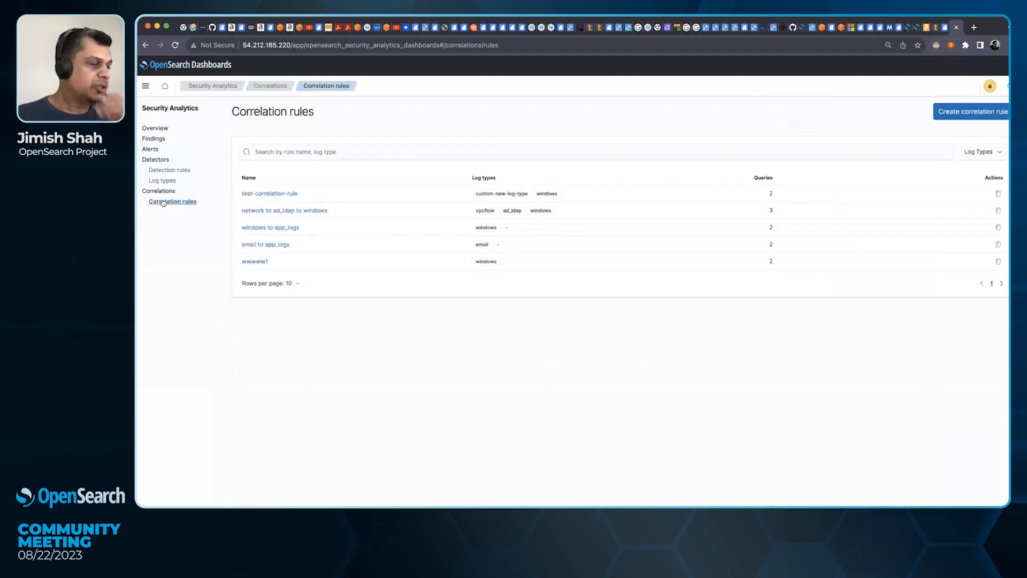
{"action": "left_click", "coordinate": [158, 190]}
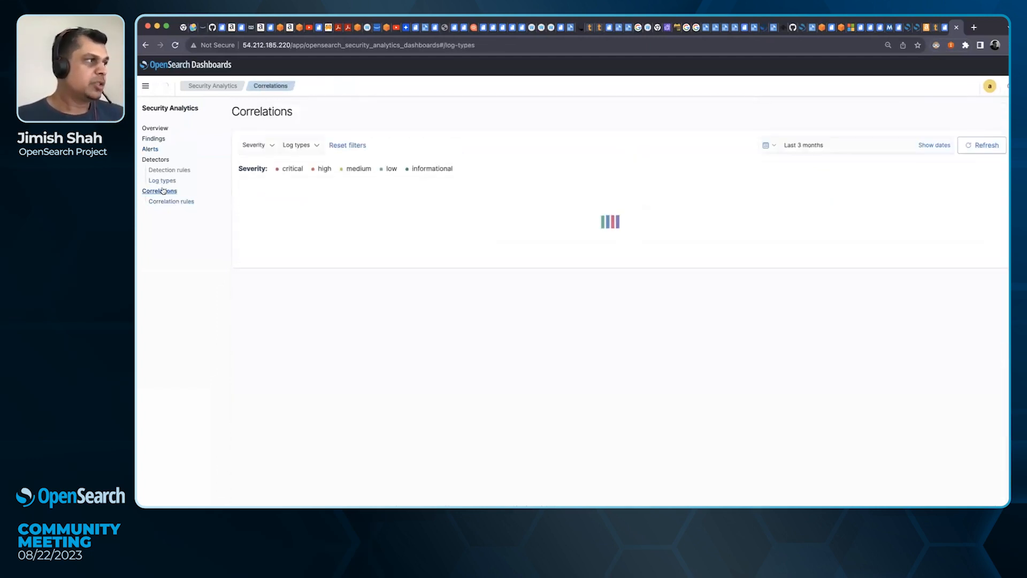
{"action": "left_click", "coordinate": [160, 190]}
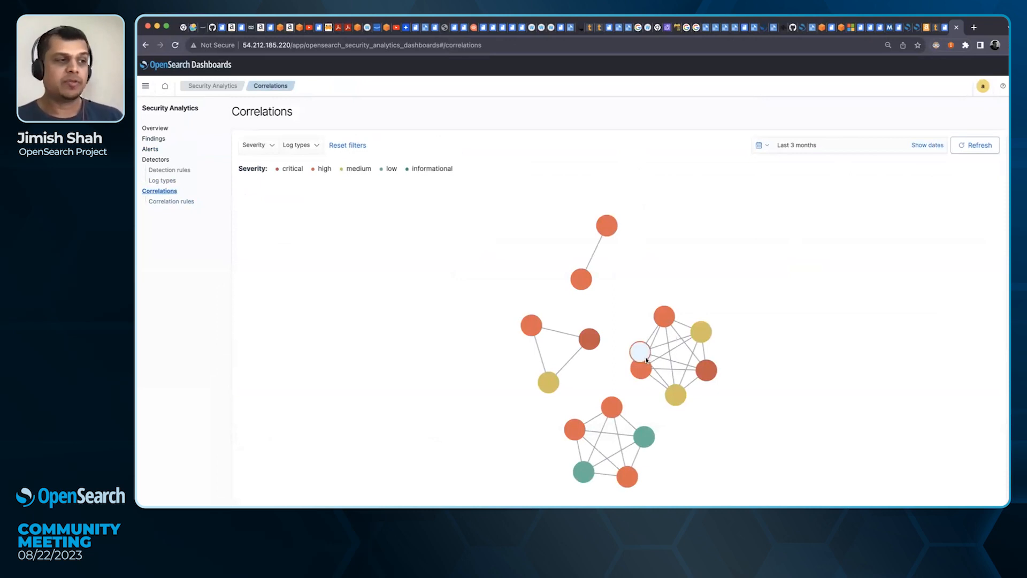
{"action": "mouse_move", "coordinate": [640, 351]}
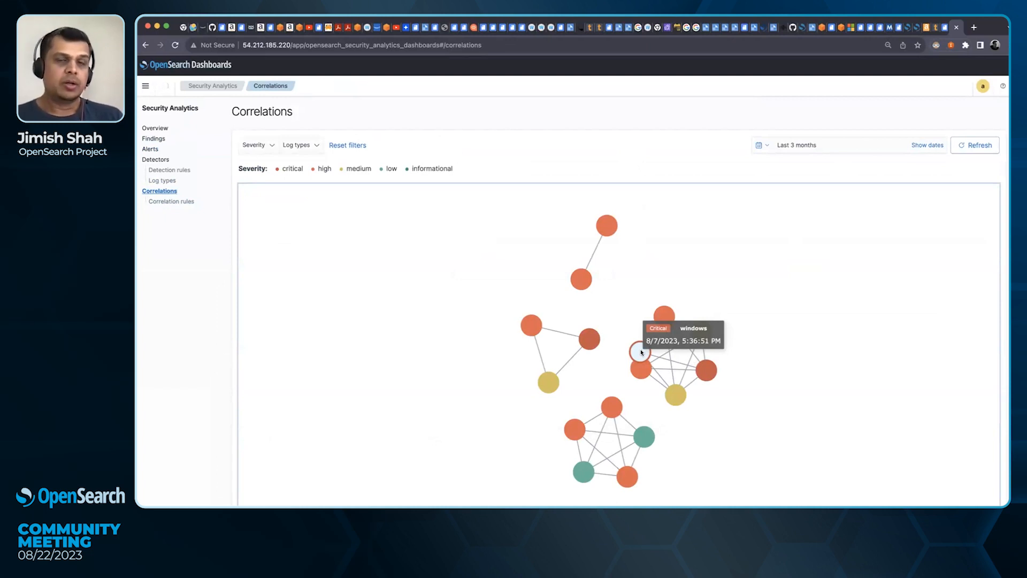
Step: Inspect a critical windows finding, then open the Ad ldap logs detector's details
{"action": "left_click", "coordinate": [640, 352]}
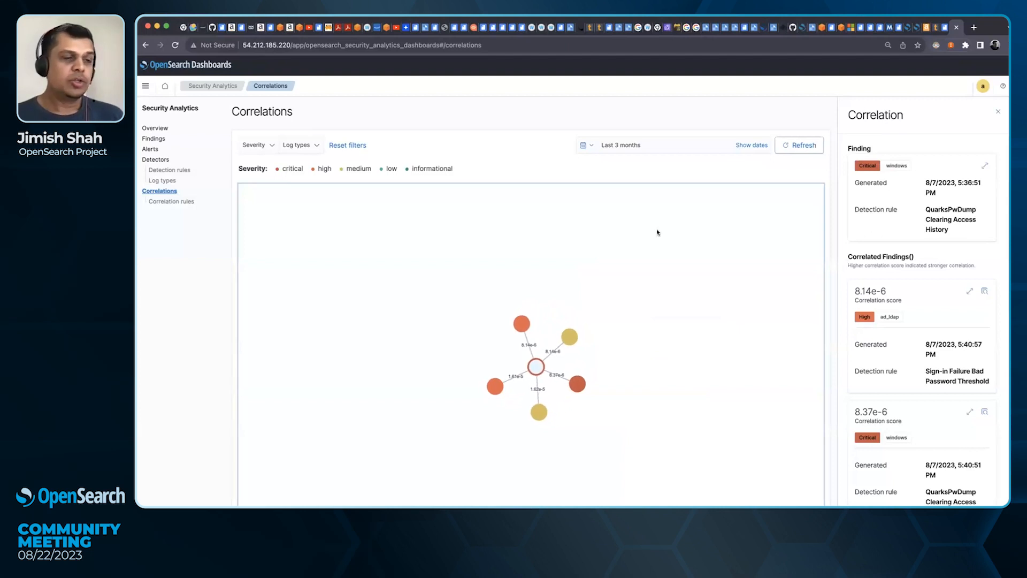
{"action": "mouse_move", "coordinate": [764, 208]}
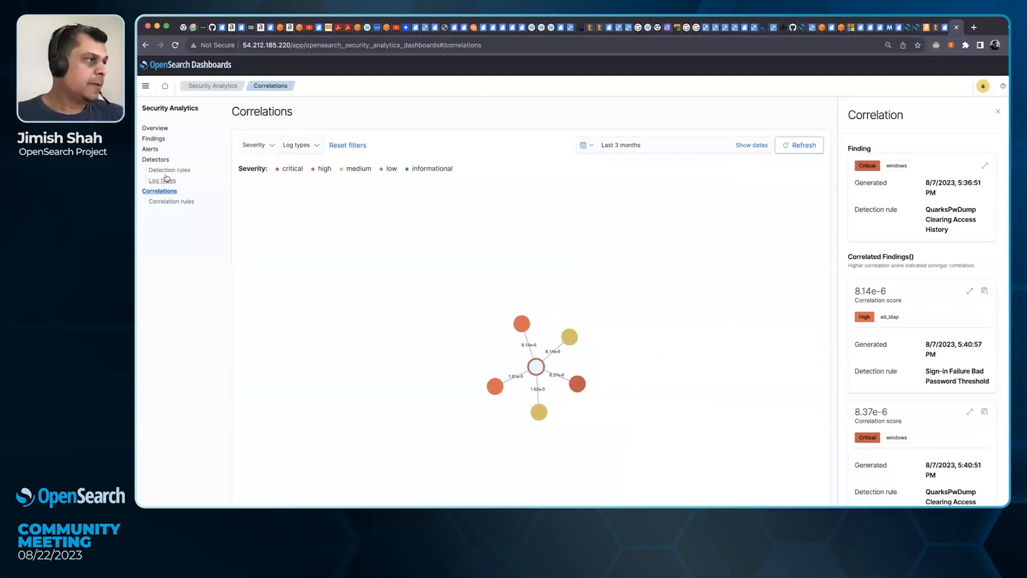
{"action": "left_click", "coordinate": [155, 160]}
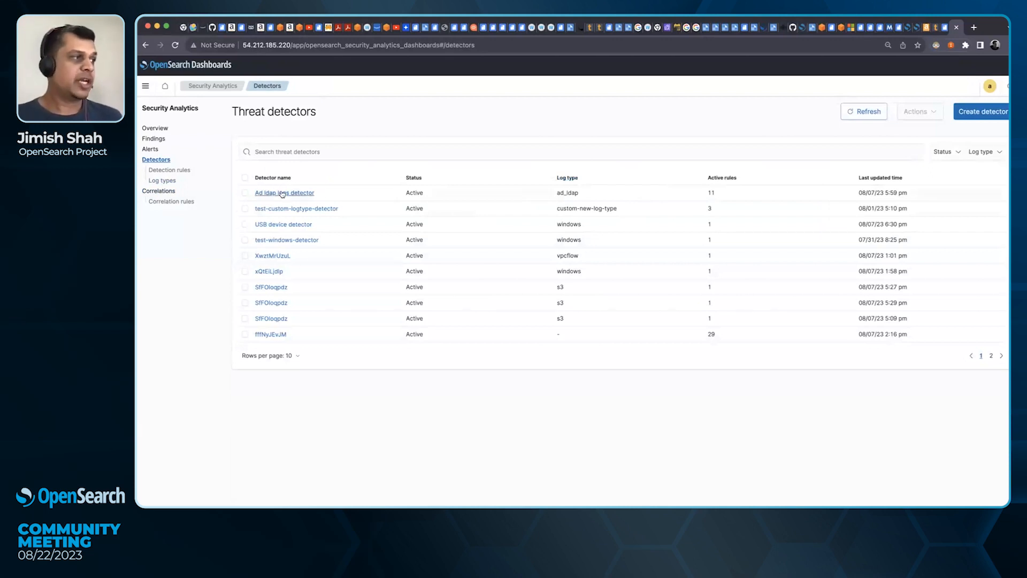
{"action": "left_click", "coordinate": [284, 192]}
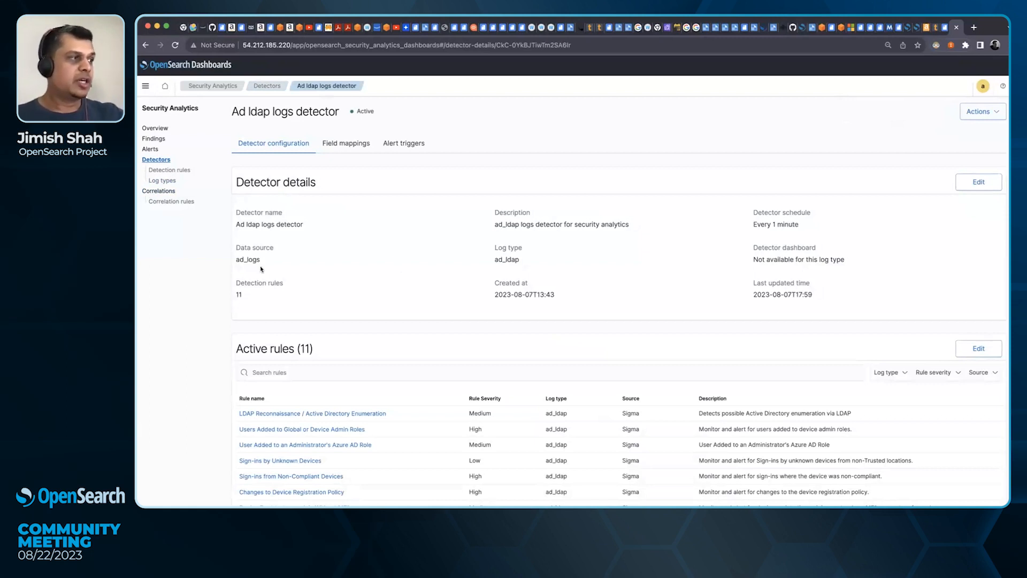
{"action": "double_click", "coordinate": [247, 260]}
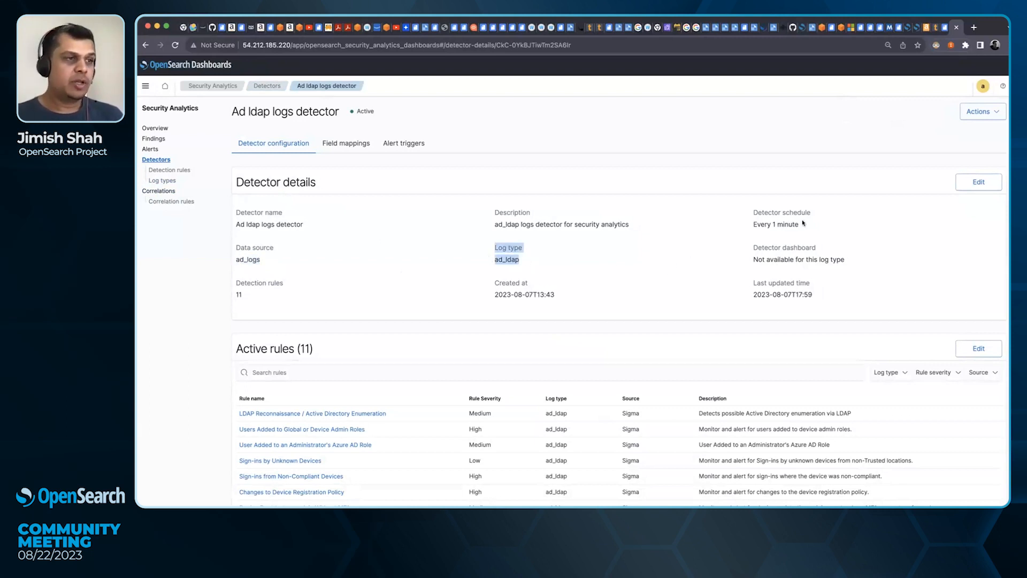
{"action": "scroll", "scroll_direction": "down", "scroll_amount": 3}
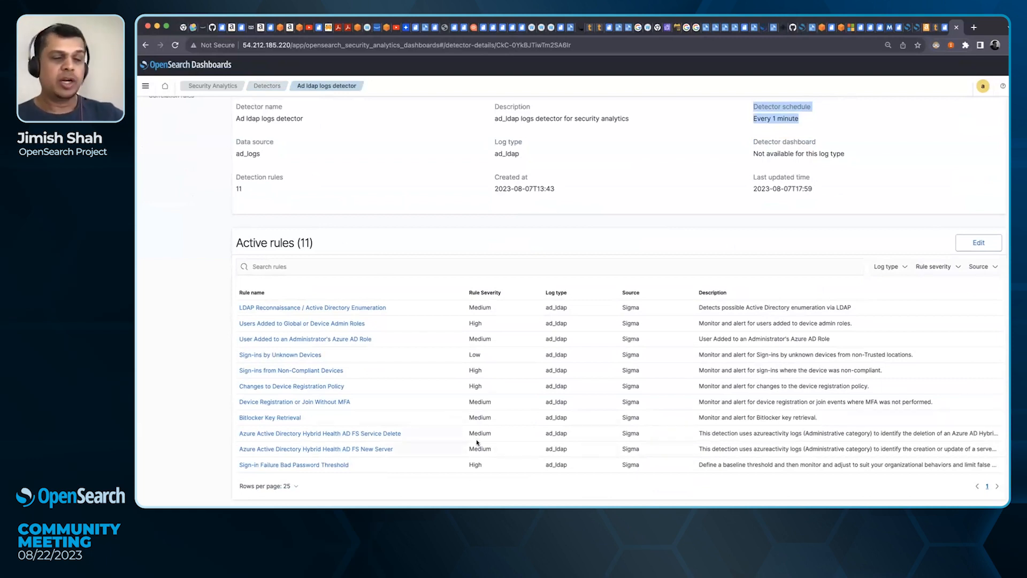
{"action": "mouse_move", "coordinate": [495, 406]}
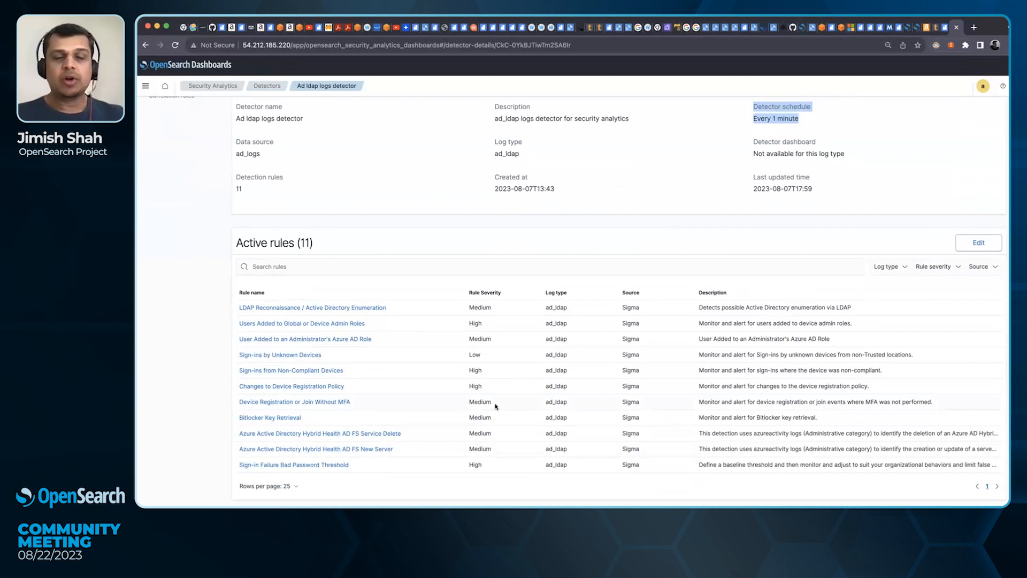
{"action": "mouse_move", "coordinate": [501, 385]}
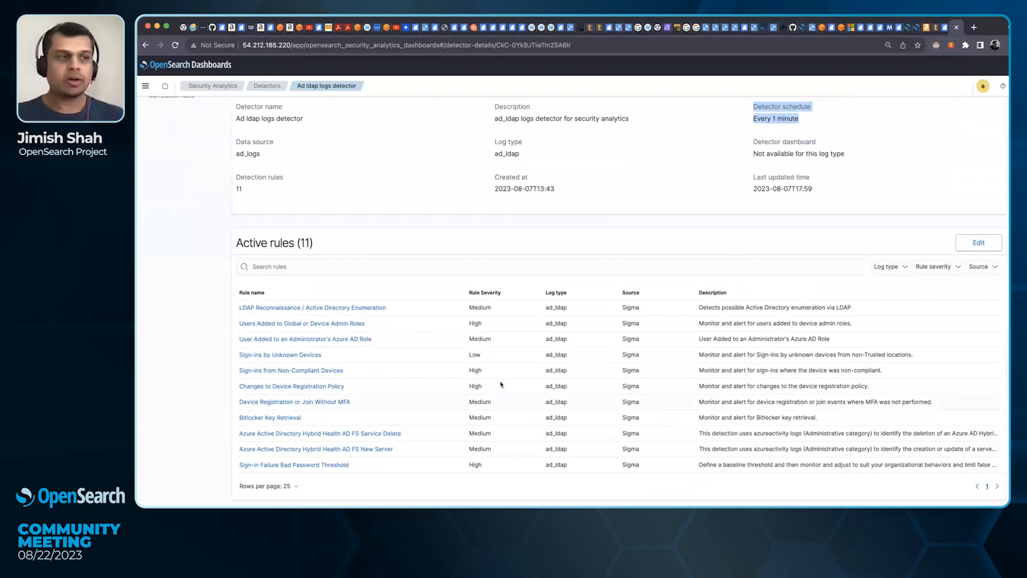
{"action": "mouse_move", "coordinate": [501, 366]}
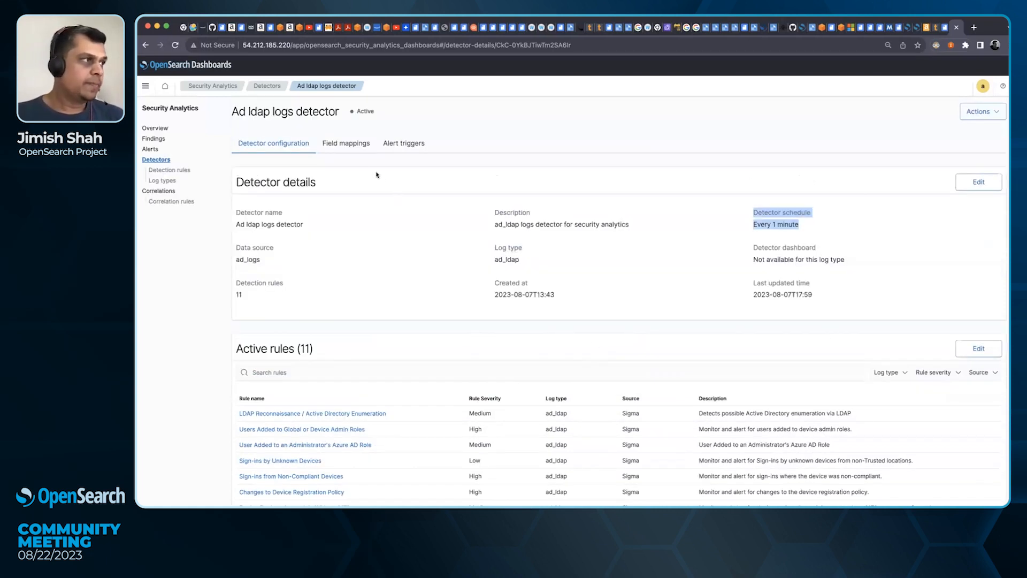
Step: Check the detector's three field mappings and return to the Detectors list
{"action": "left_click", "coordinate": [346, 143]}
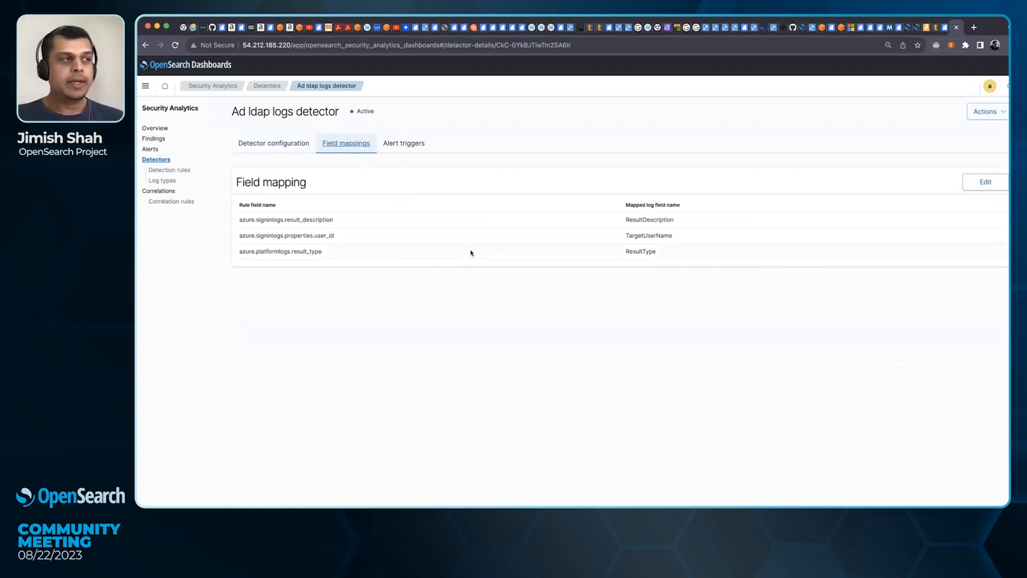
{"action": "mouse_move", "coordinate": [462, 210]}
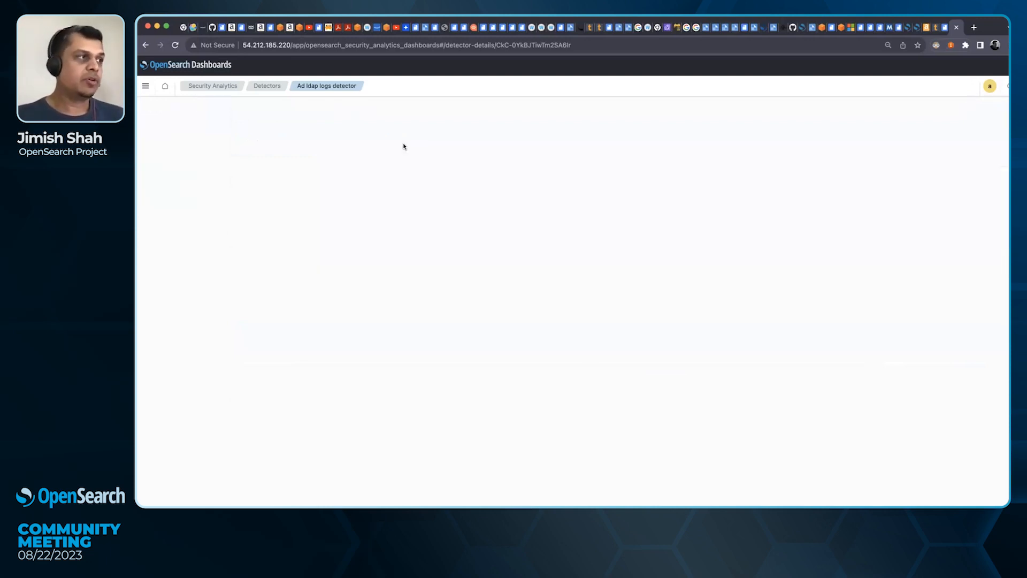
{"action": "mouse_move", "coordinate": [472, 177]}
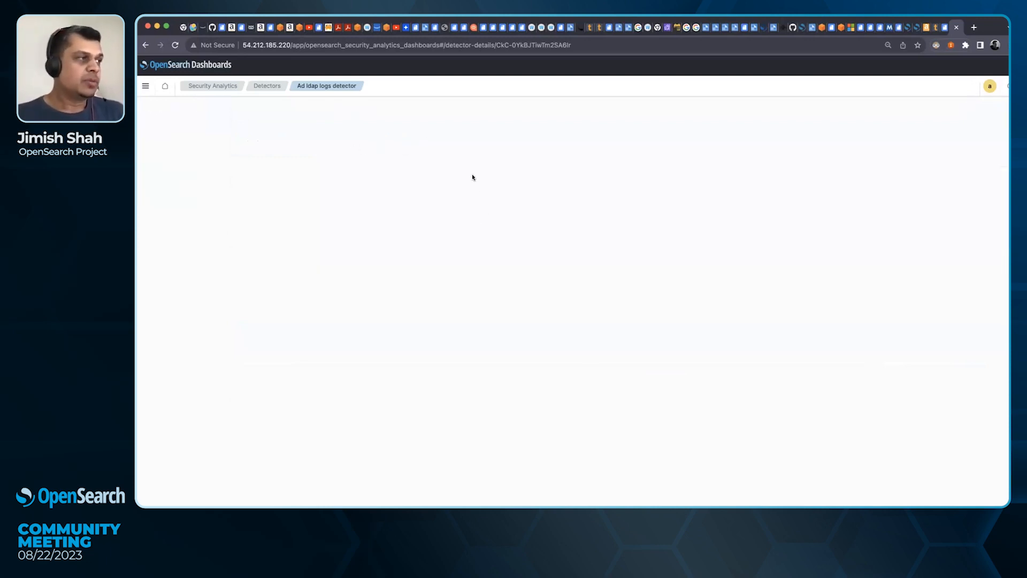
{"action": "left_click", "coordinate": [266, 85]}
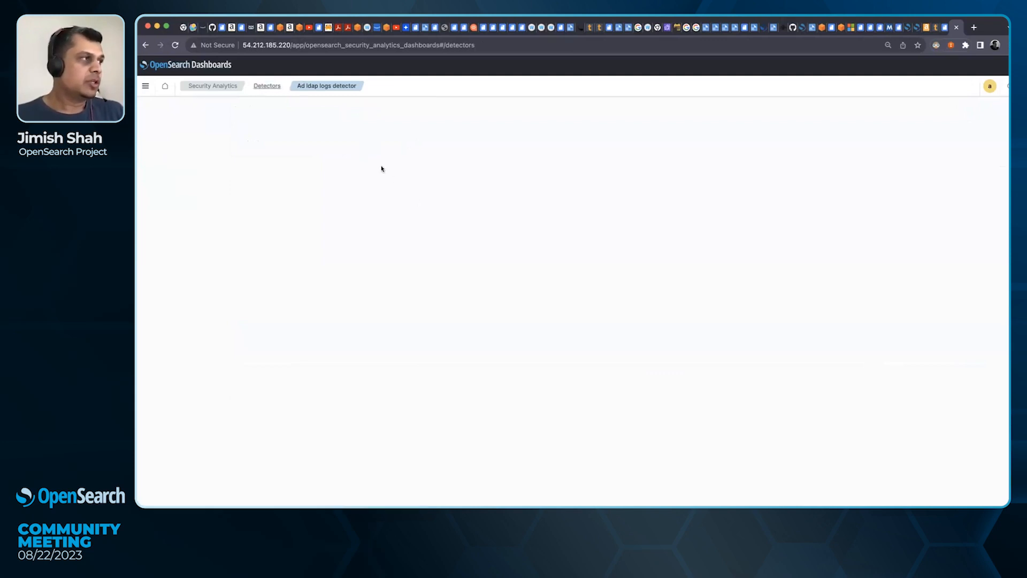
{"action": "mouse_move", "coordinate": [219, 81]}
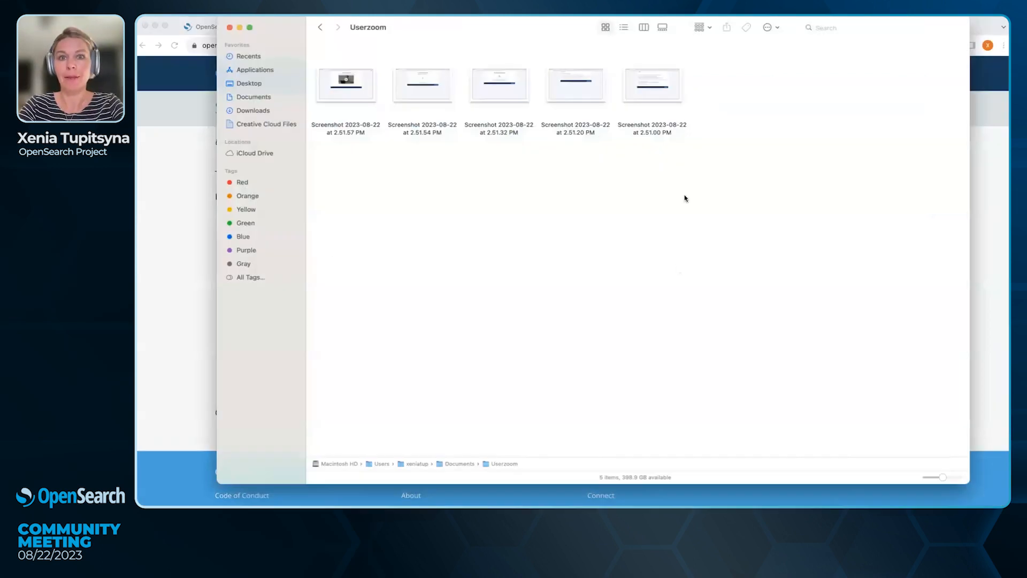
Step: Select 'Screenshot 2023-08-22 at 2.51.00 PM', the UserZoom welcome page, for preview
{"action": "left_click", "coordinate": [651, 84]}
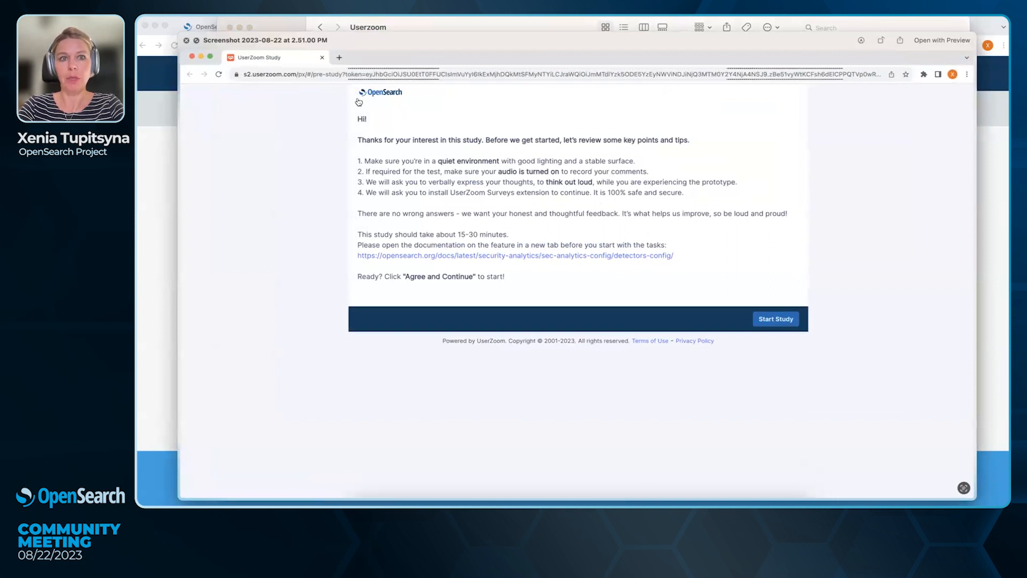
{"action": "mouse_move", "coordinate": [415, 126]}
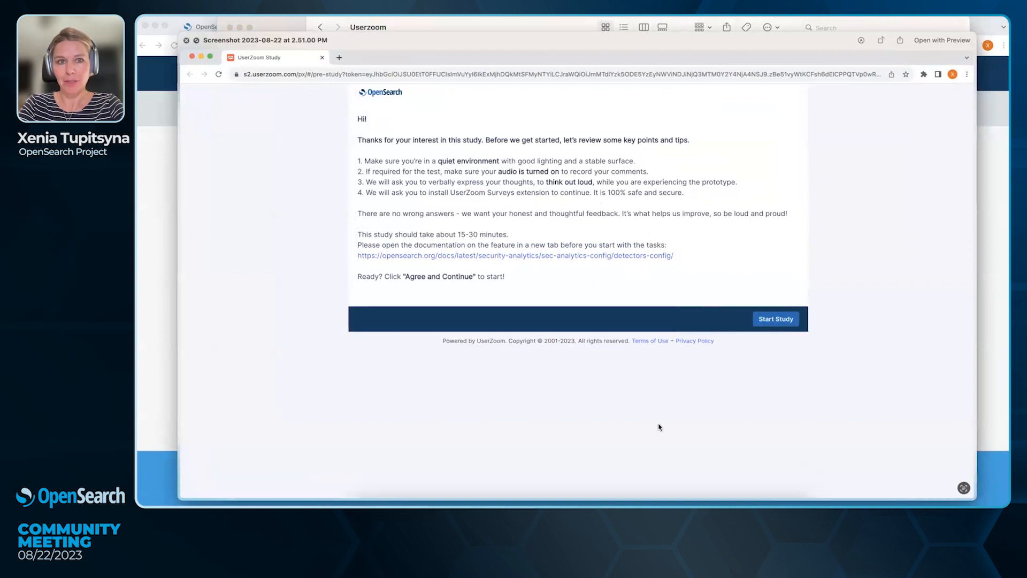
Step: Step through the privacy consent and microphone-check screenshots in Quick Look
{"action": "left_click", "coordinate": [775, 318]}
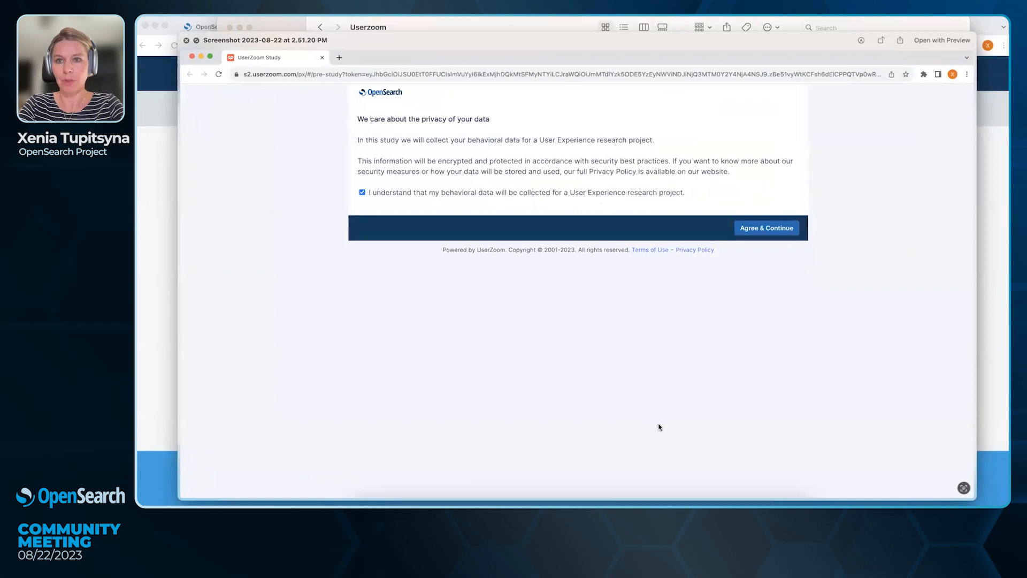
{"action": "mouse_move", "coordinate": [633, 370]}
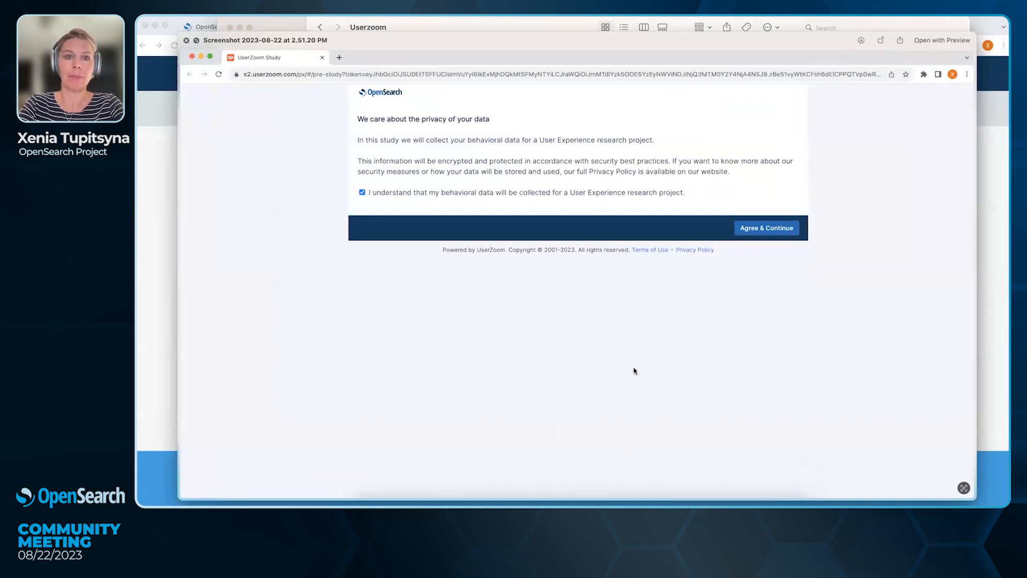
{"action": "left_click", "coordinate": [765, 228]}
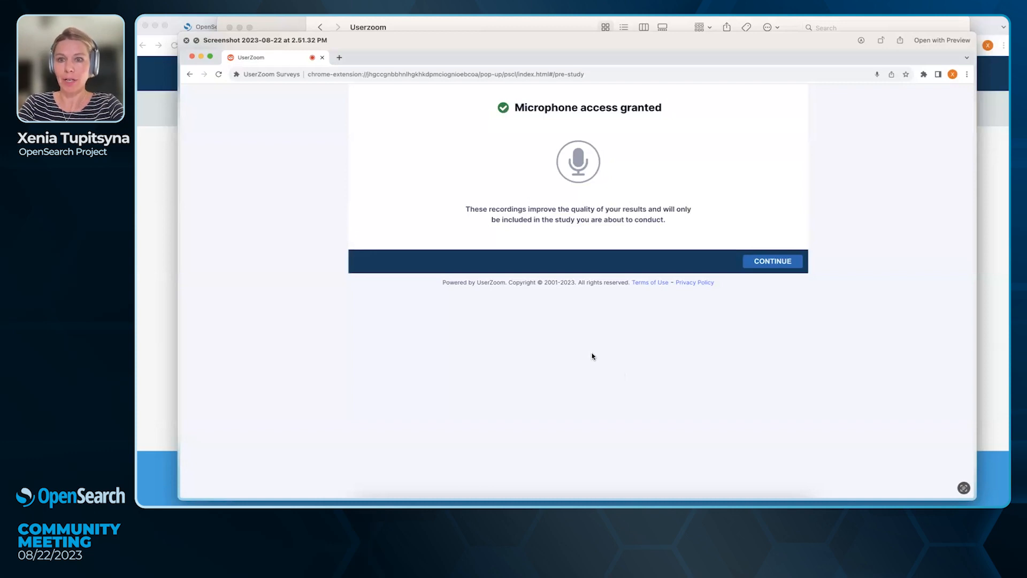
{"action": "mouse_move", "coordinate": [567, 373]}
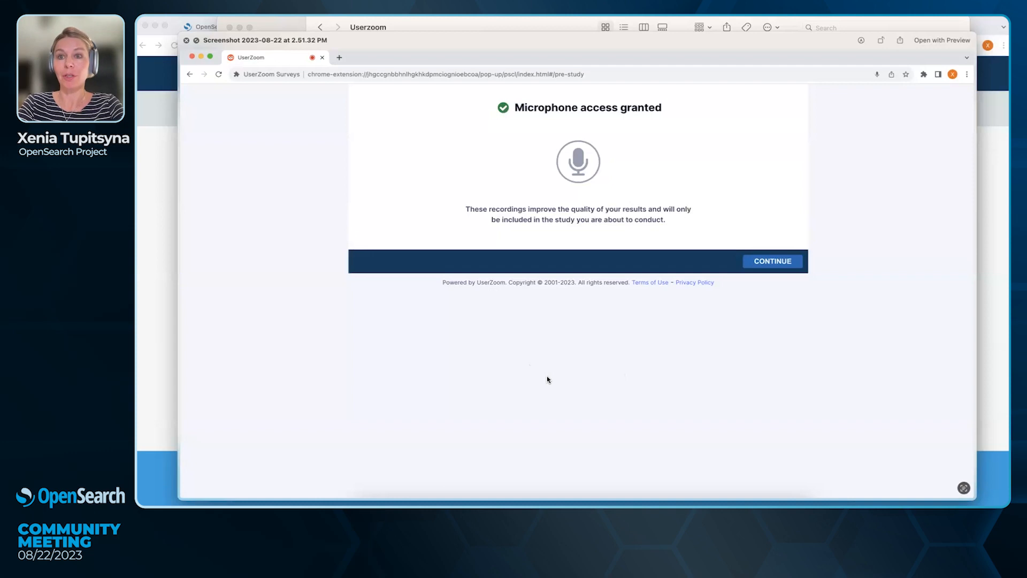
{"action": "mouse_move", "coordinate": [579, 365]}
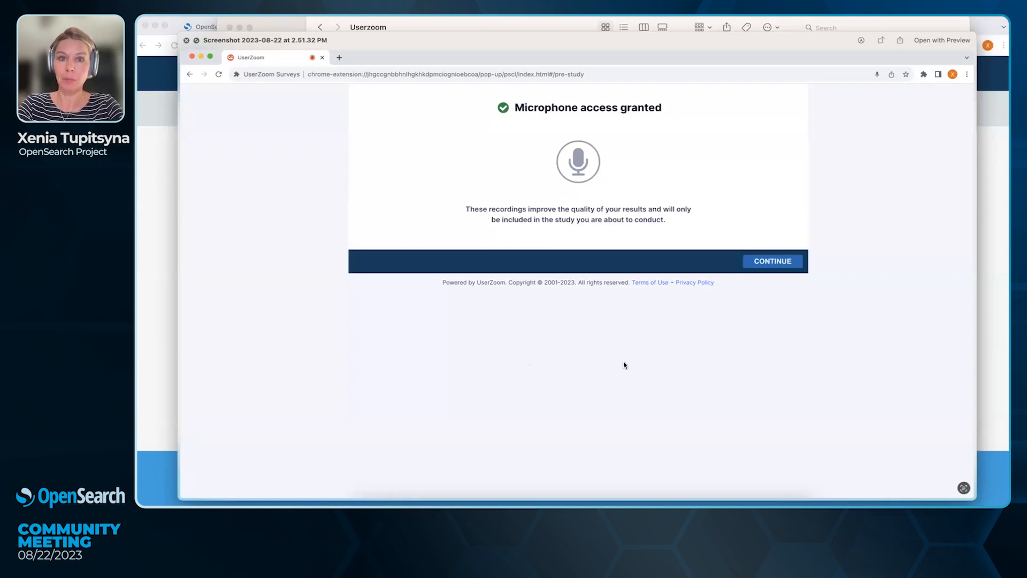
{"action": "mouse_move", "coordinate": [628, 362]}
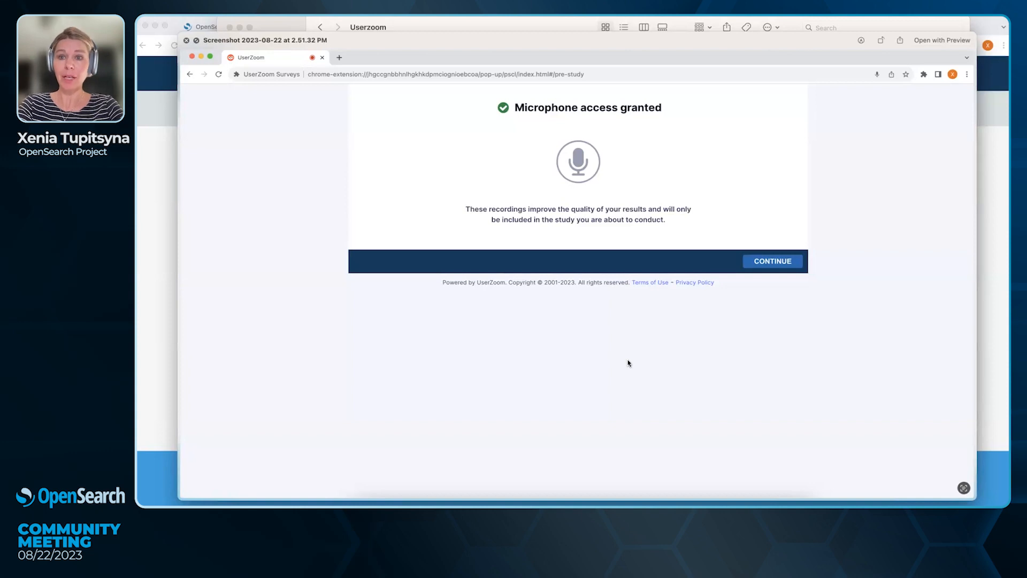
{"action": "mouse_move", "coordinate": [666, 353]}
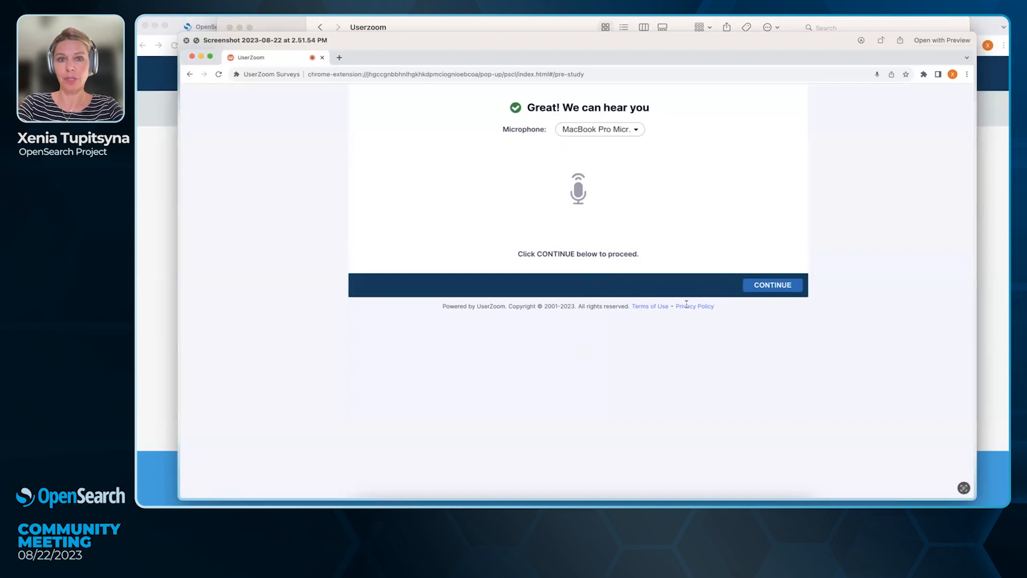
{"action": "mouse_move", "coordinate": [703, 296]}
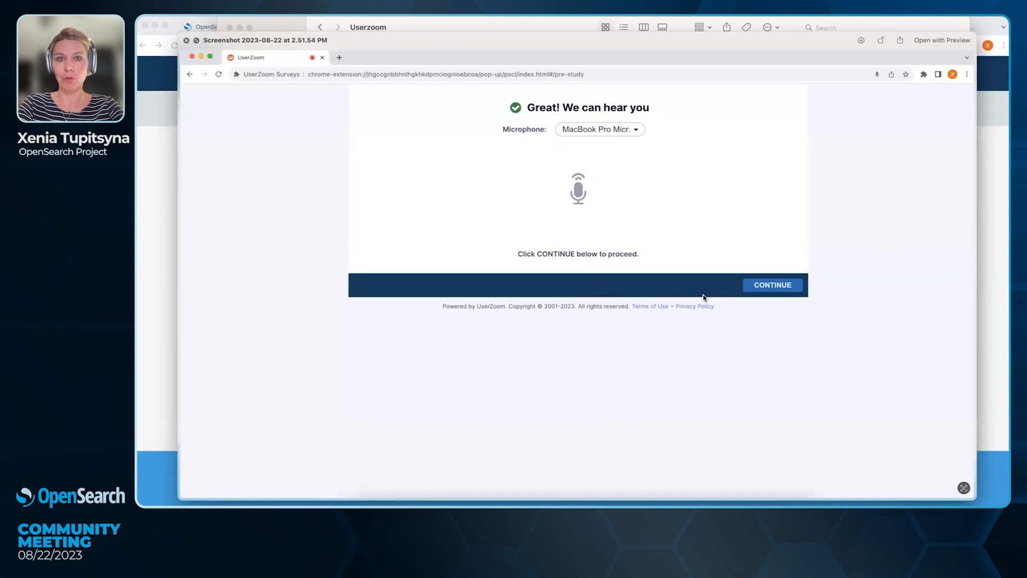
{"action": "left_click", "coordinate": [772, 284]}
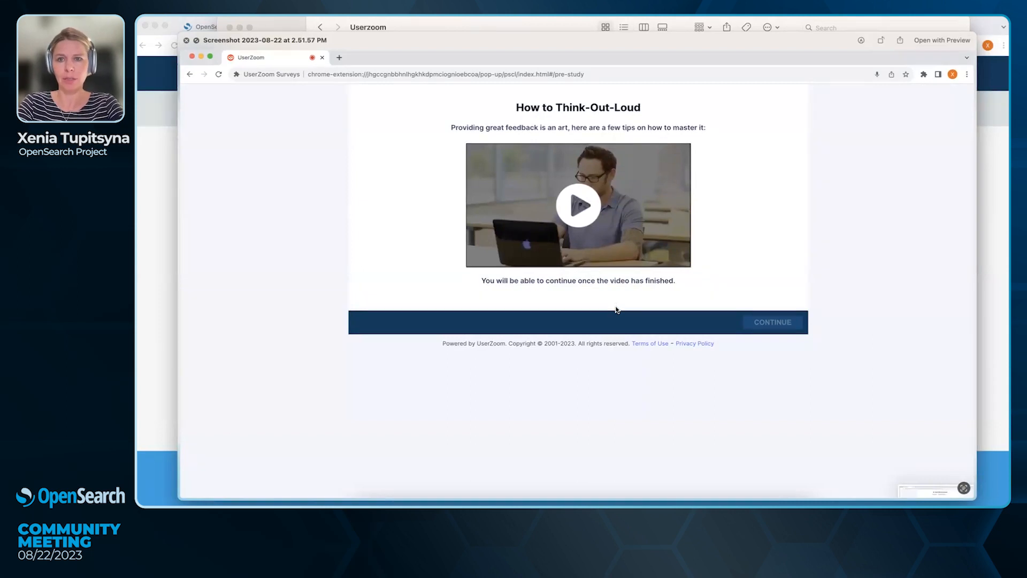
{"action": "mouse_move", "coordinate": [677, 292]}
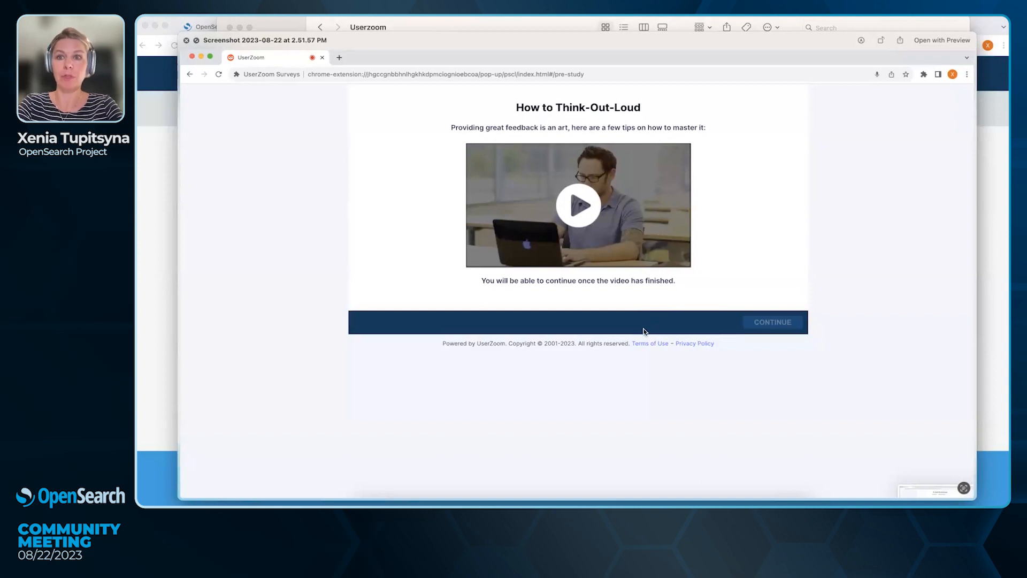
{"action": "mouse_move", "coordinate": [633, 322]}
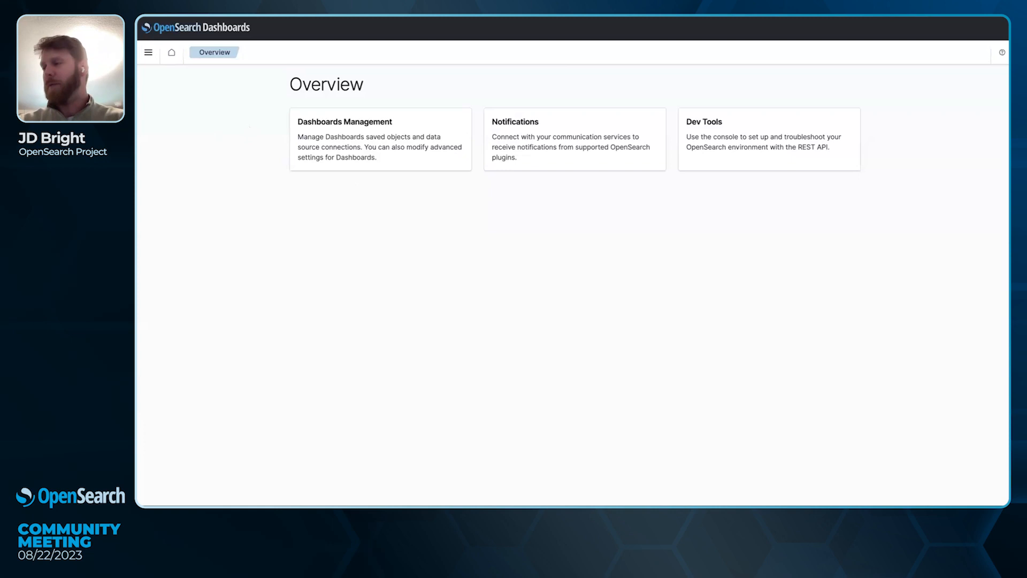
{"action": "mouse_move", "coordinate": [390, 85]}
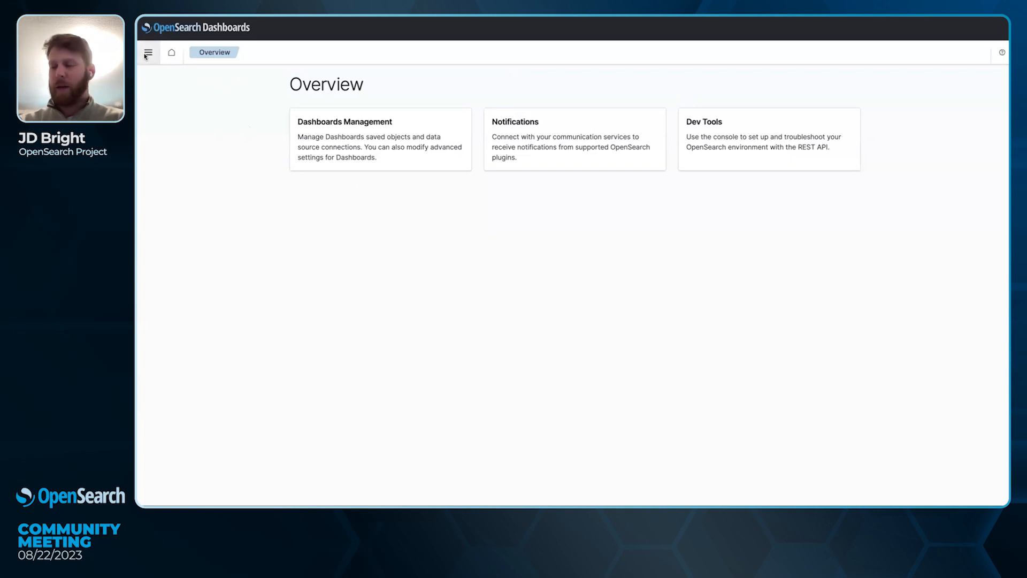
Step: Open the navigation menu from the Overview page to reach Integrations
{"action": "left_click", "coordinate": [149, 52]}
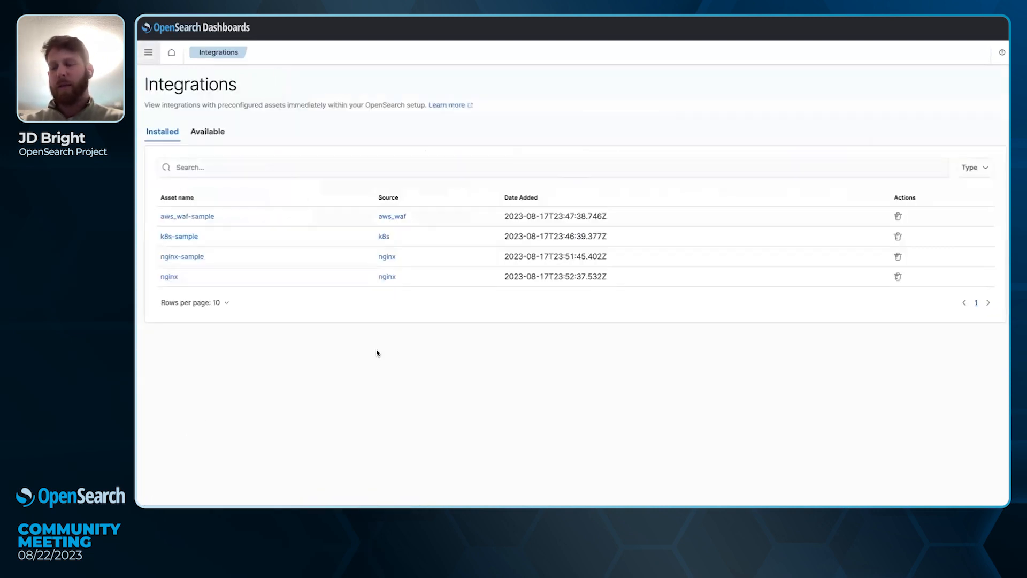
Step: Show the ten Available integrations and open the Categories filter list
{"action": "left_click", "coordinate": [207, 131]}
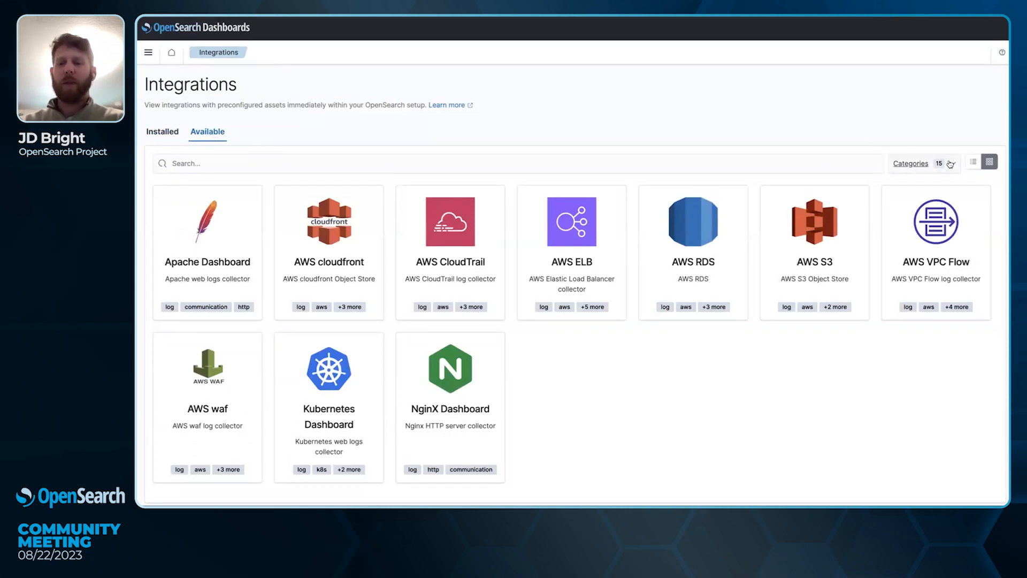
{"action": "left_click", "coordinate": [924, 163]}
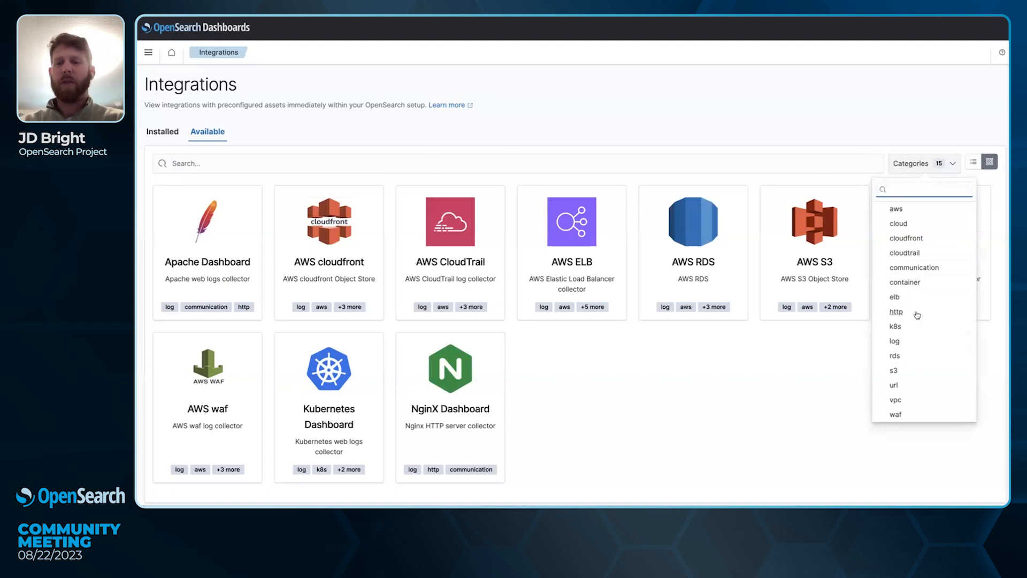
{"action": "mouse_move", "coordinate": [910, 327]}
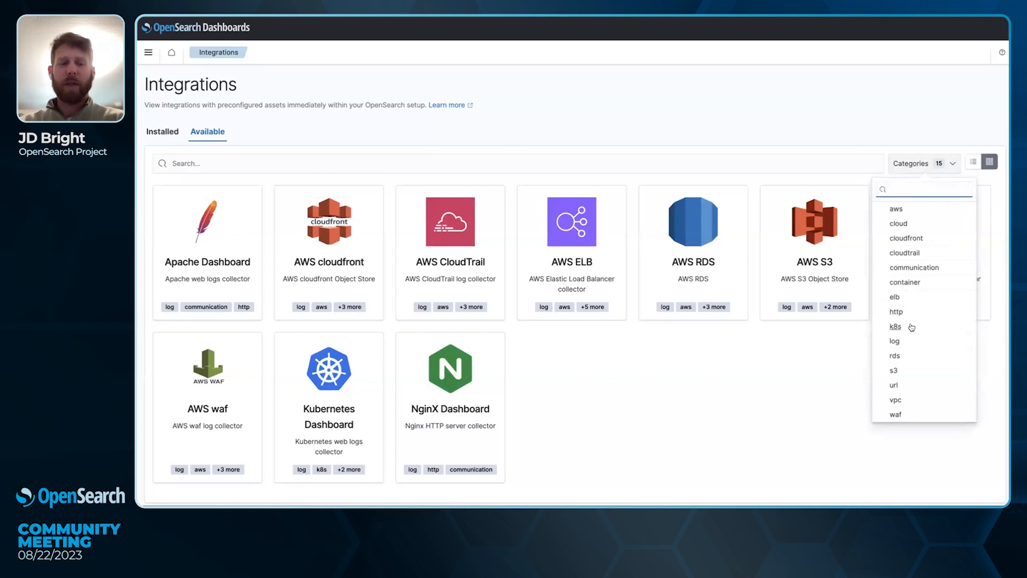
{"action": "mouse_move", "coordinate": [775, 402]}
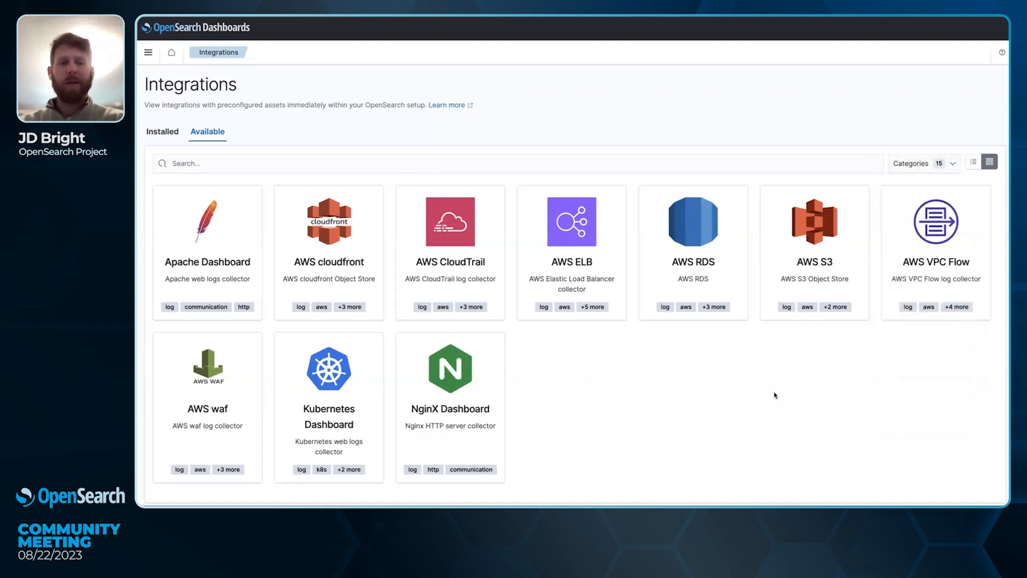
{"action": "mouse_move", "coordinate": [767, 391]}
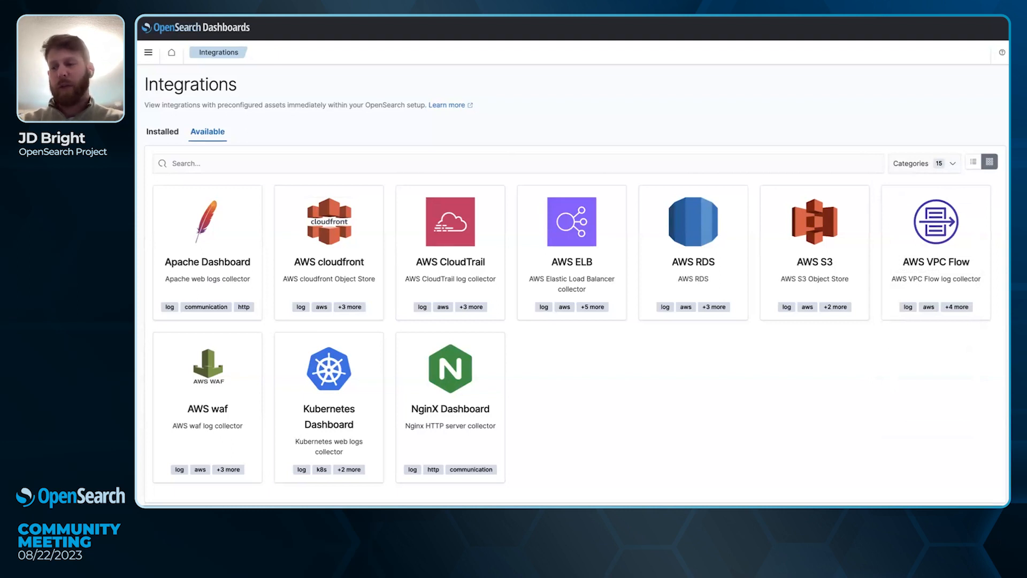
{"action": "mouse_move", "coordinate": [648, 204]}
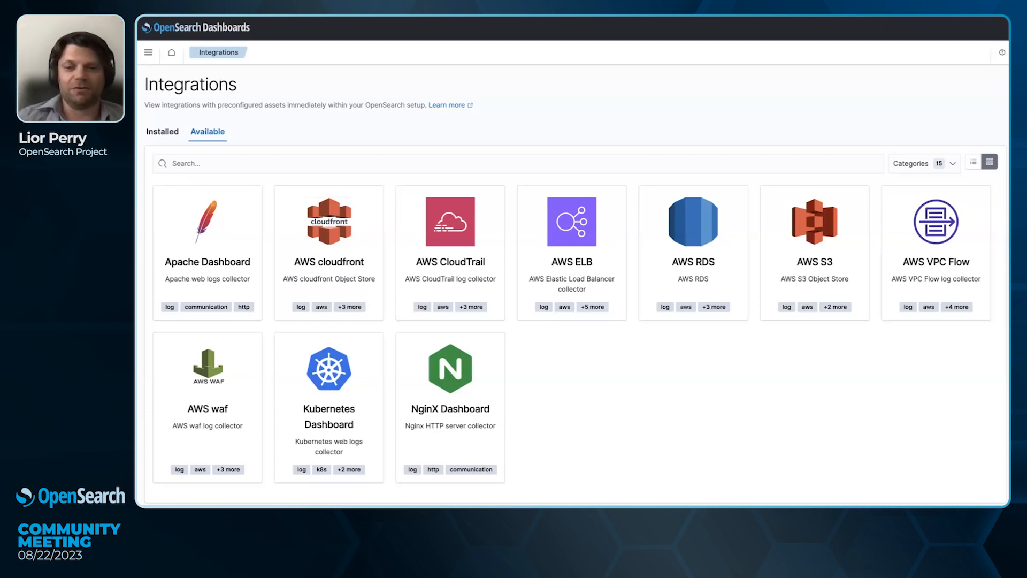
{"action": "mouse_move", "coordinate": [711, 186]}
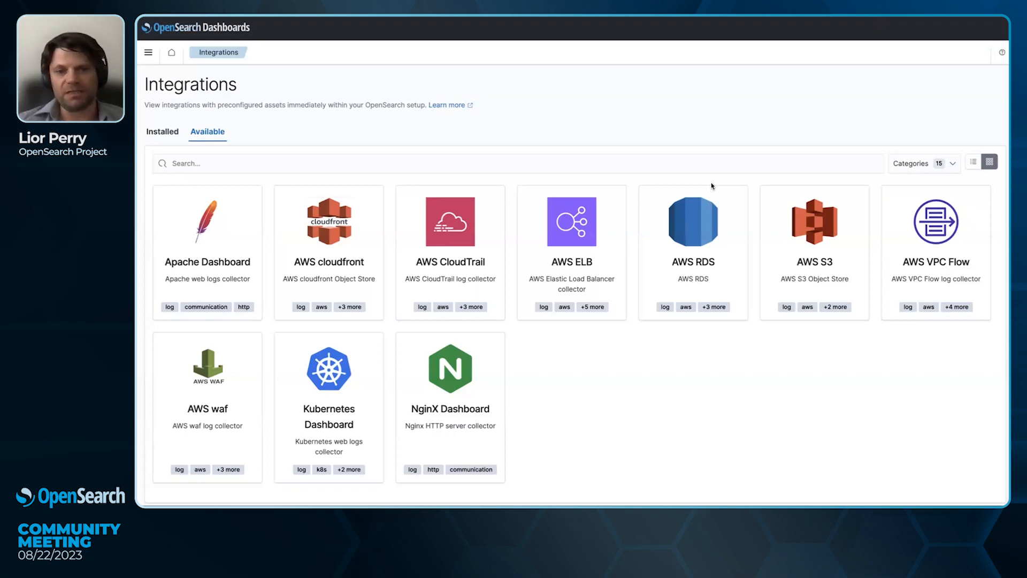
{"action": "mouse_move", "coordinate": [705, 184]}
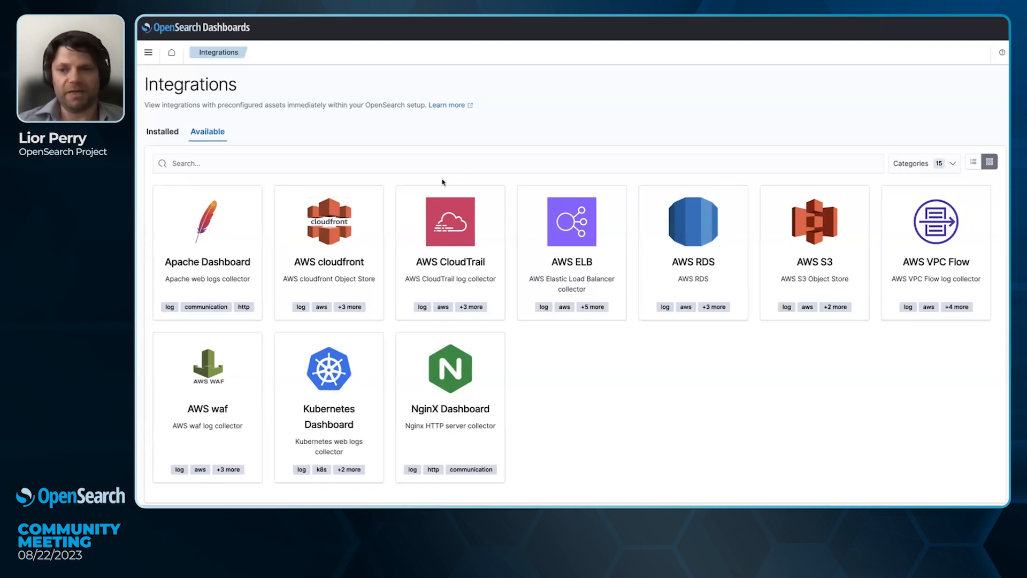
{"action": "mouse_move", "coordinate": [449, 146]}
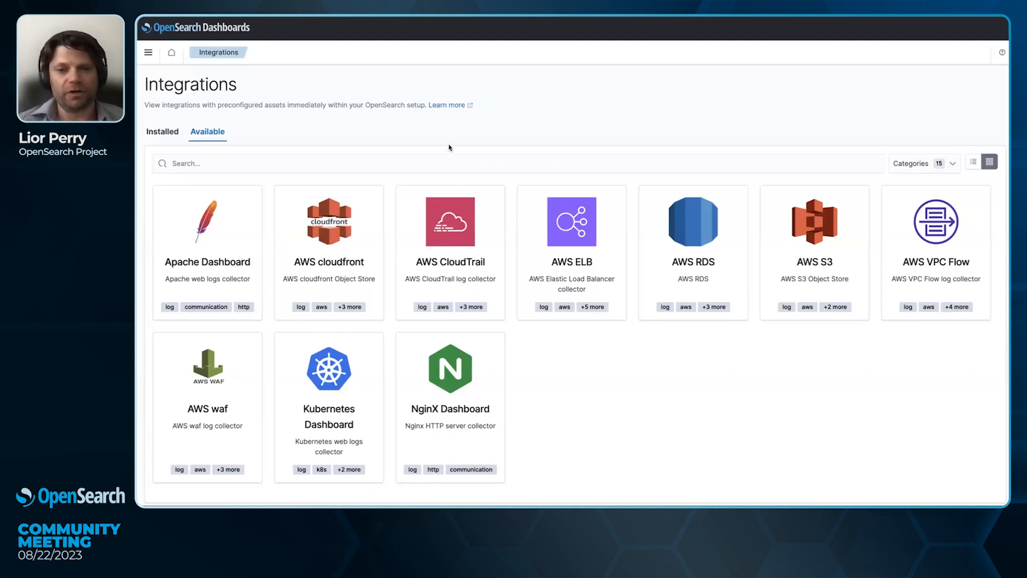
{"action": "mouse_move", "coordinate": [676, 201]}
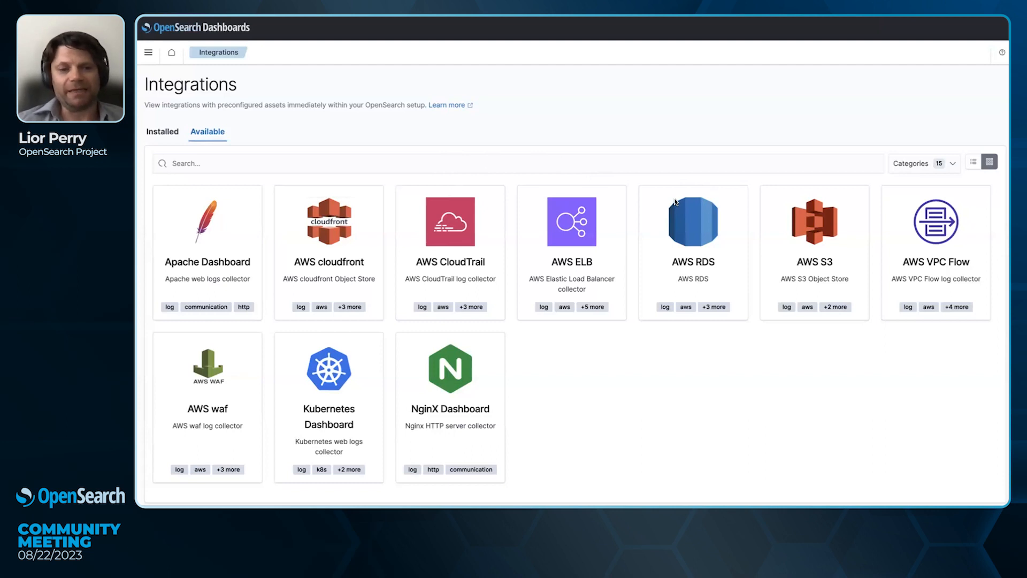
{"action": "mouse_move", "coordinate": [446, 262]}
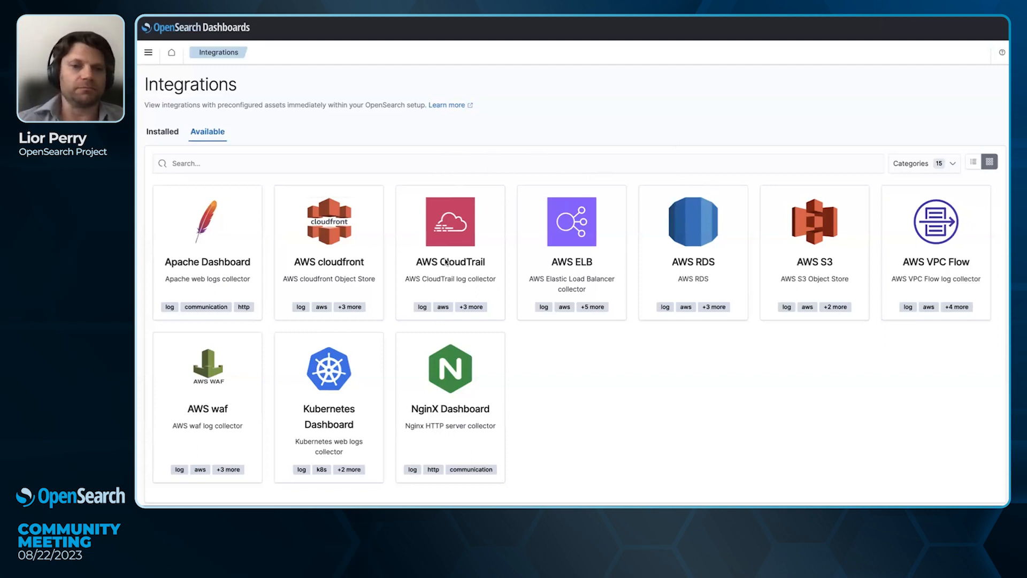
{"action": "mouse_move", "coordinate": [482, 293]}
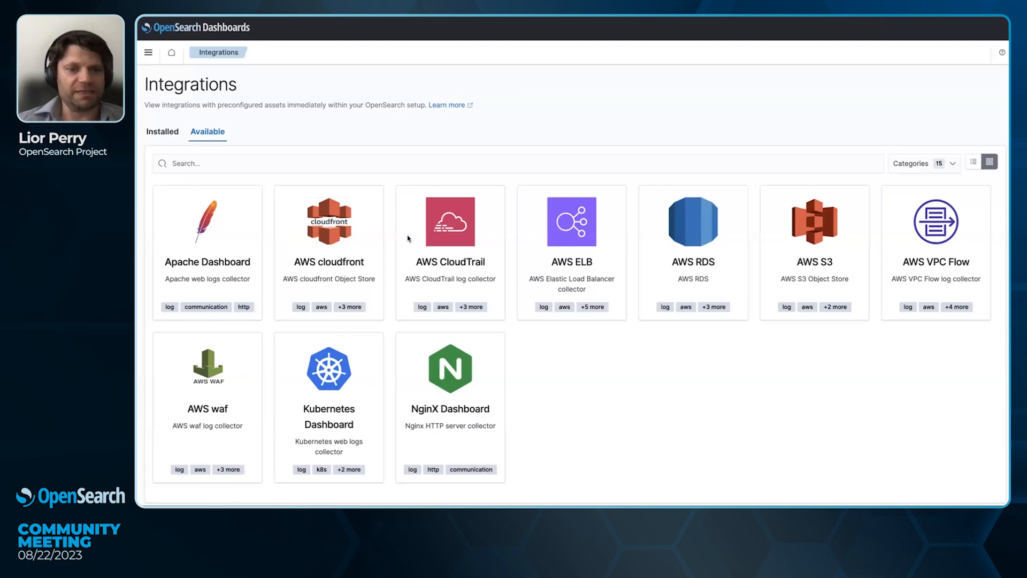
{"action": "mouse_move", "coordinate": [358, 167]}
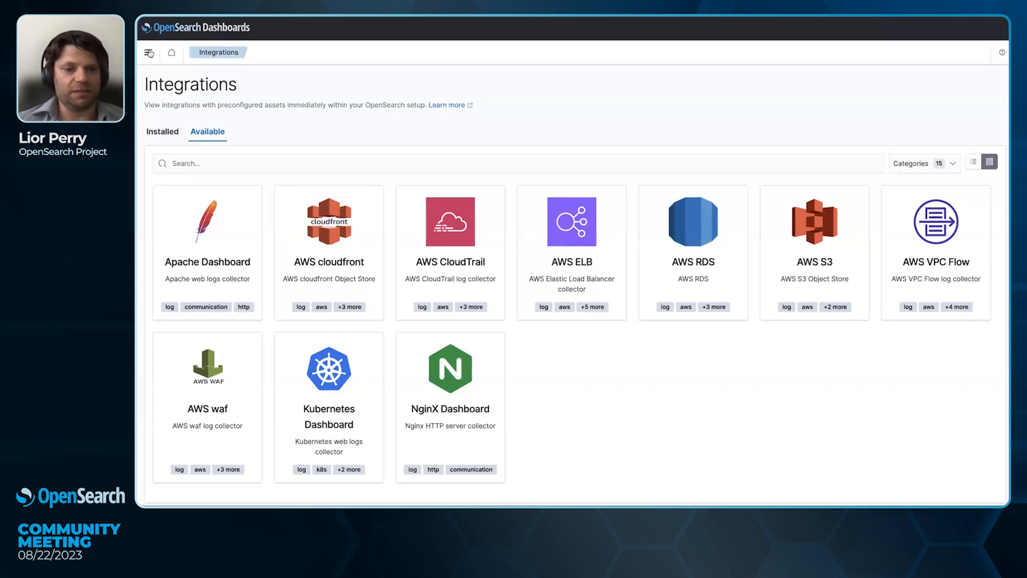
Step: Go to Integrations and list installed ones: aws_waf-sample, k8s-sample, nginx-sample, nginx
{"action": "left_click", "coordinate": [149, 53]}
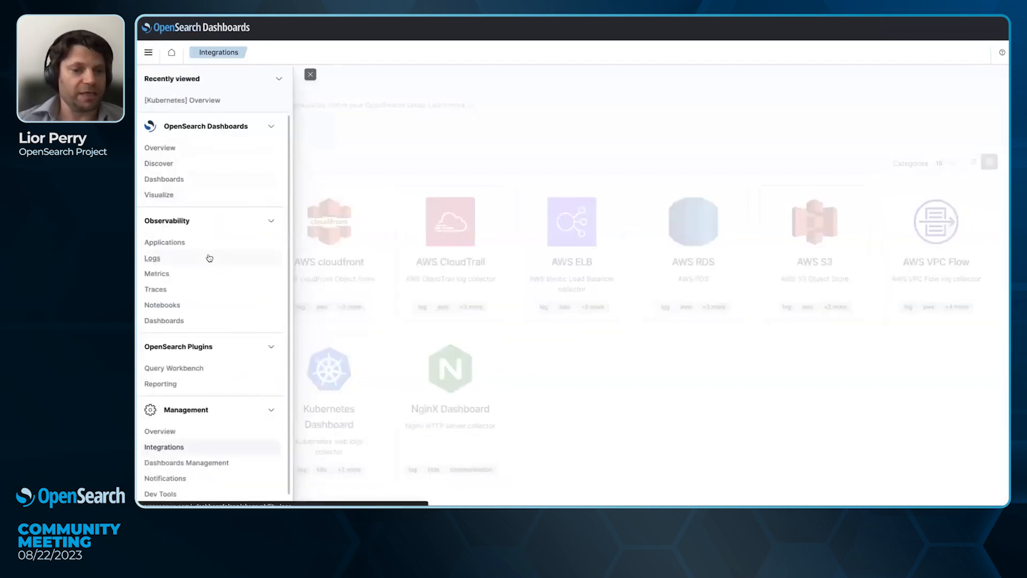
{"action": "scroll", "scroll_direction": "down", "scroll_amount": 3}
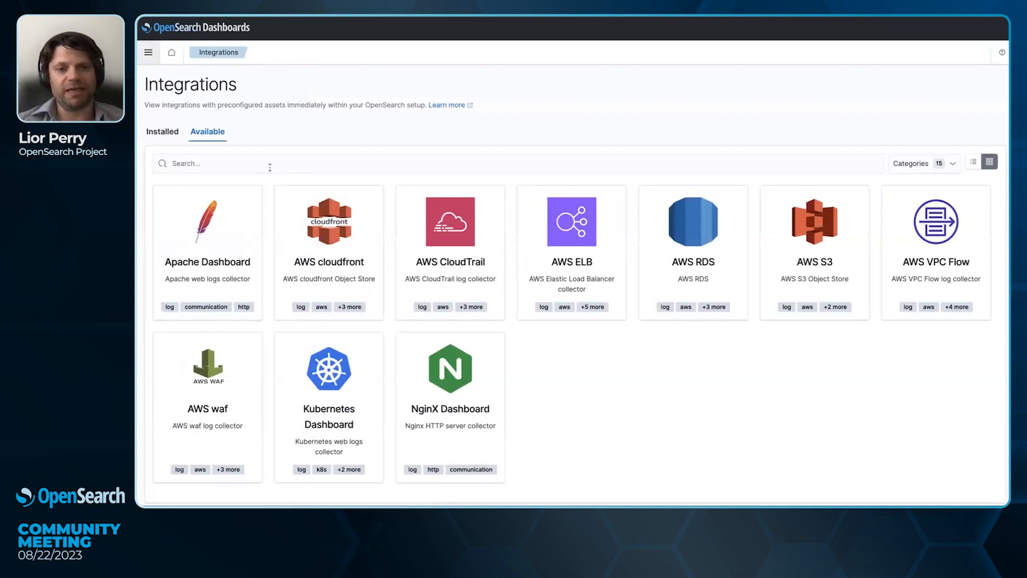
{"action": "mouse_move", "coordinate": [206, 236]}
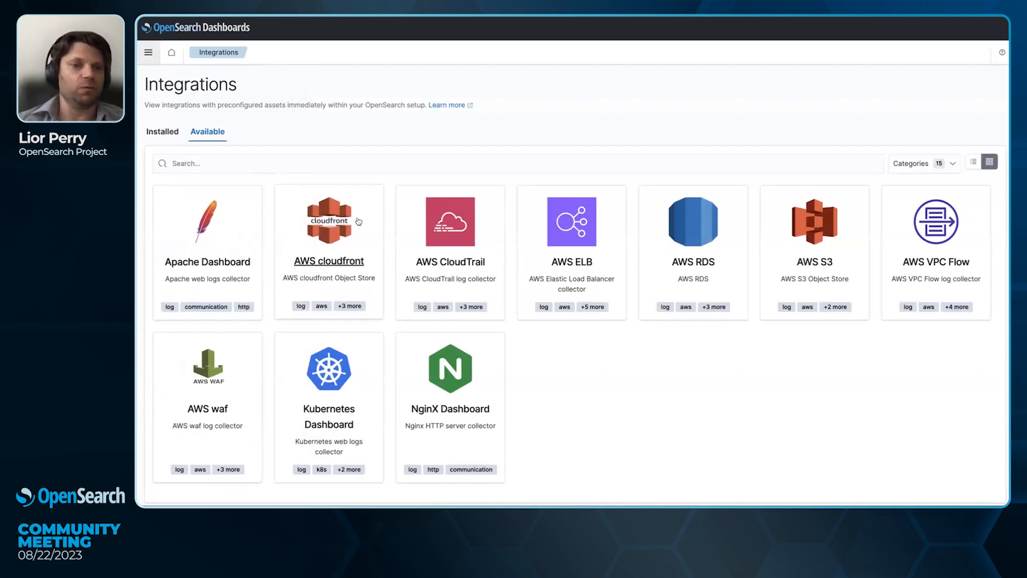
{"action": "left_click", "coordinate": [162, 131]}
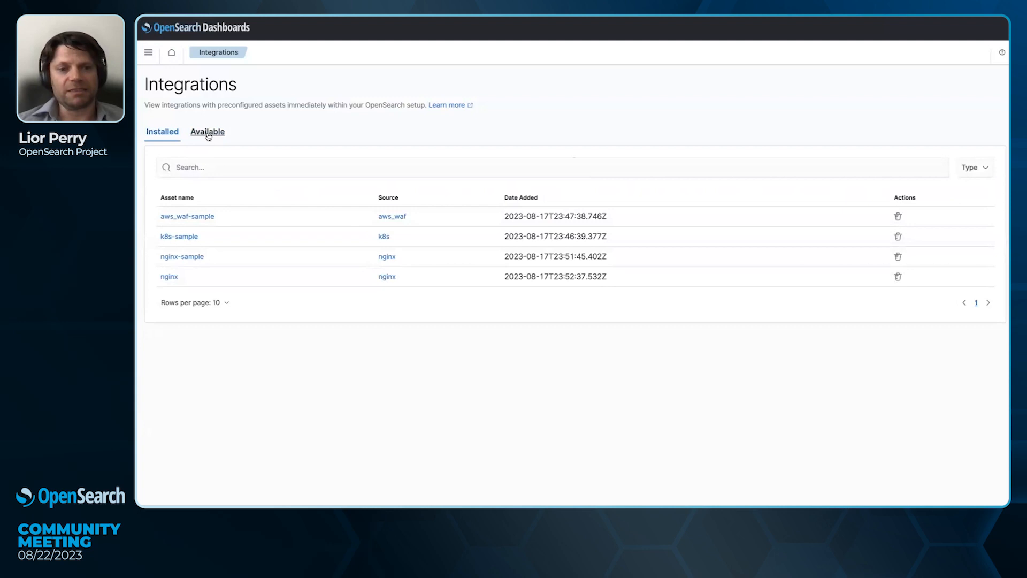
Step: Return to Available integrations and browse the AWS RDS integration's details and bundled assets
{"action": "left_click", "coordinate": [207, 131]}
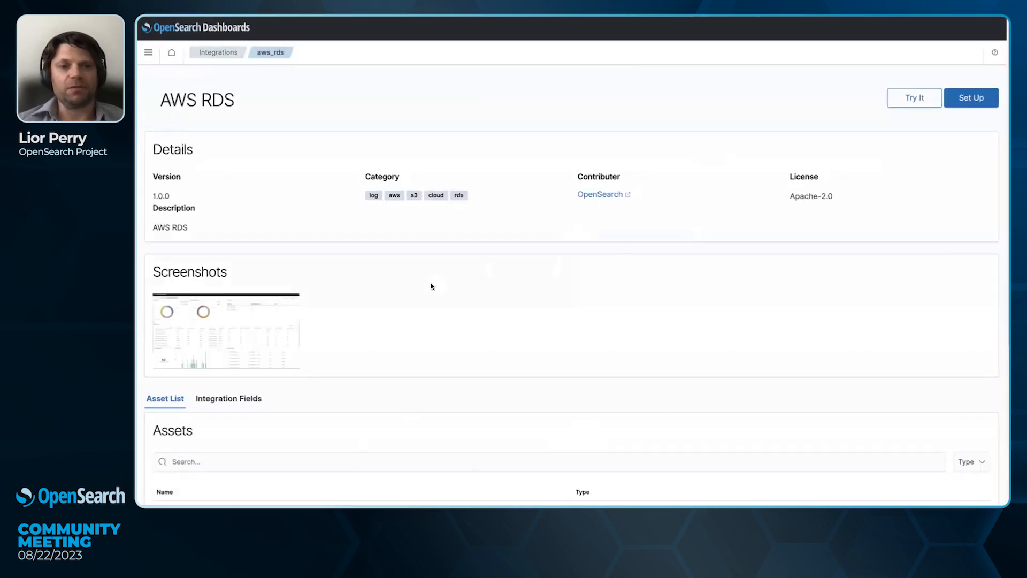
{"action": "scroll", "scroll_direction": "down", "scroll_amount": 3}
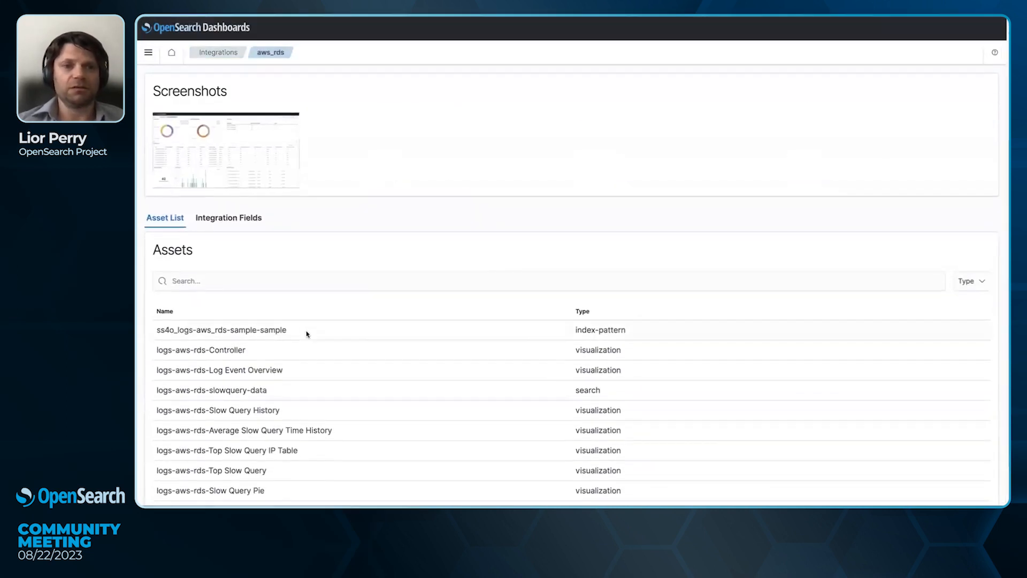
{"action": "scroll", "scroll_direction": "down", "scroll_amount": 3}
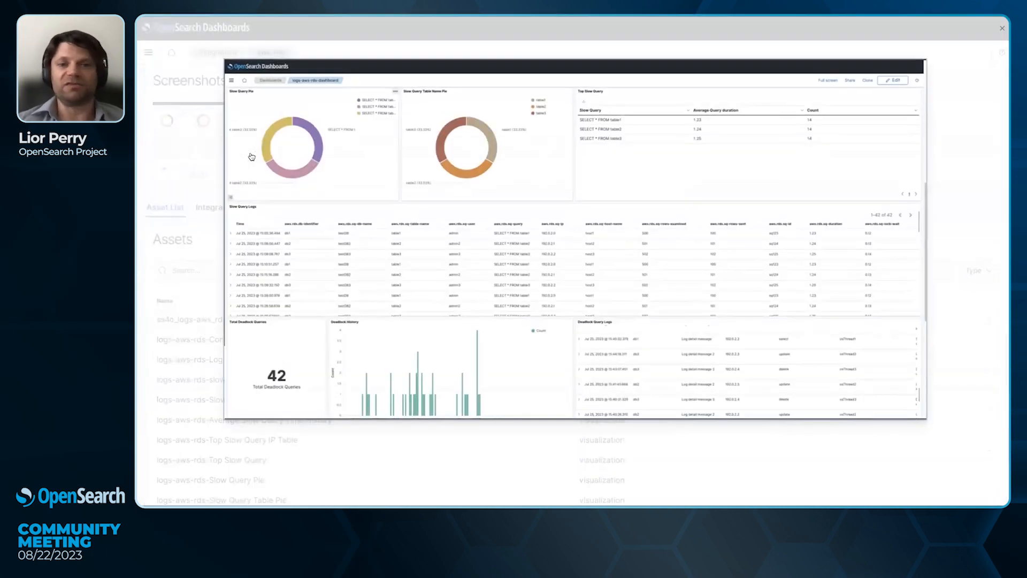
{"action": "mouse_move", "coordinate": [183, 182]}
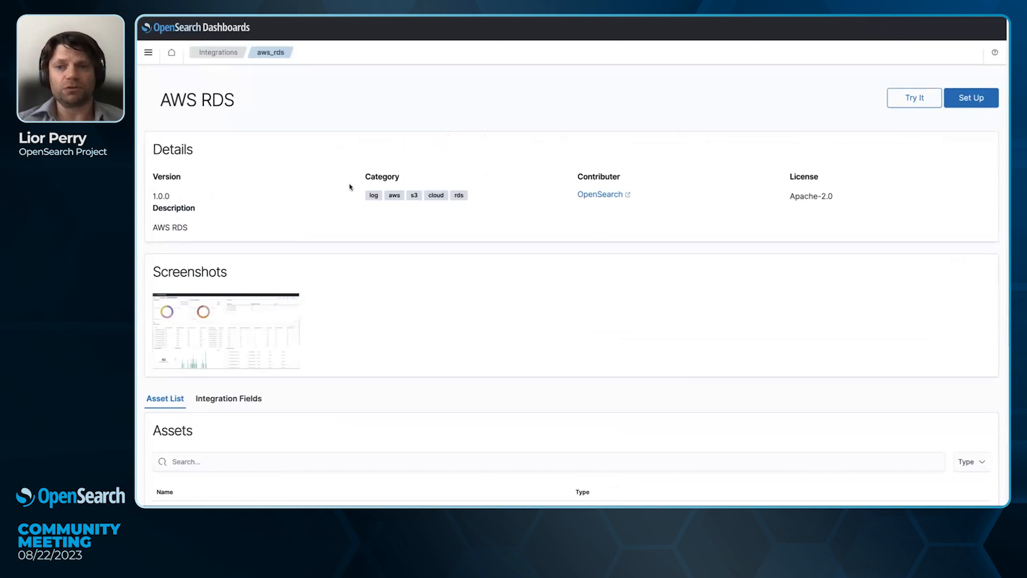
{"action": "mouse_move", "coordinate": [923, 125]}
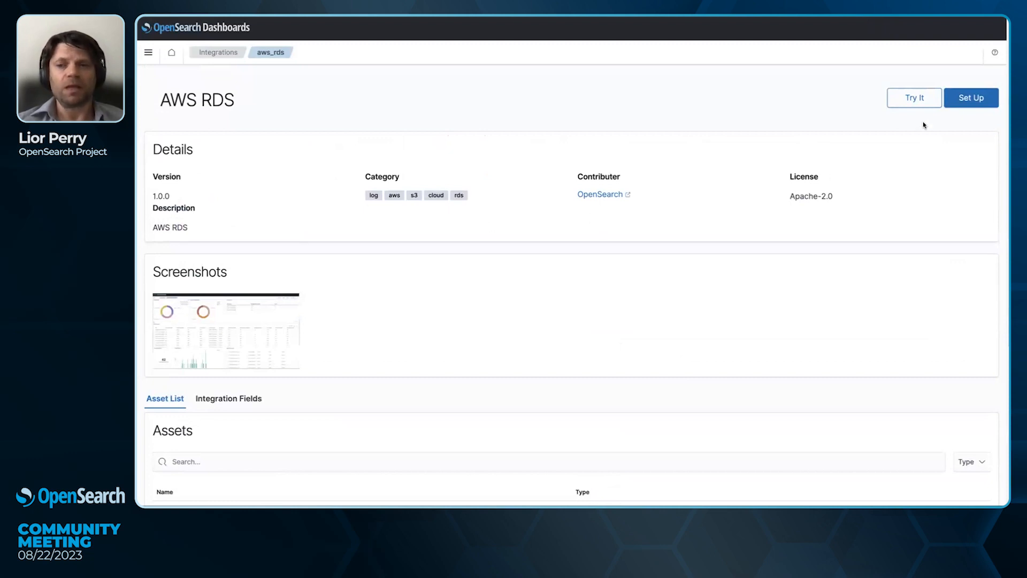
Step: Install aws_rds-sample with Try It and filter its assets to dashboard type
{"action": "left_click", "coordinate": [913, 97]}
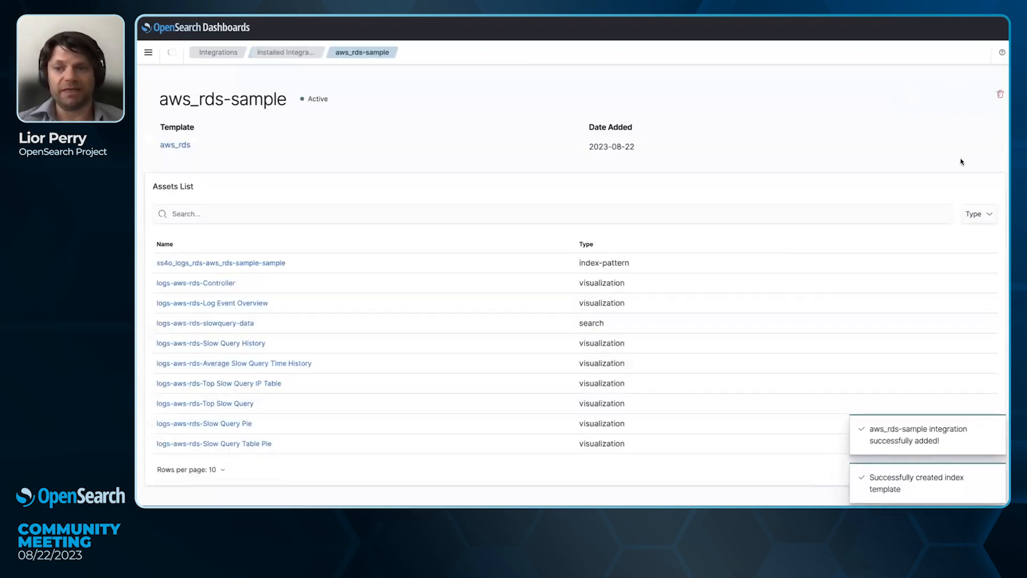
{"action": "left_click", "coordinate": [976, 213]}
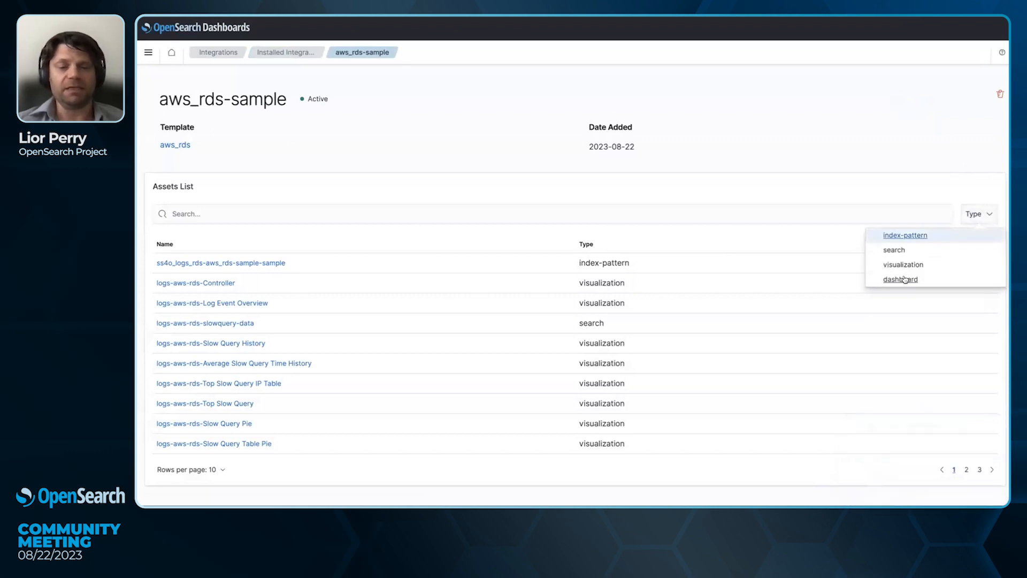
{"action": "left_click", "coordinate": [899, 279]}
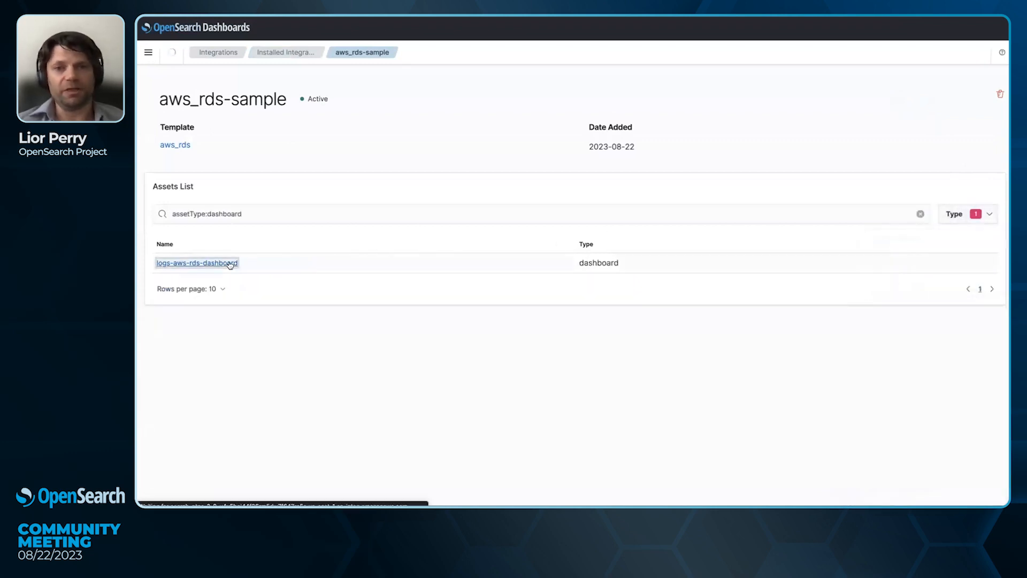
Step: Open logs-aws-rds-dashboard and filter it to database db2 and table table2
{"action": "left_click", "coordinate": [196, 262]}
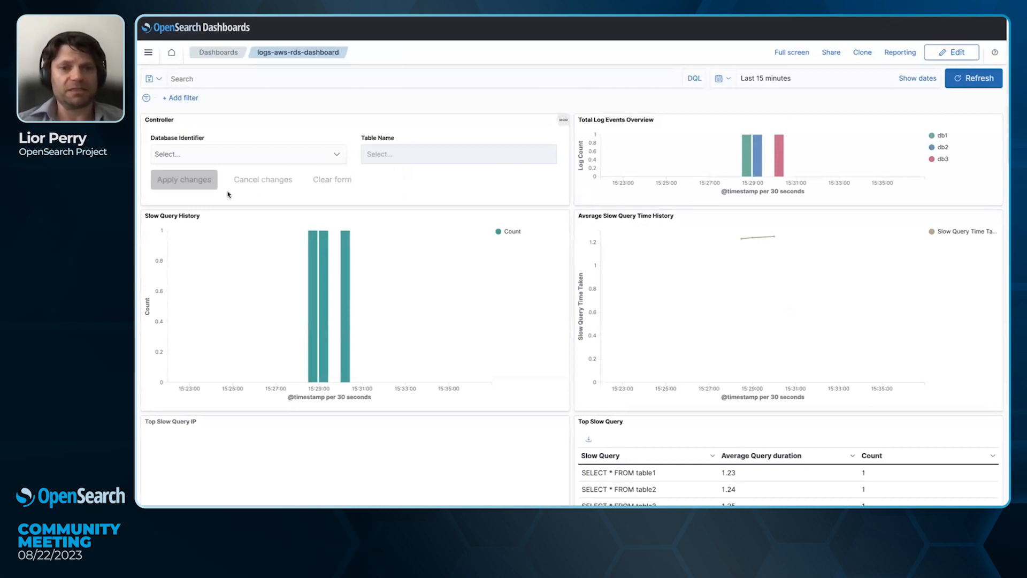
{"action": "left_click", "coordinate": [247, 154]}
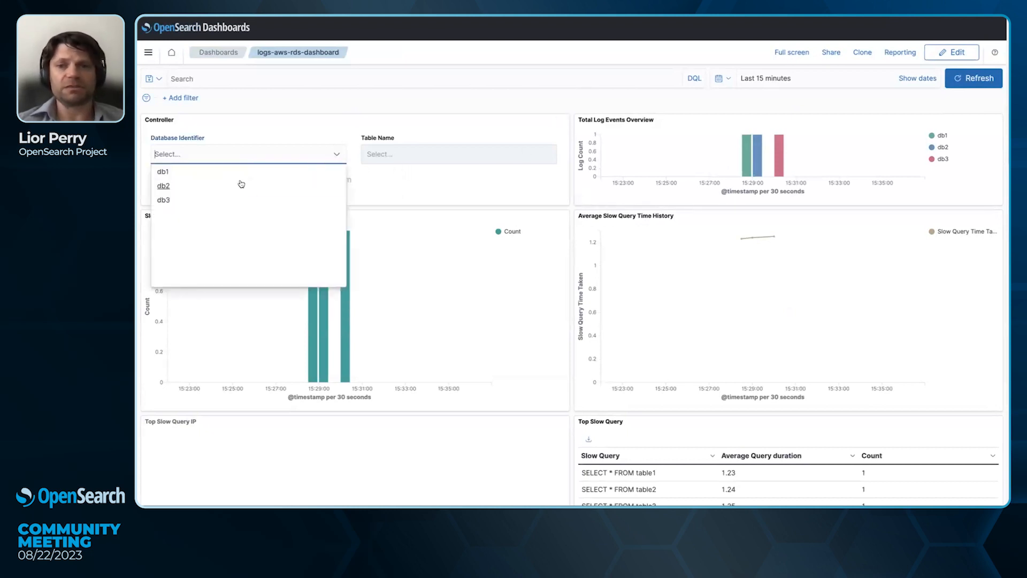
{"action": "left_click", "coordinate": [163, 185]}
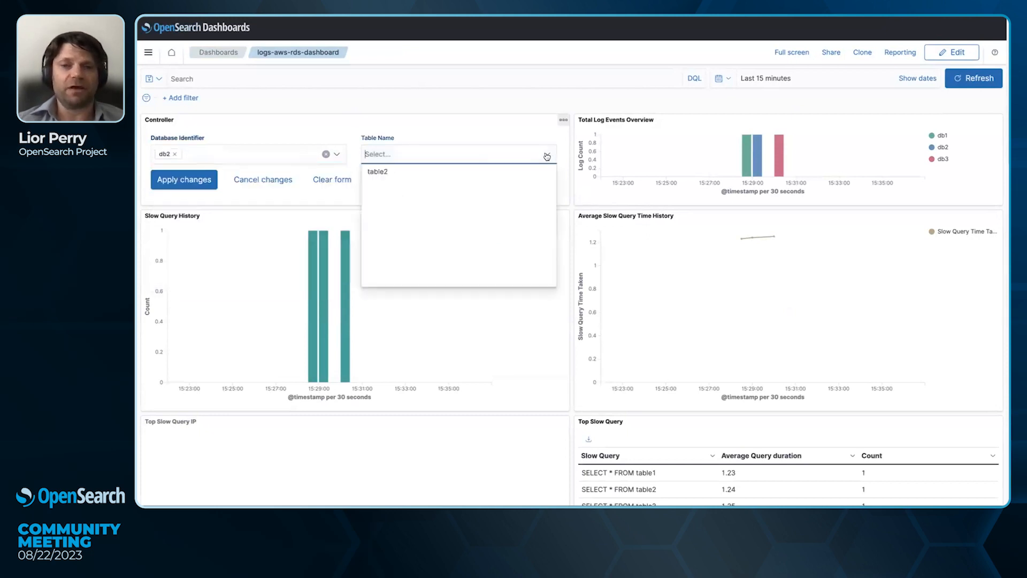
{"action": "left_click", "coordinate": [377, 171]}
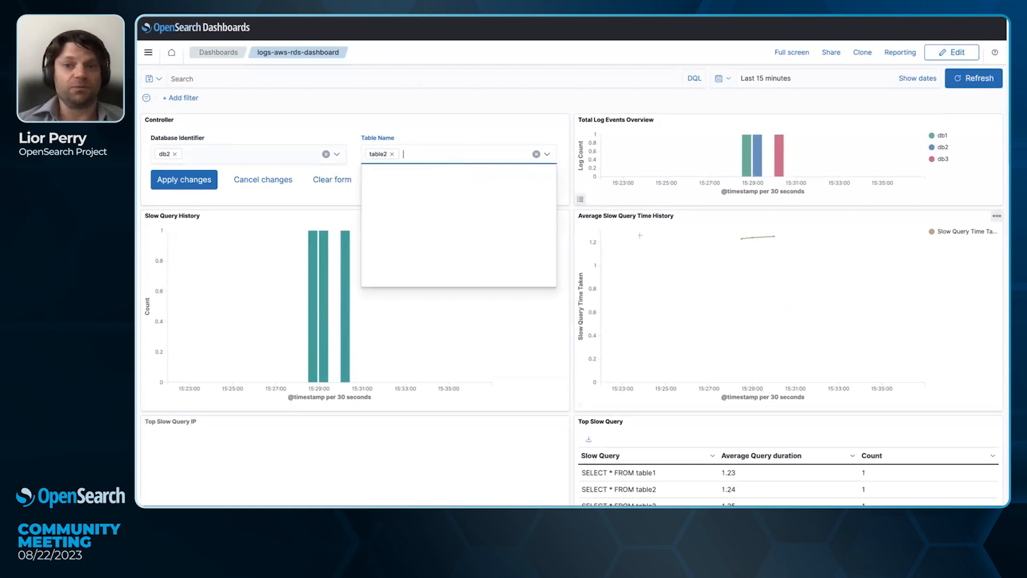
{"action": "mouse_move", "coordinate": [745, 162]}
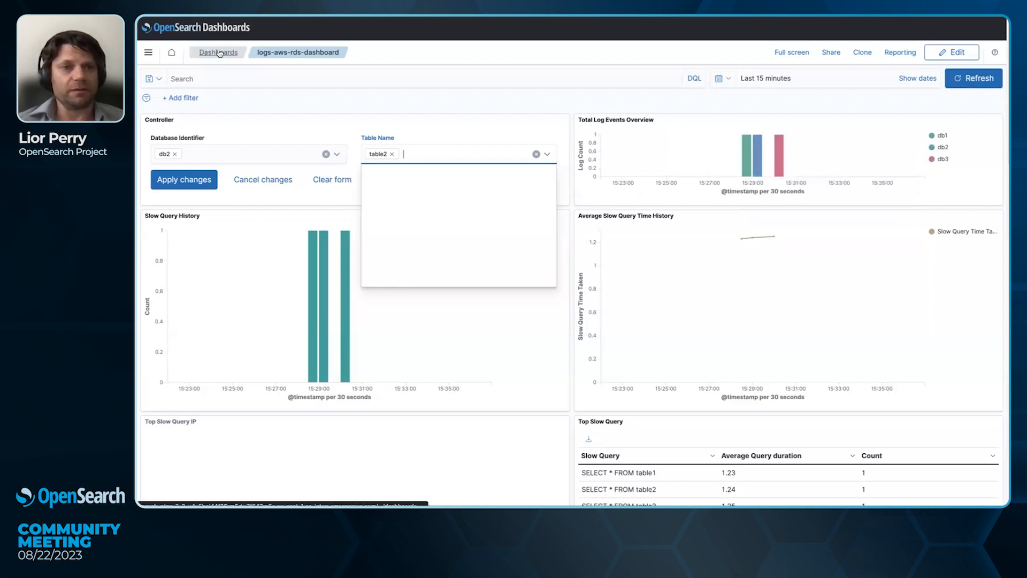
Step: Return through aws_rds-sample to the Integrations overview and its Available catalog
{"action": "left_click", "coordinate": [218, 52]}
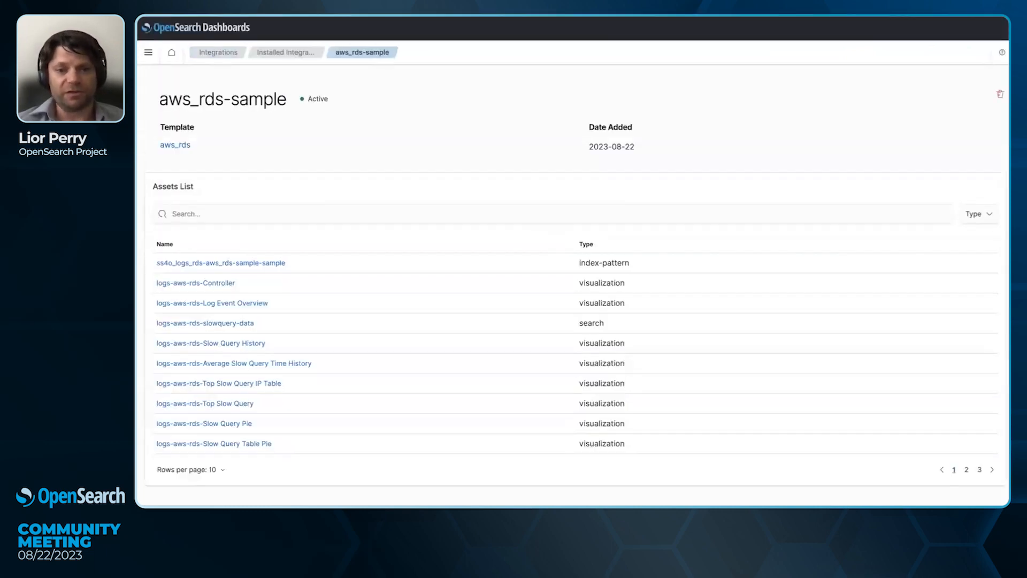
{"action": "left_click", "coordinate": [218, 52]}
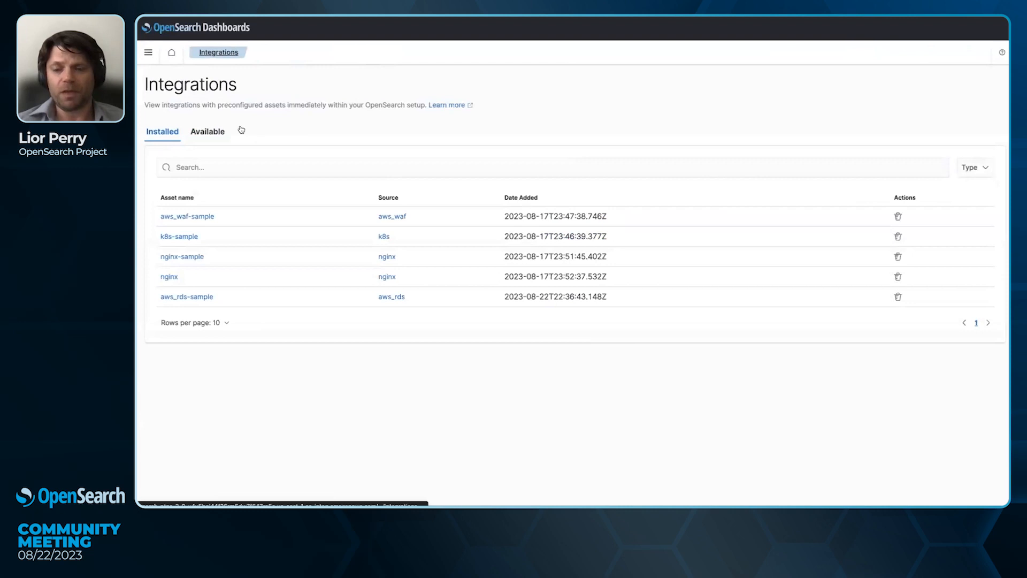
{"action": "left_click", "coordinate": [208, 131]}
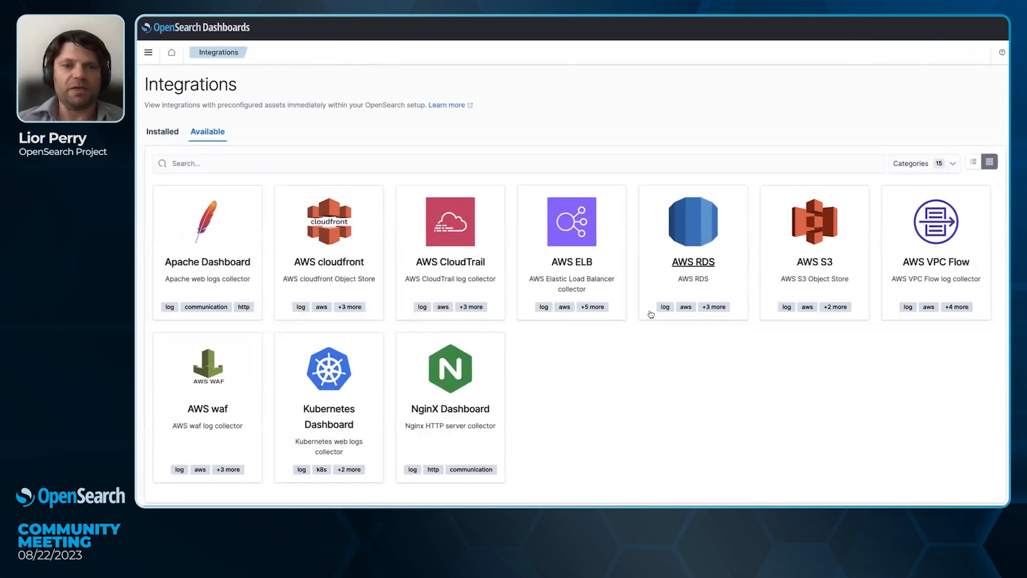
{"action": "mouse_move", "coordinate": [526, 377]}
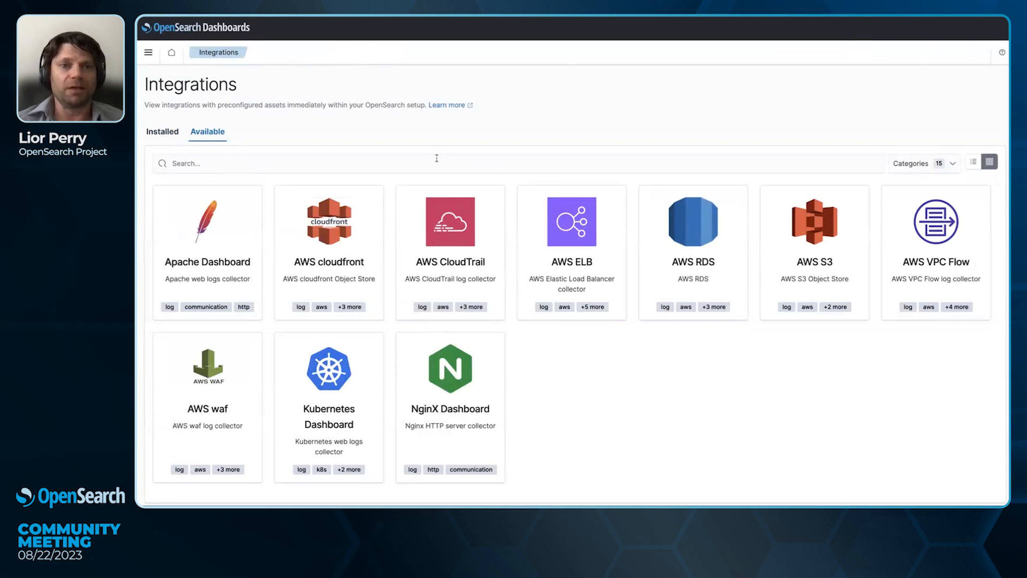
{"action": "mouse_move", "coordinate": [747, 365]}
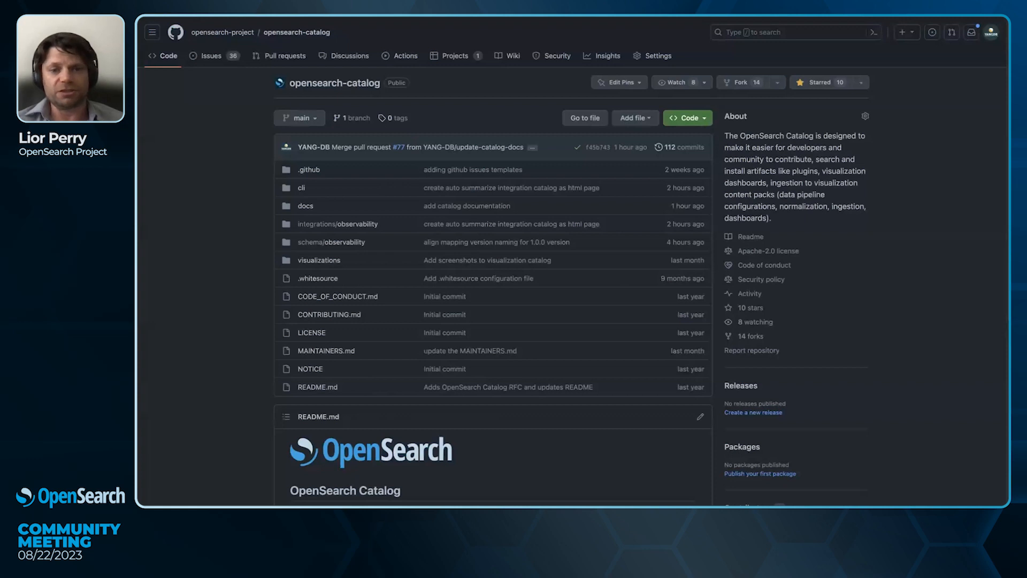
{"action": "mouse_move", "coordinate": [346, 44]}
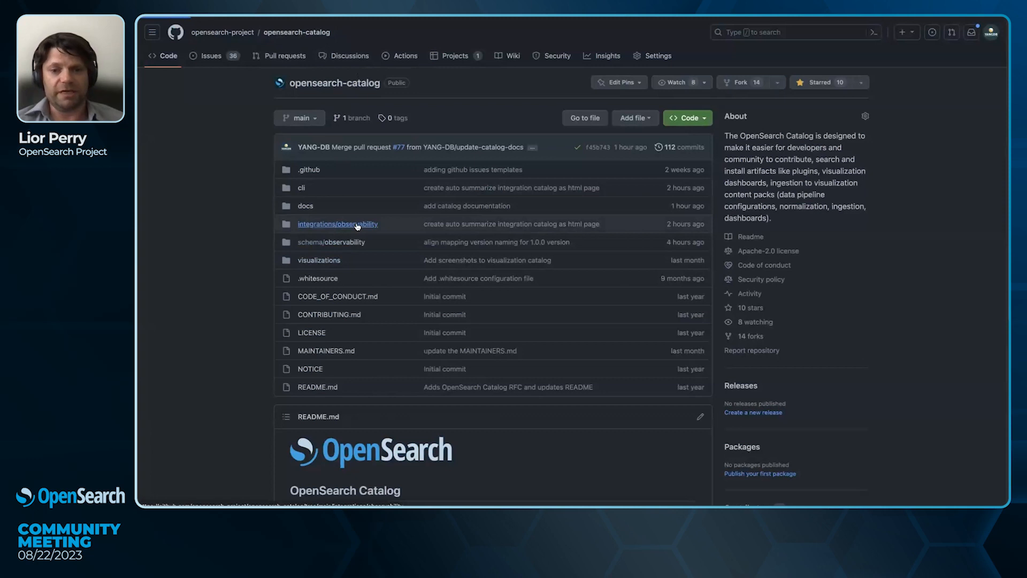
Step: Expand docs > integrations and read through the integration-creation.md guide
{"action": "left_click", "coordinate": [337, 224]}
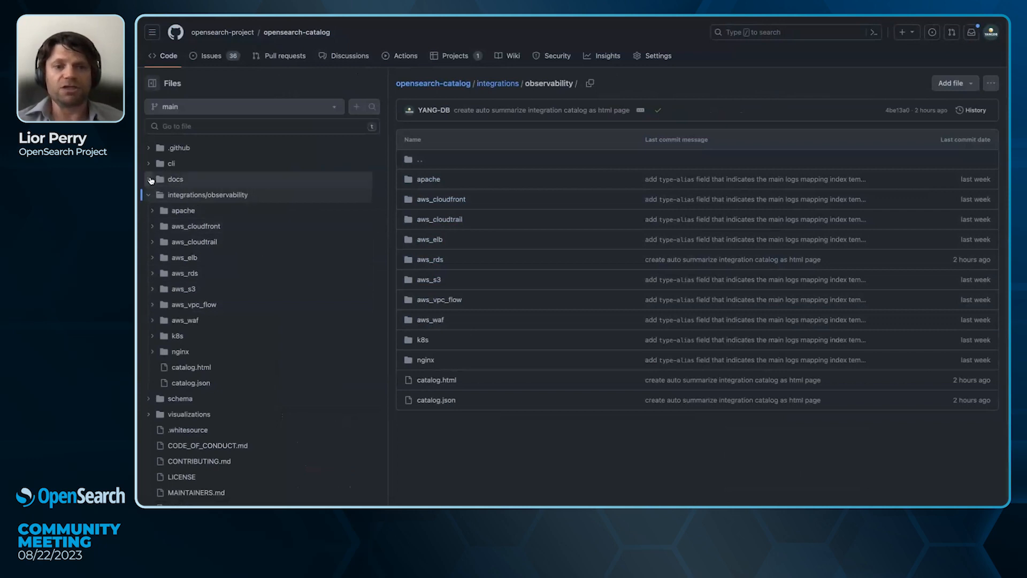
{"action": "left_click", "coordinate": [175, 179]}
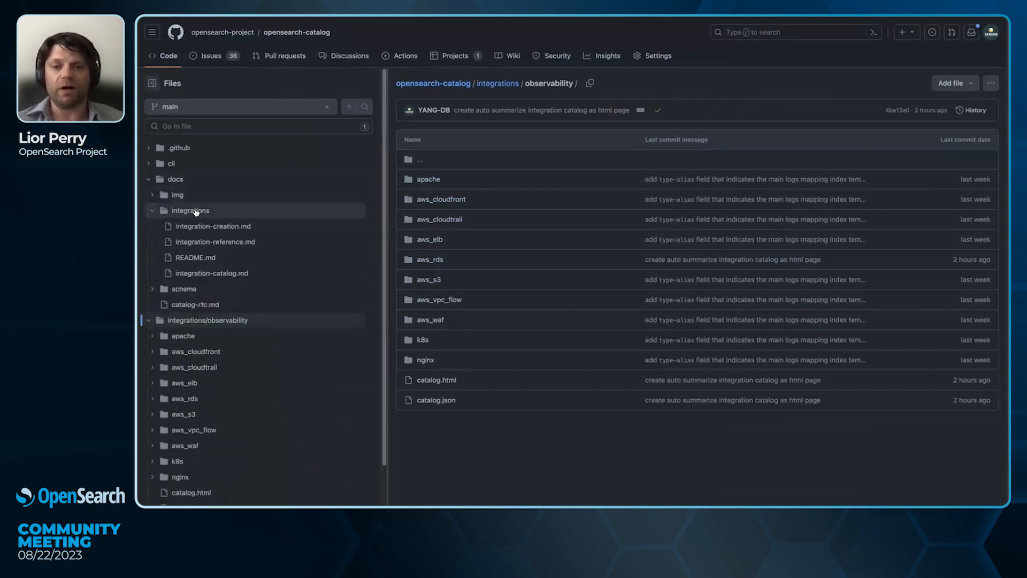
{"action": "left_click", "coordinate": [213, 226]}
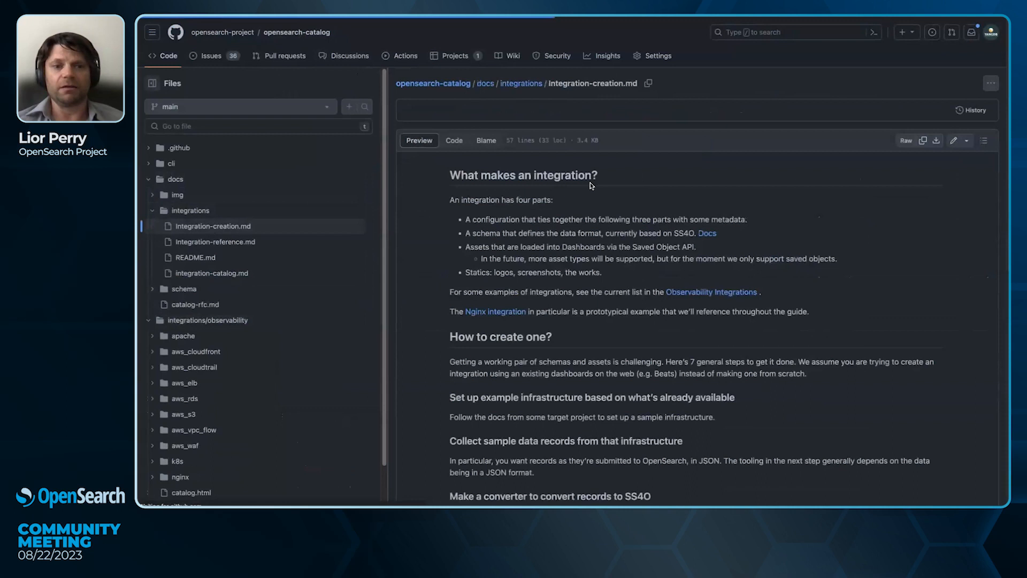
{"action": "scroll", "scroll_direction": "down", "scroll_amount": 3}
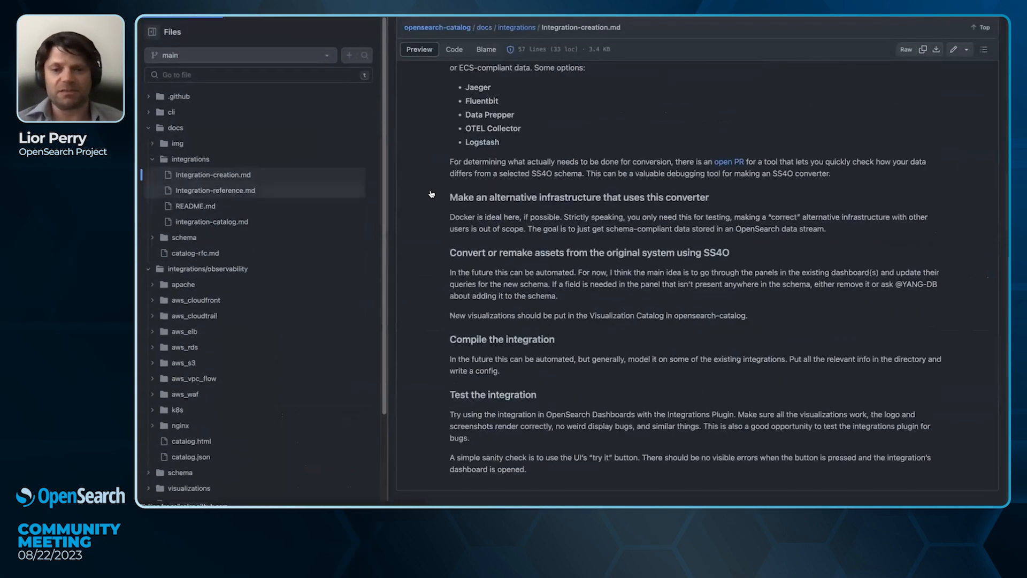
Step: Read integration-reference.md down to the Stage 3 and Stage 4 sections
{"action": "left_click", "coordinate": [215, 190]}
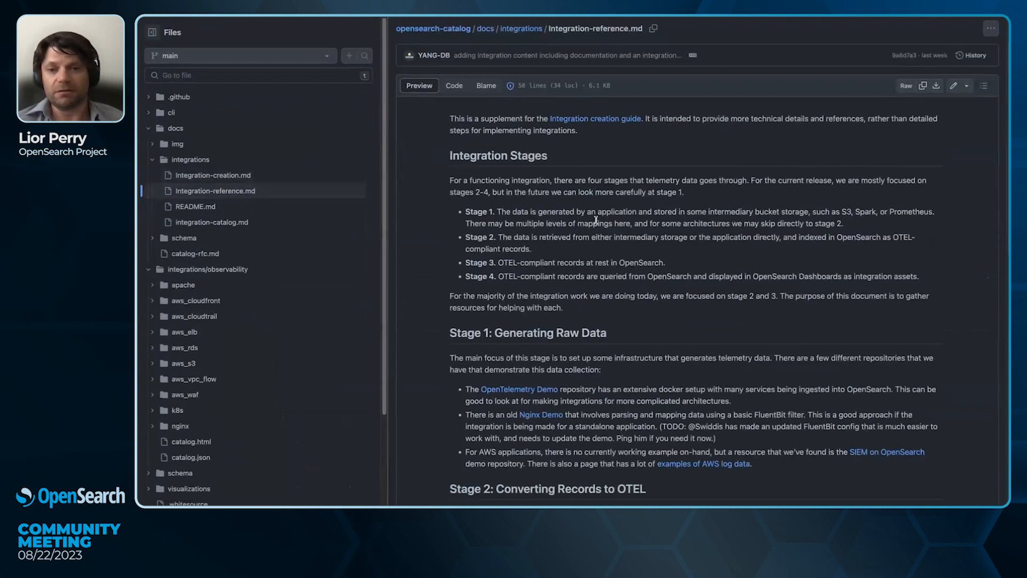
{"action": "scroll", "scroll_direction": "down", "scroll_amount": 3}
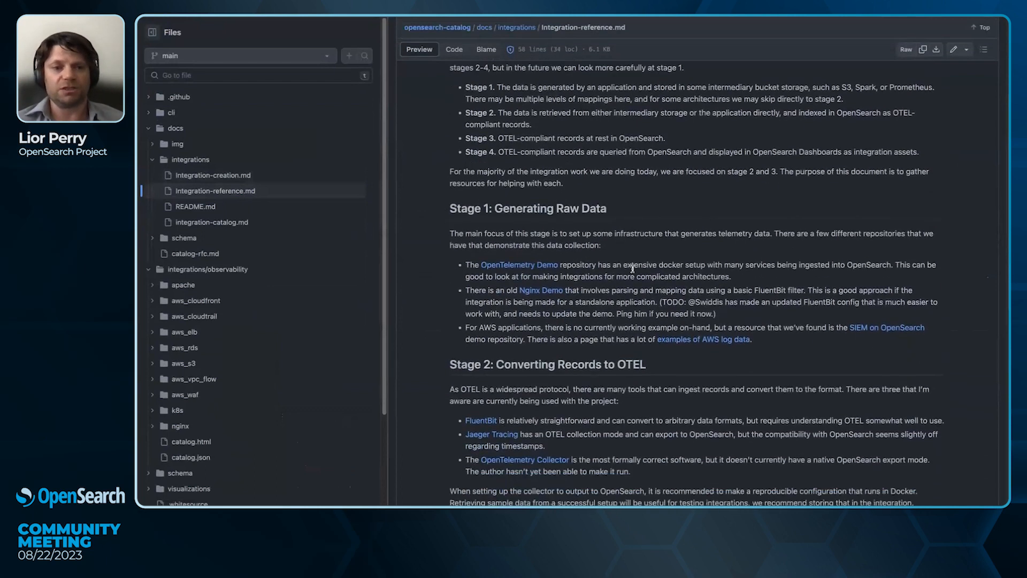
{"action": "scroll", "scroll_direction": "down", "scroll_amount": 3}
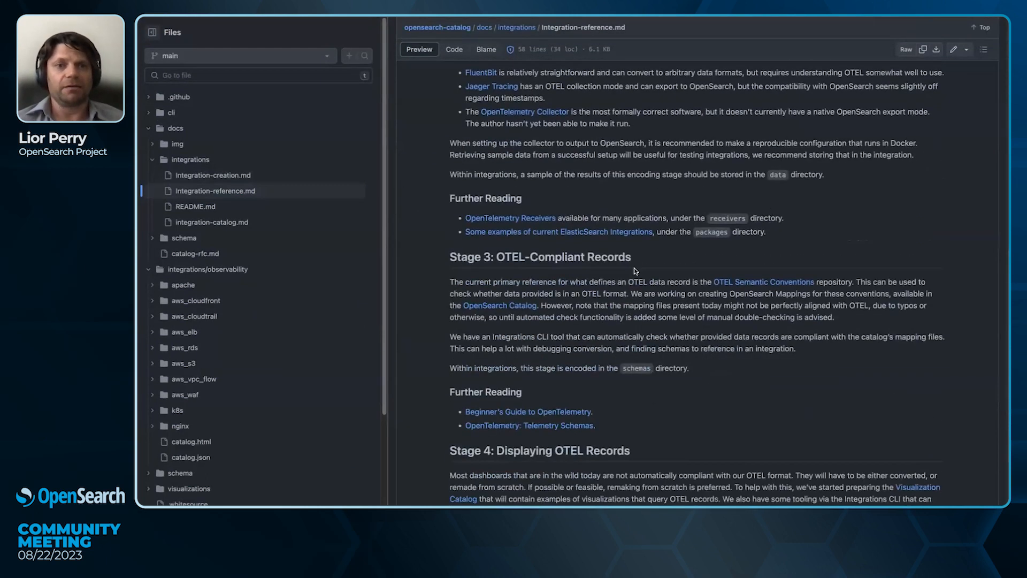
{"action": "scroll", "scroll_direction": "down", "scroll_amount": 3}
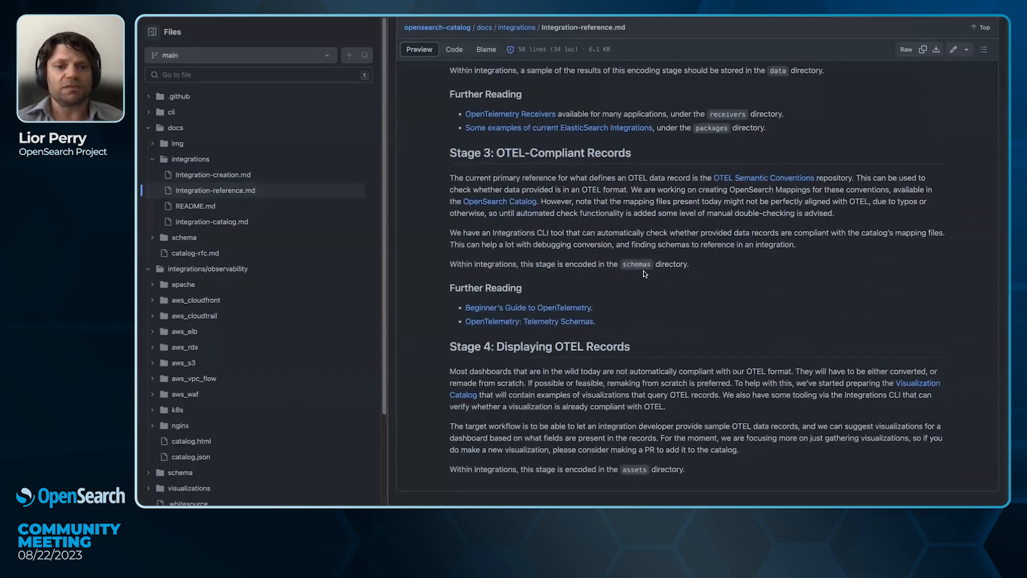
{"action": "mouse_move", "coordinate": [238, 237]}
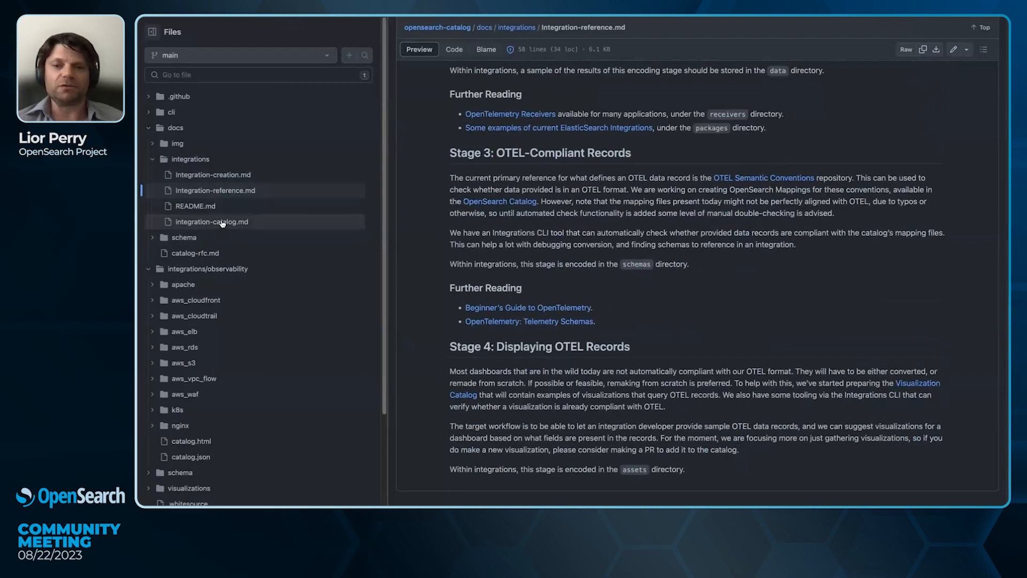
Step: Open integration-catalog.md and scroll to the Observability Integration Catalog section
{"action": "left_click", "coordinate": [212, 221]}
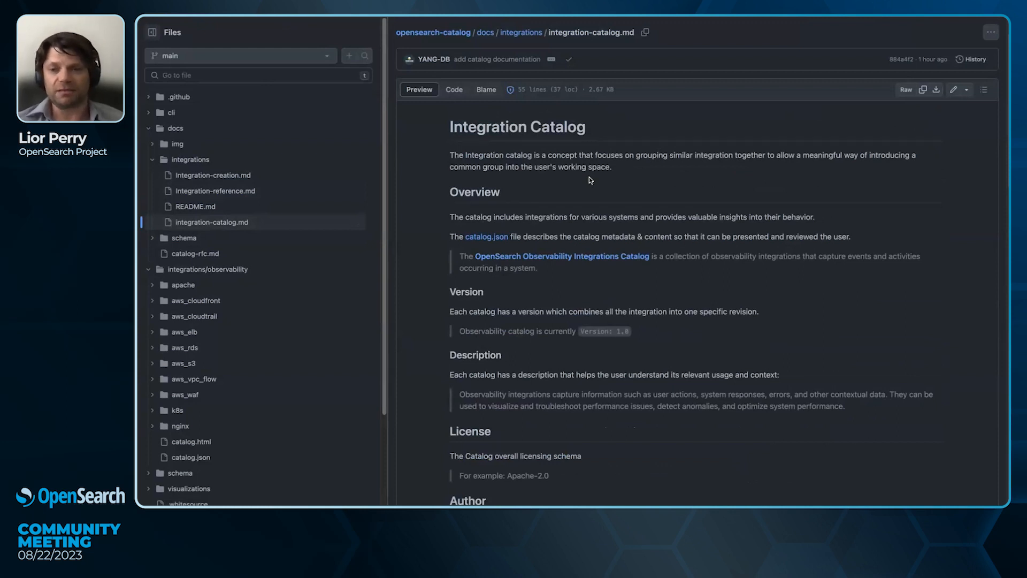
{"action": "mouse_move", "coordinate": [620, 198]}
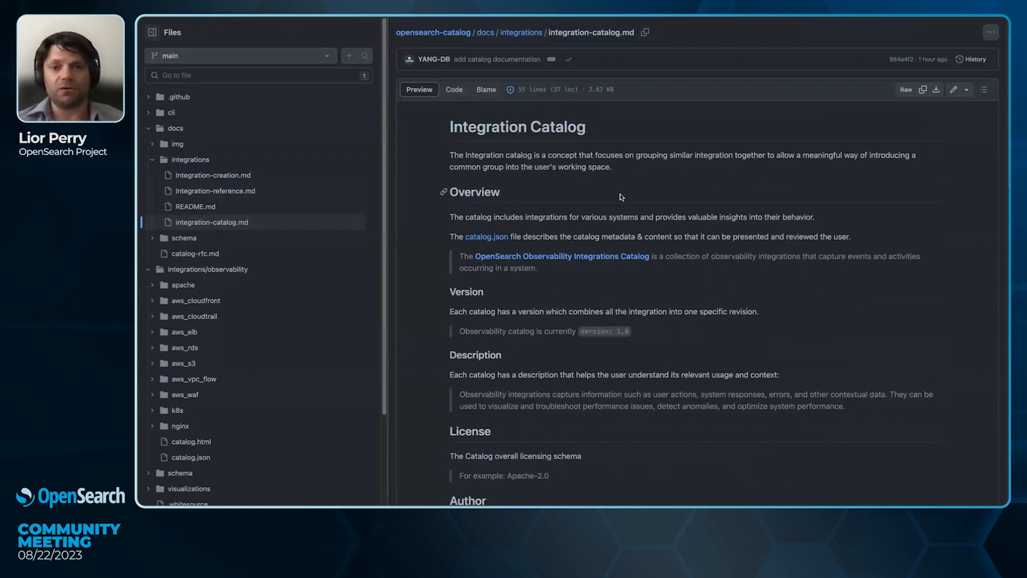
{"action": "mouse_move", "coordinate": [542, 184]}
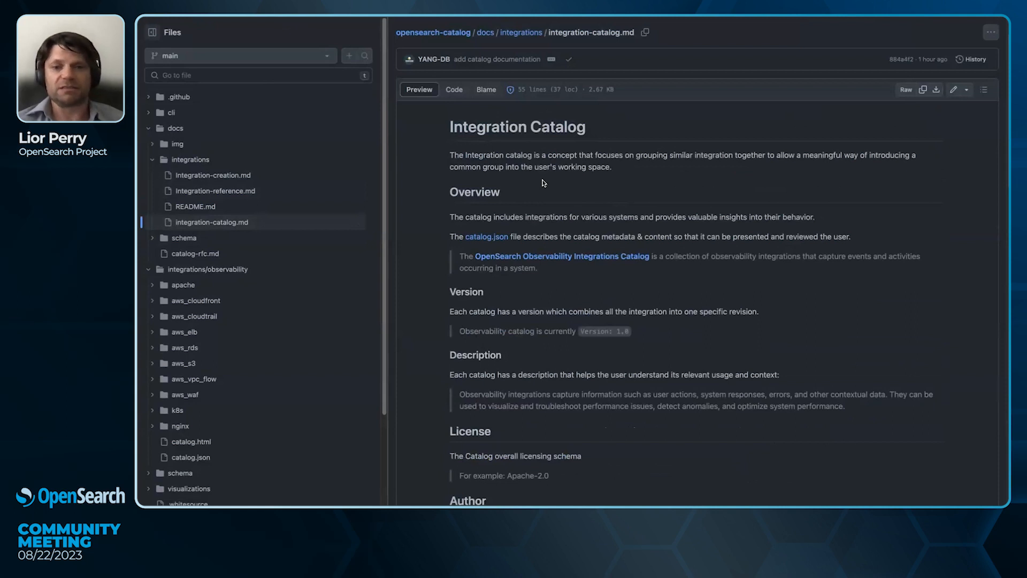
{"action": "mouse_move", "coordinate": [606, 245]}
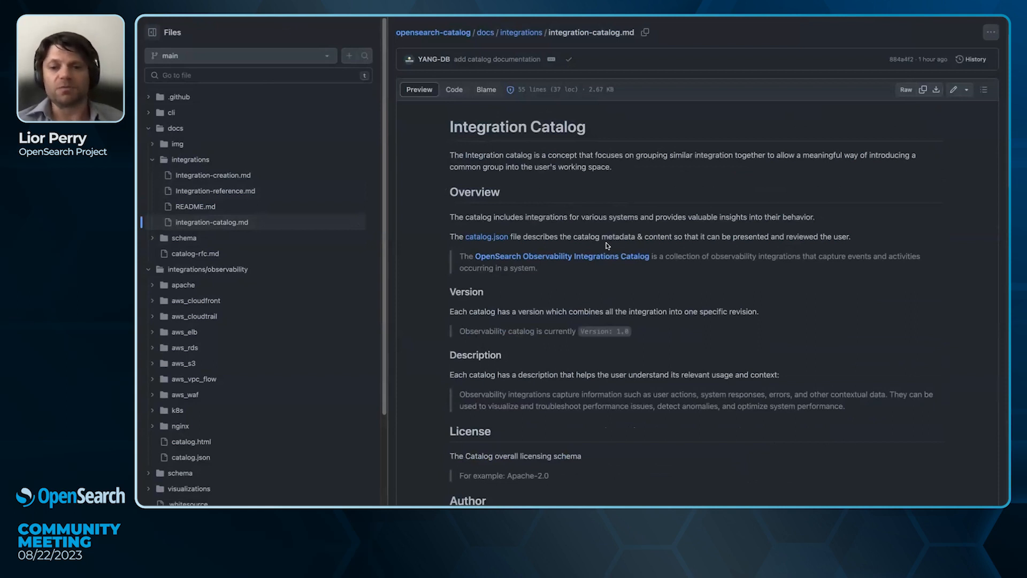
{"action": "scroll", "scroll_direction": "down", "scroll_amount": 3}
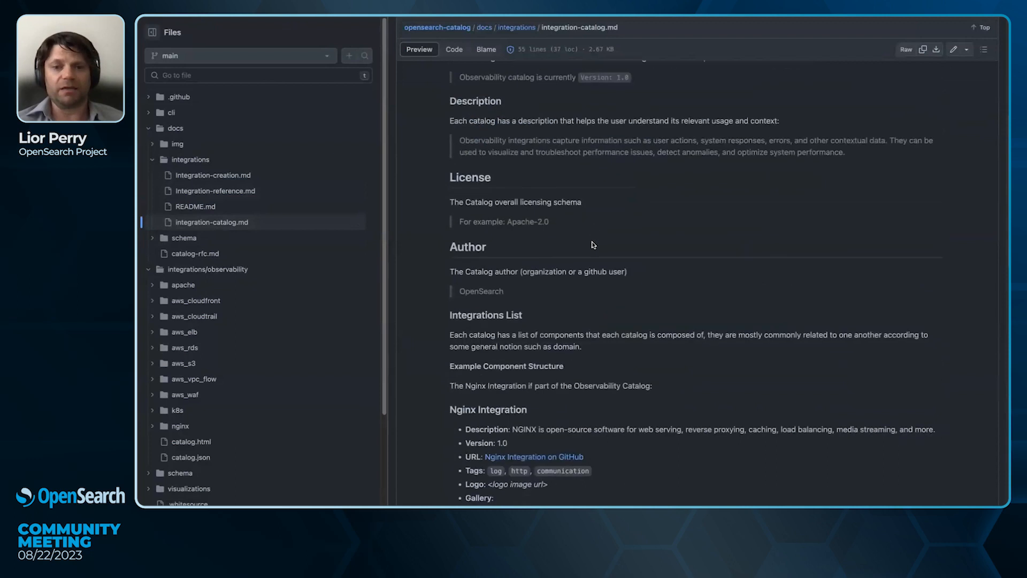
{"action": "scroll", "scroll_direction": "down", "scroll_amount": 3}
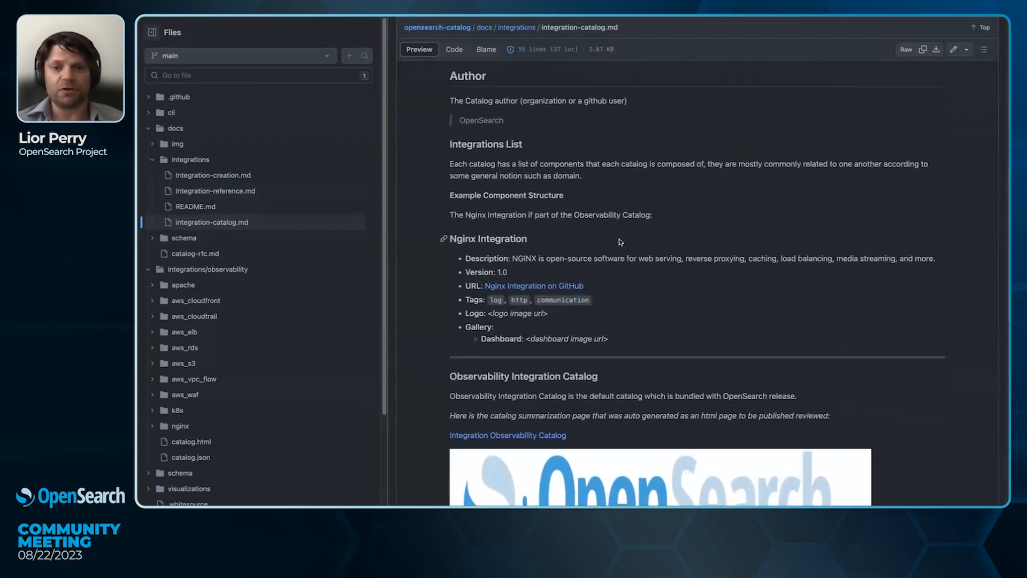
{"action": "scroll", "scroll_direction": "down", "scroll_amount": 3}
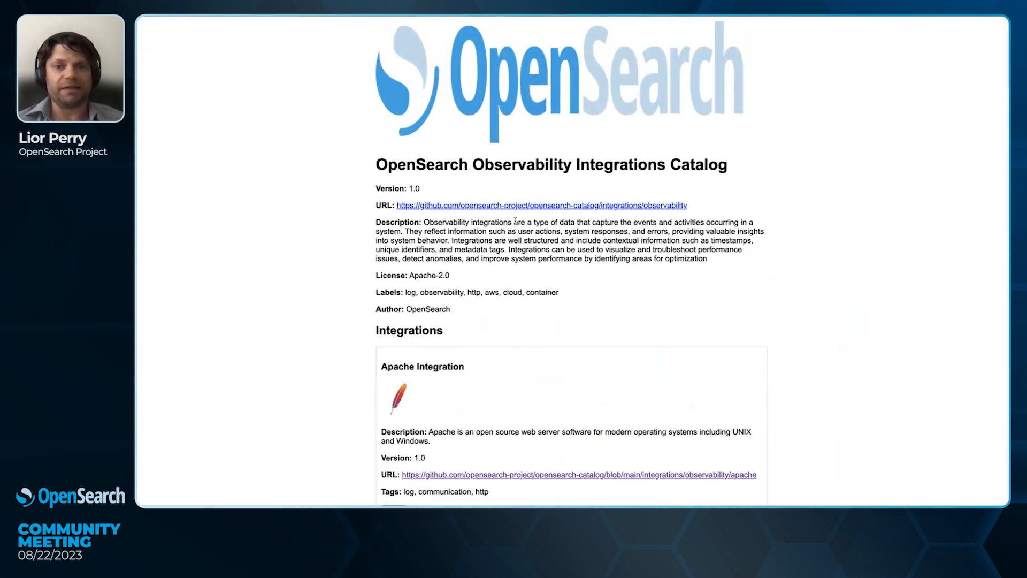
{"action": "mouse_move", "coordinate": [341, 109]}
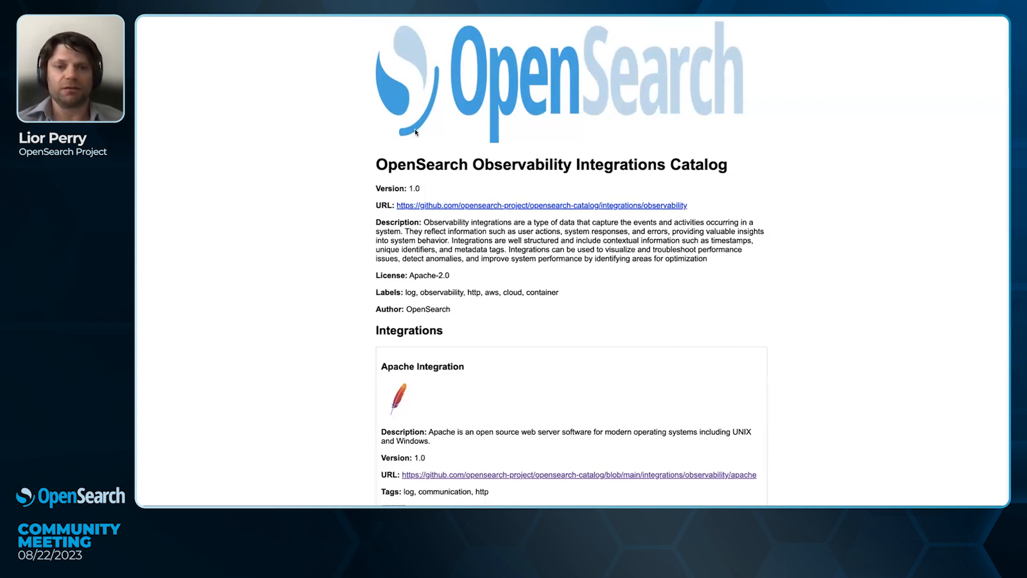
Step: Scroll through the Observability Integrations Catalog page's integration cards
{"action": "scroll", "scroll_direction": "down", "scroll_amount": 3}
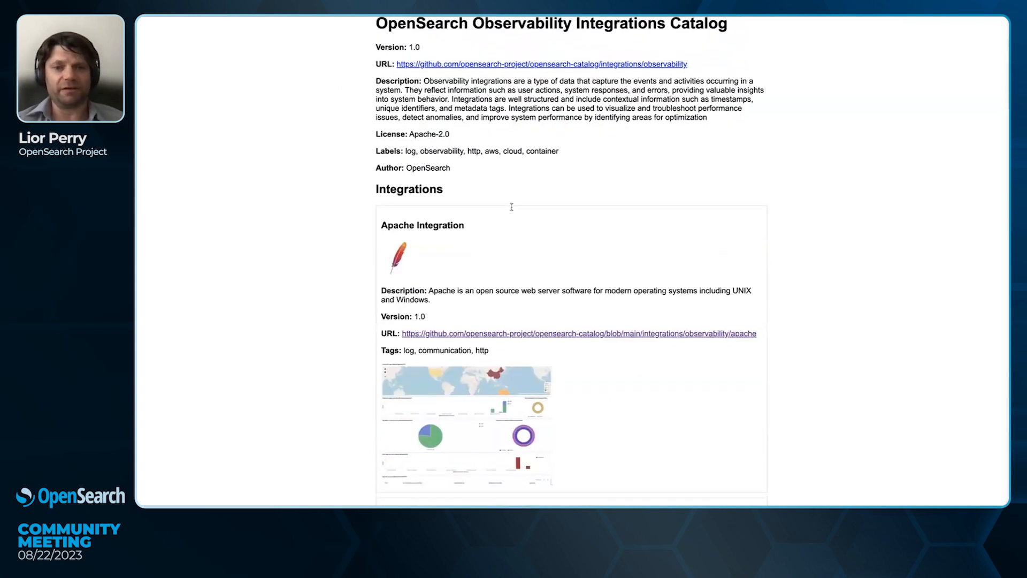
{"action": "scroll", "scroll_direction": "down", "scroll_amount": 3}
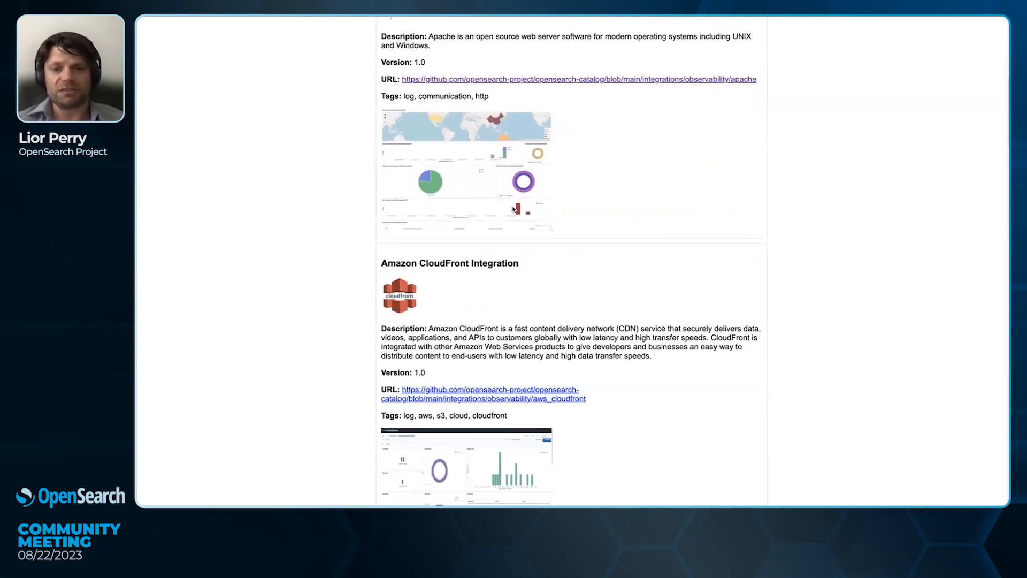
{"action": "scroll", "scroll_direction": "down", "scroll_amount": 3}
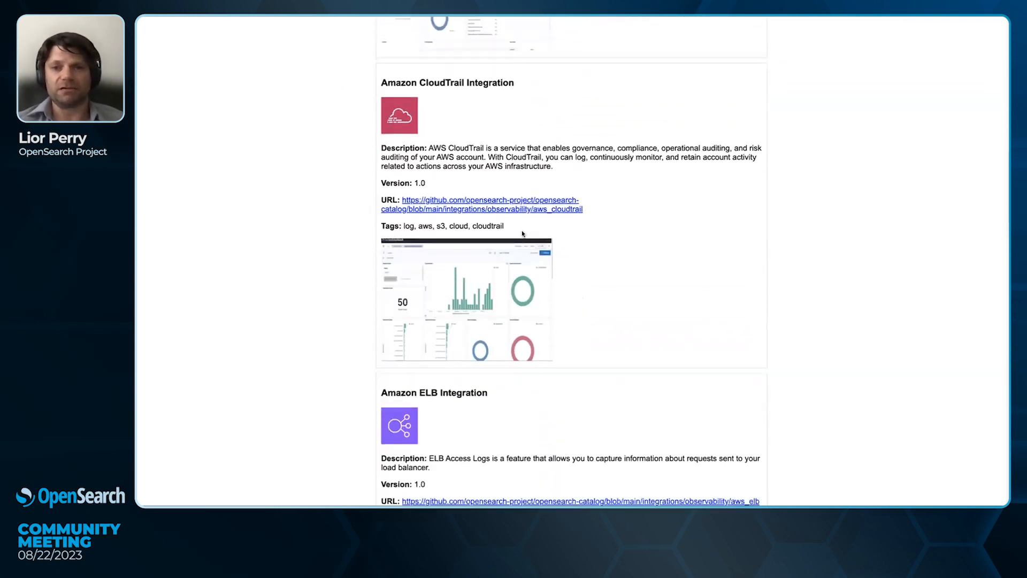
{"action": "scroll", "scroll_direction": "down", "scroll_amount": 3}
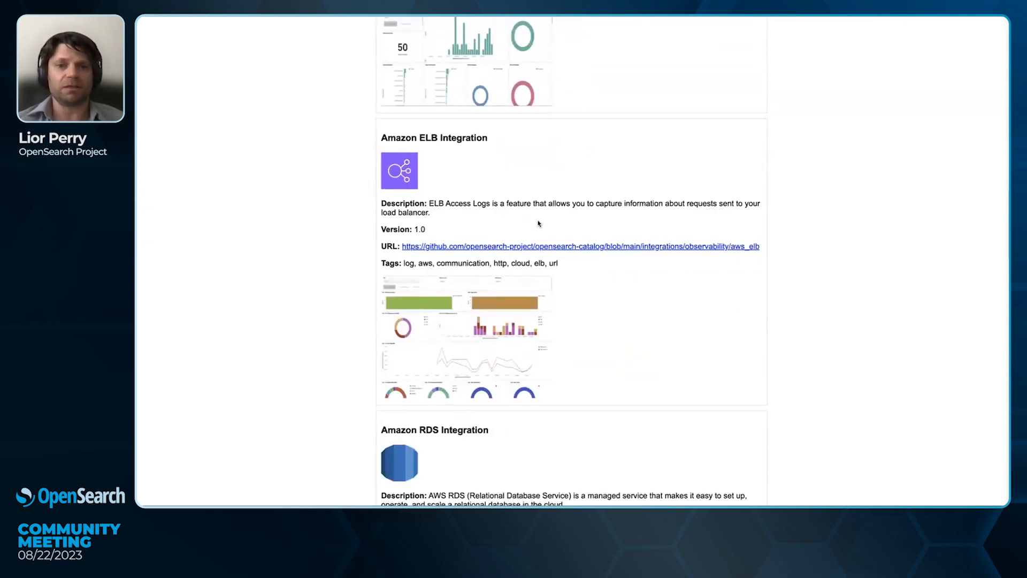
{"action": "scroll", "scroll_direction": "down", "scroll_amount": 3}
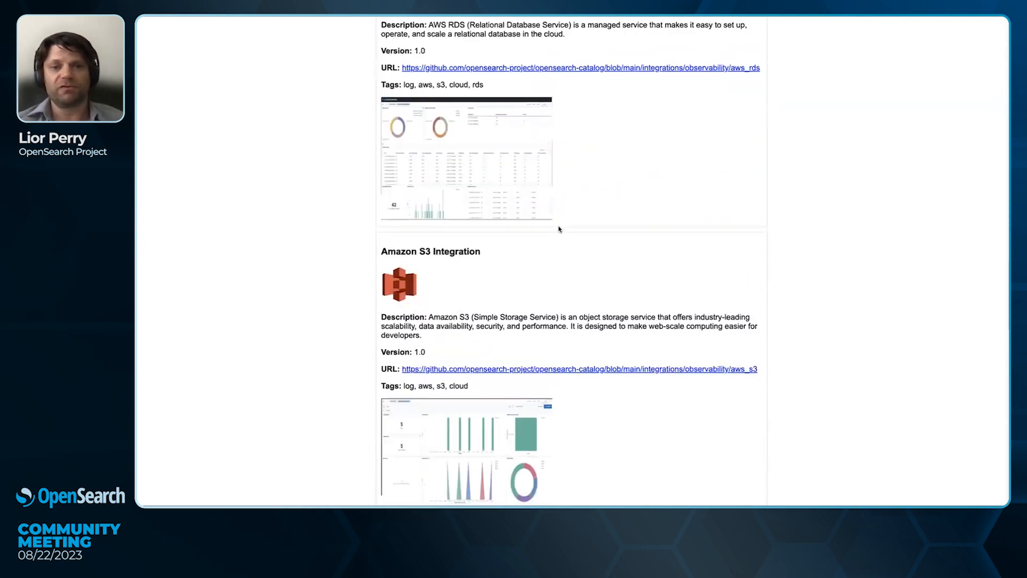
{"action": "scroll", "scroll_direction": "down", "scroll_amount": 3}
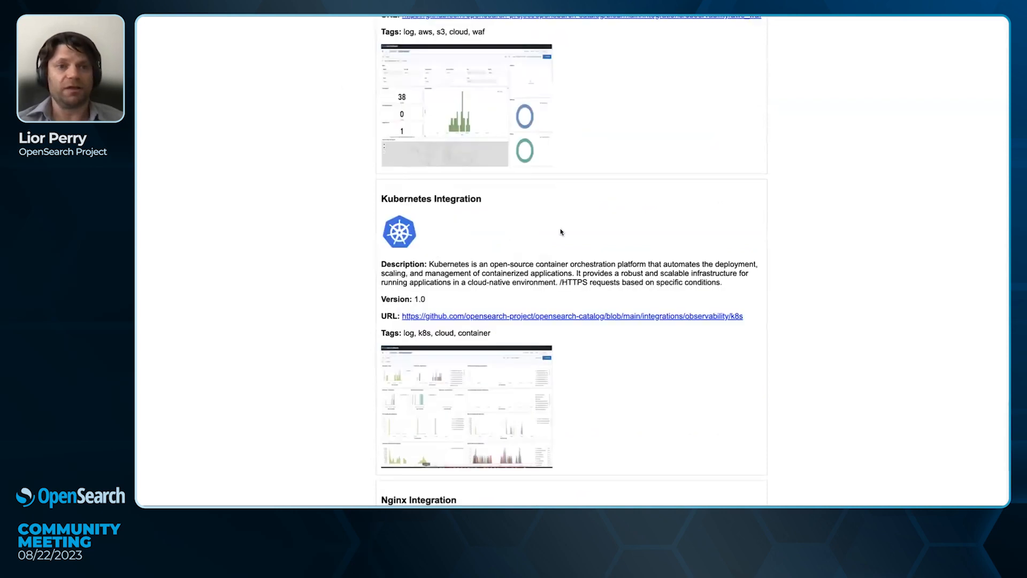
{"action": "scroll", "scroll_direction": "down", "scroll_amount": 3}
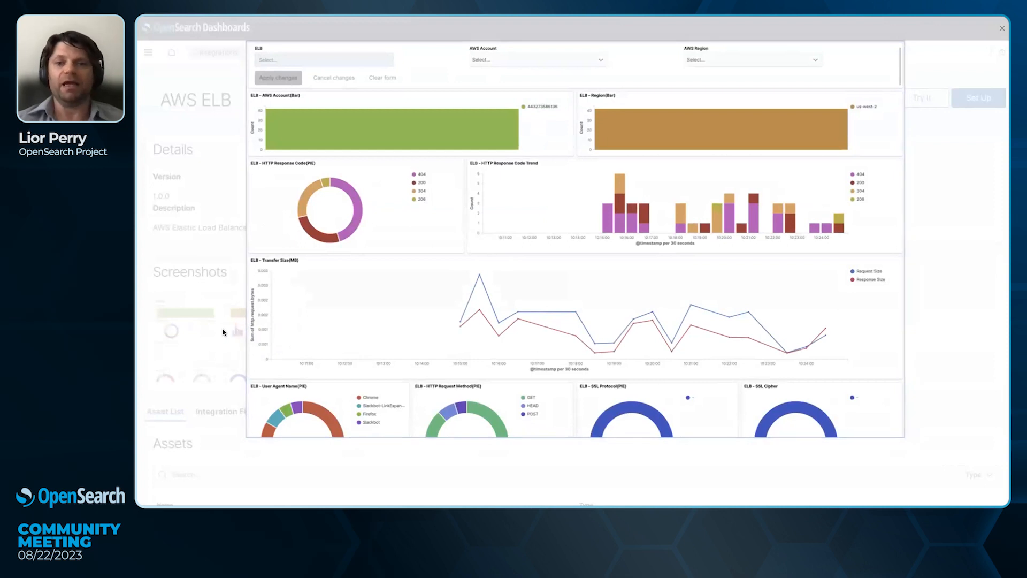
{"action": "mouse_move", "coordinate": [211, 207]}
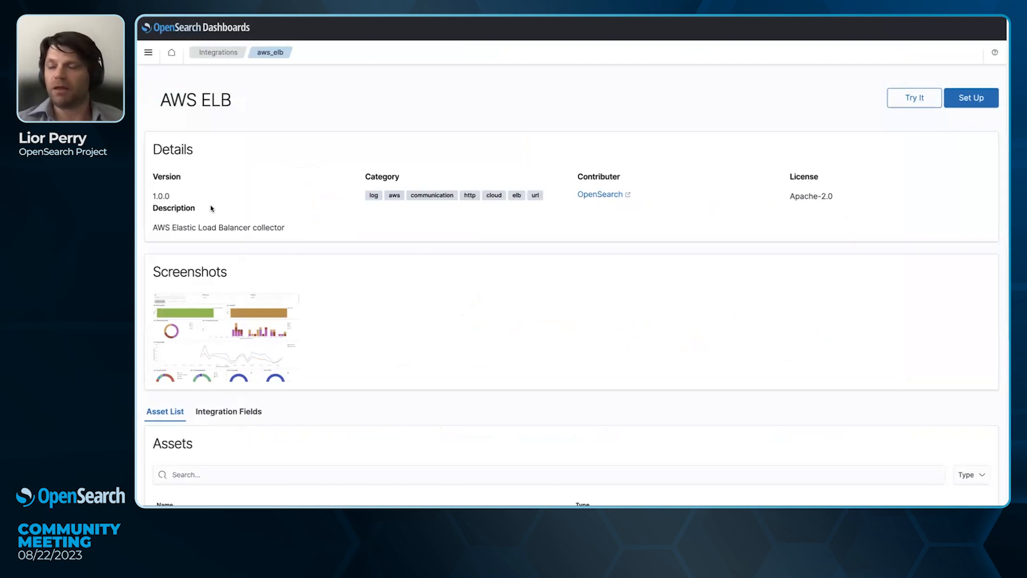
{"action": "mouse_move", "coordinate": [326, 245]}
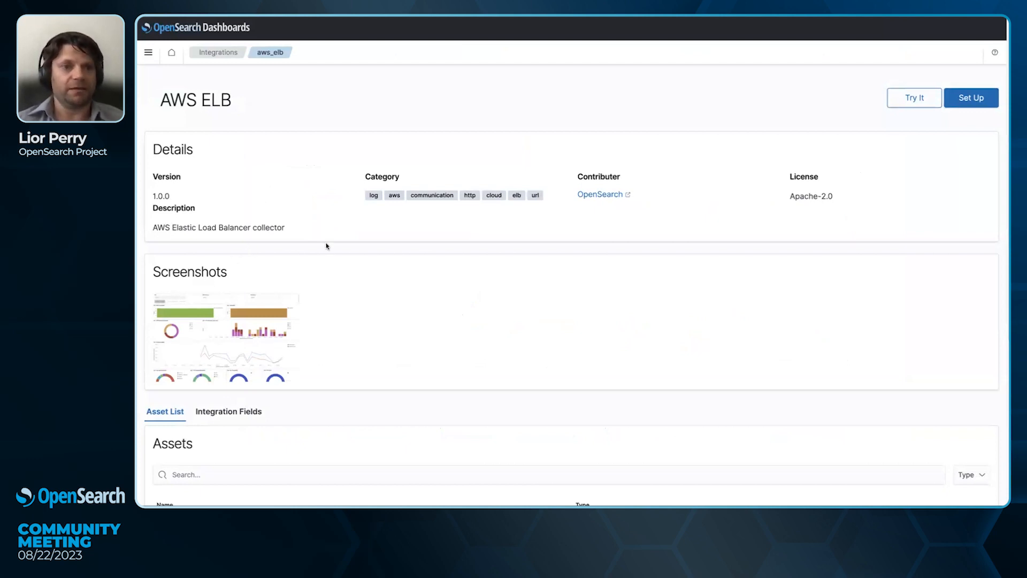
Step: Scroll the AWS ELB integration page down to its Assets list
{"action": "scroll", "scroll_direction": "down", "scroll_amount": 3}
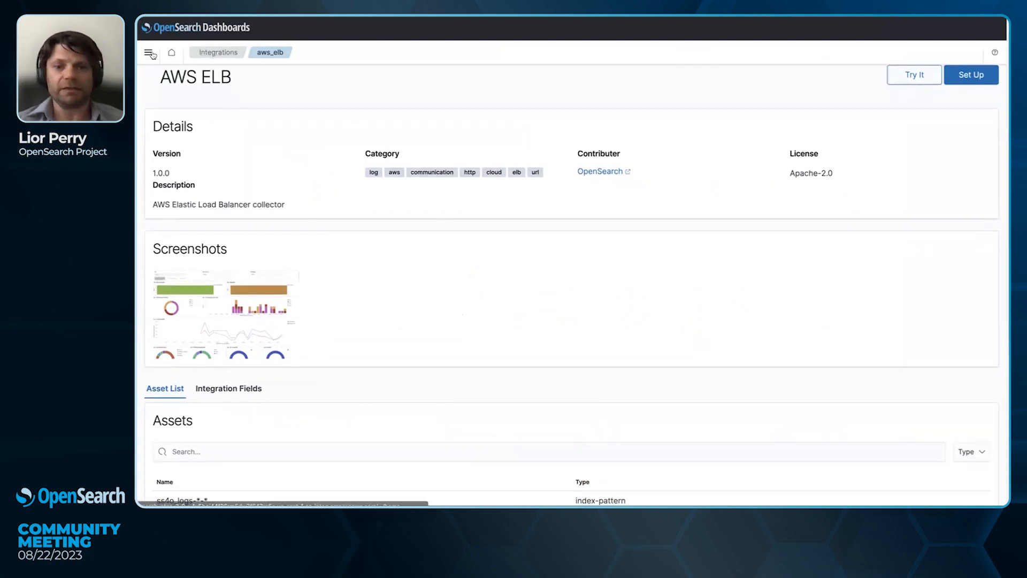
{"action": "left_click", "coordinate": [148, 52]}
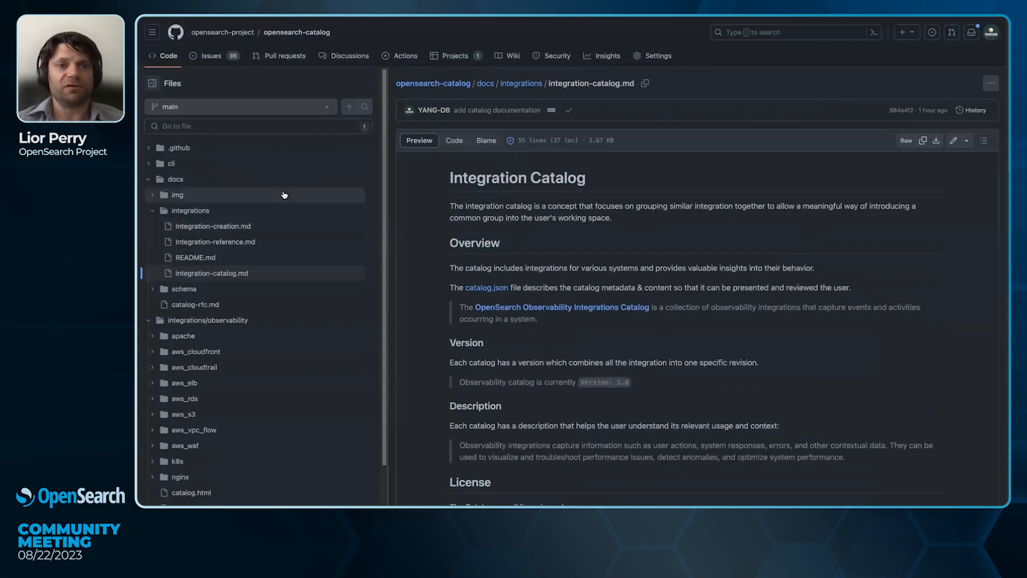
{"action": "mouse_move", "coordinate": [284, 89]}
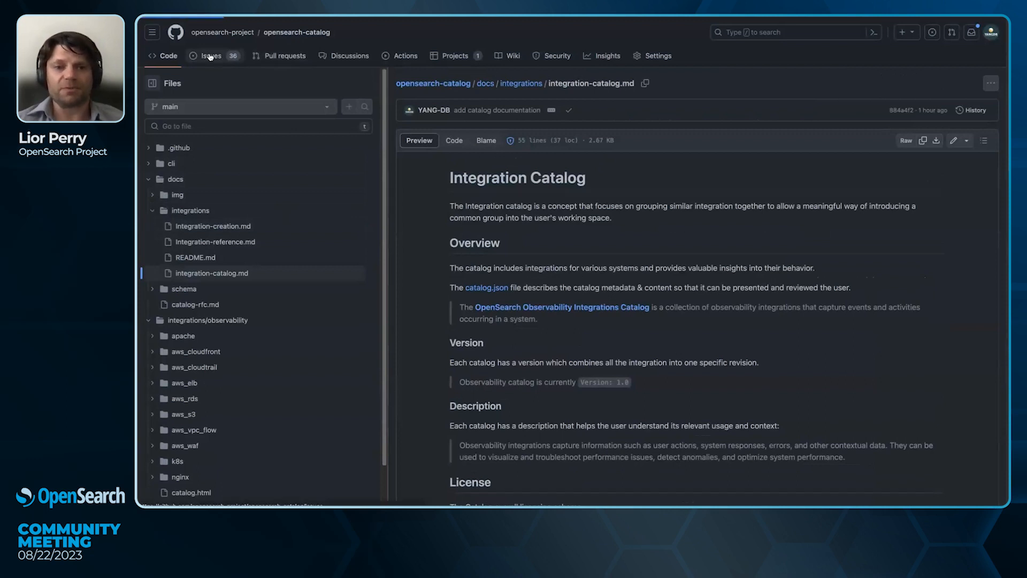
Step: From opensearch-catalog's Issues list, start a new issue to see the template choices
{"action": "left_click", "coordinate": [210, 56]}
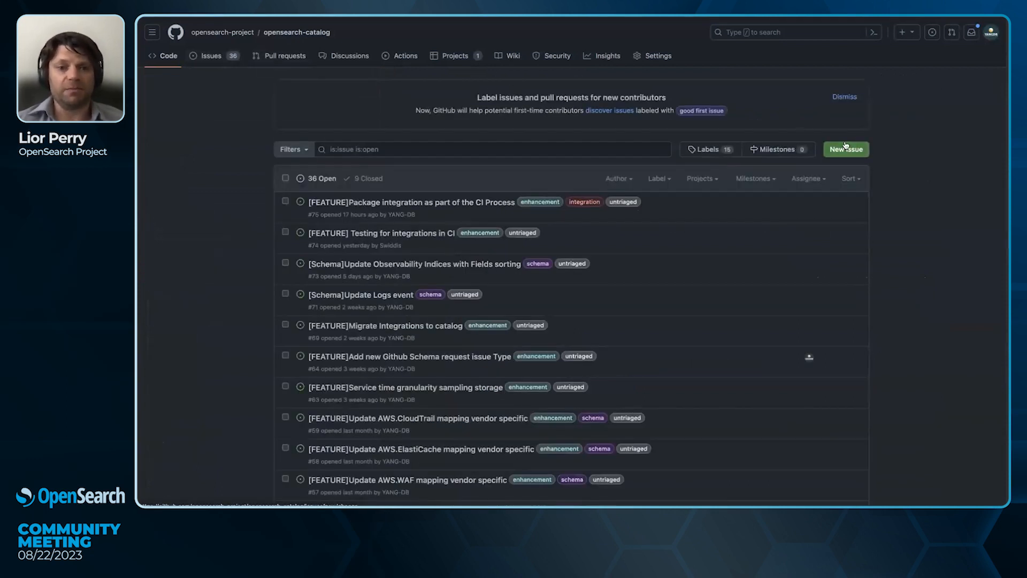
{"action": "left_click", "coordinate": [845, 149]}
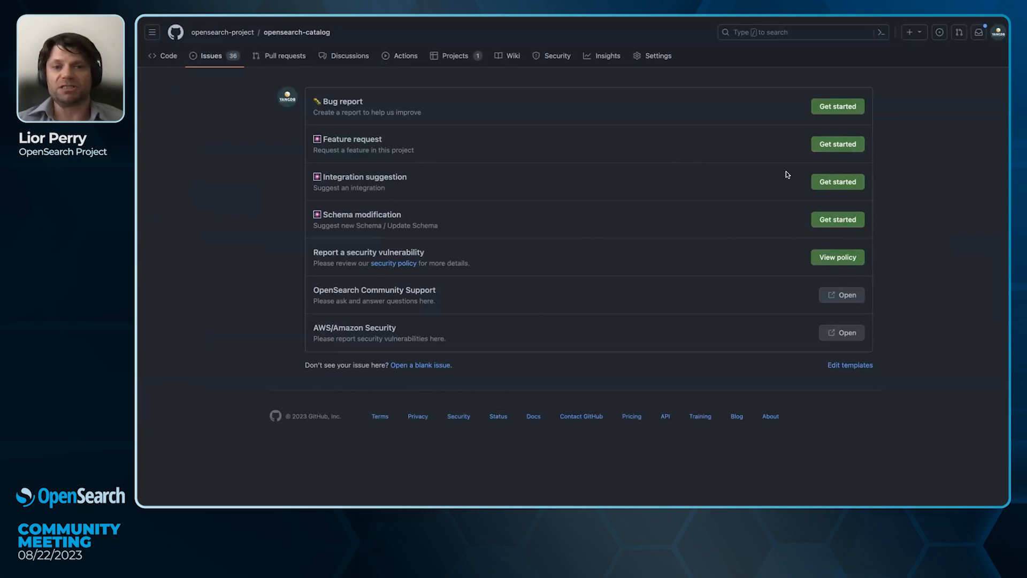
Step: Begin an Integration suggestion issue and scroll through its template questions
{"action": "left_click", "coordinate": [837, 181]}
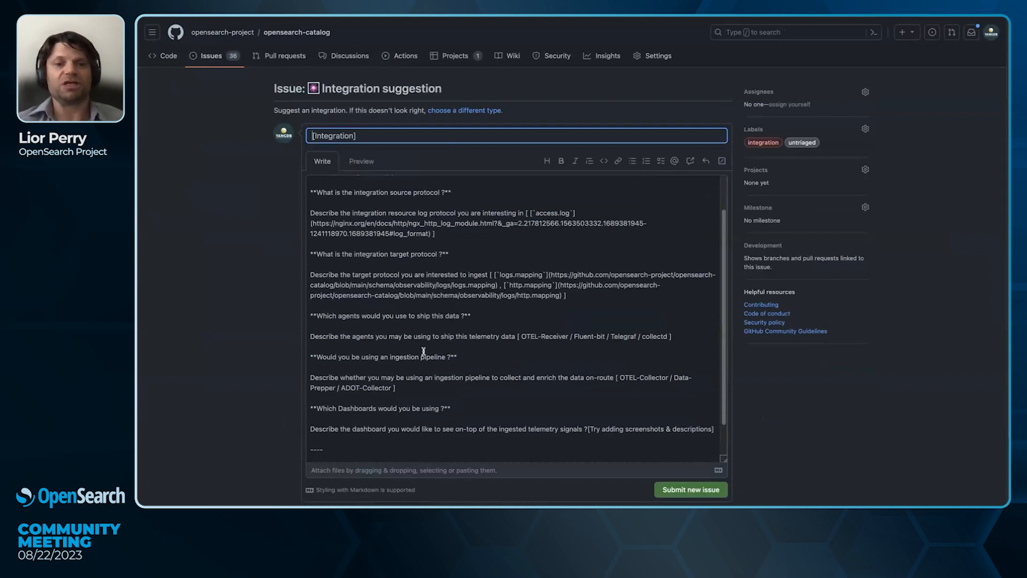
{"action": "mouse_move", "coordinate": [414, 336]}
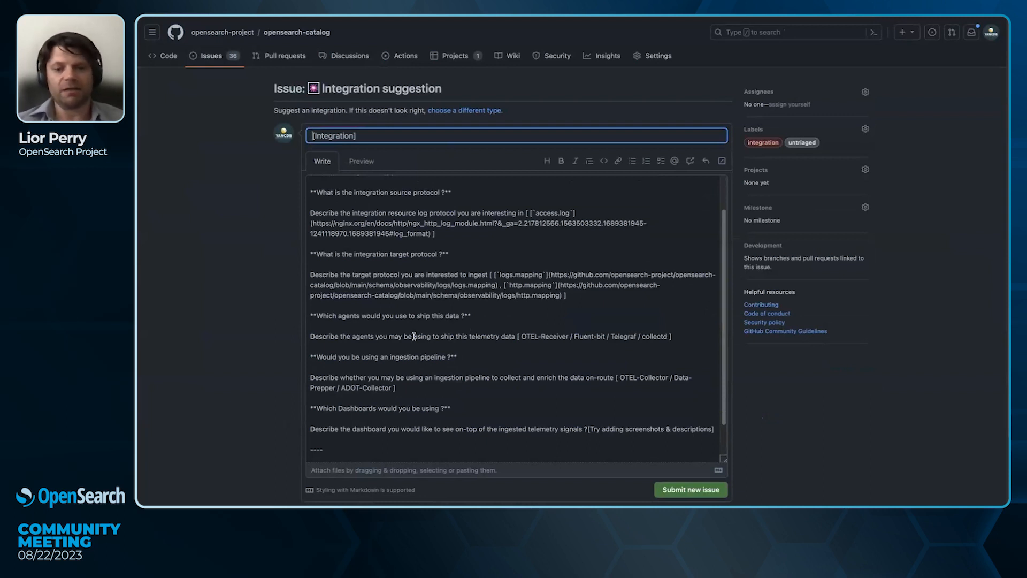
{"action": "mouse_move", "coordinate": [417, 345]}
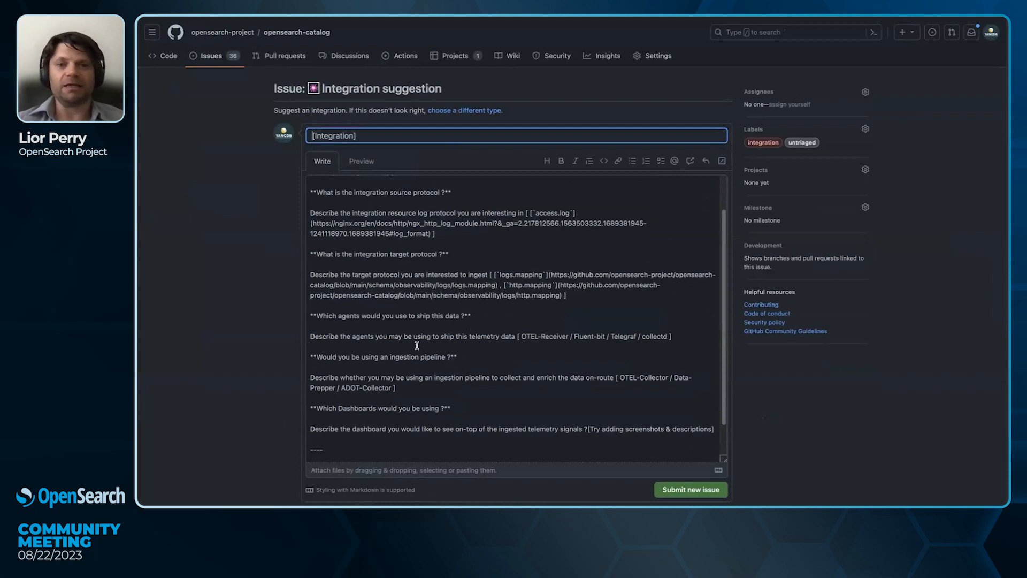
{"action": "scroll", "scroll_direction": "down", "scroll_amount": 3}
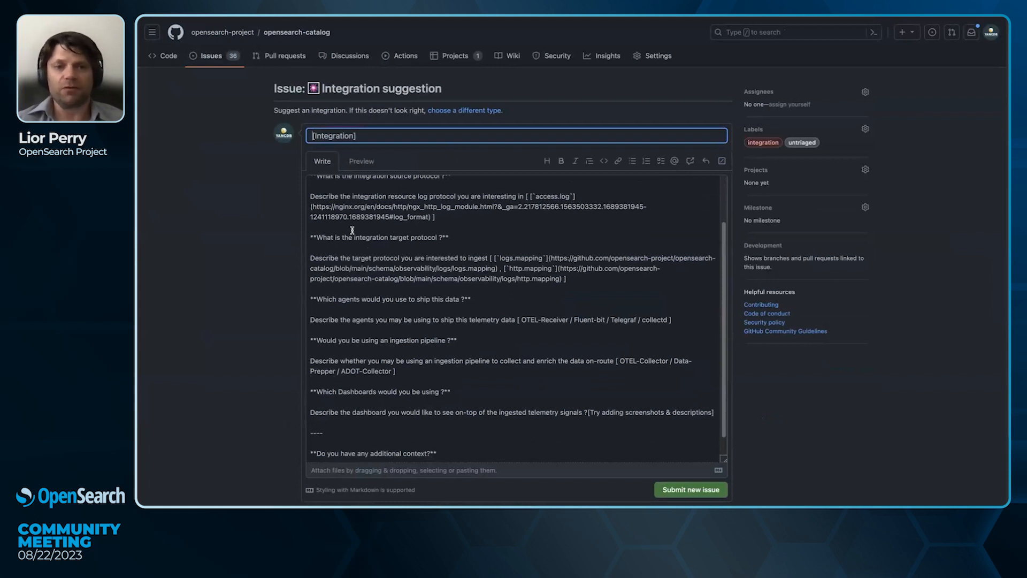
{"action": "mouse_move", "coordinate": [352, 268]}
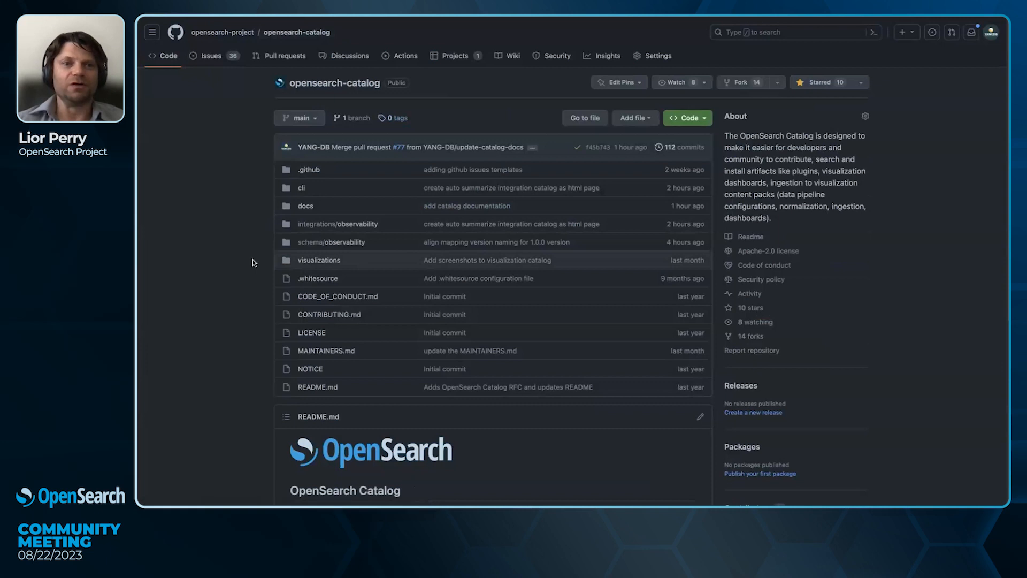
Step: Scroll down the opensearch-catalog repository page
{"action": "scroll", "scroll_direction": "down", "scroll_amount": 3}
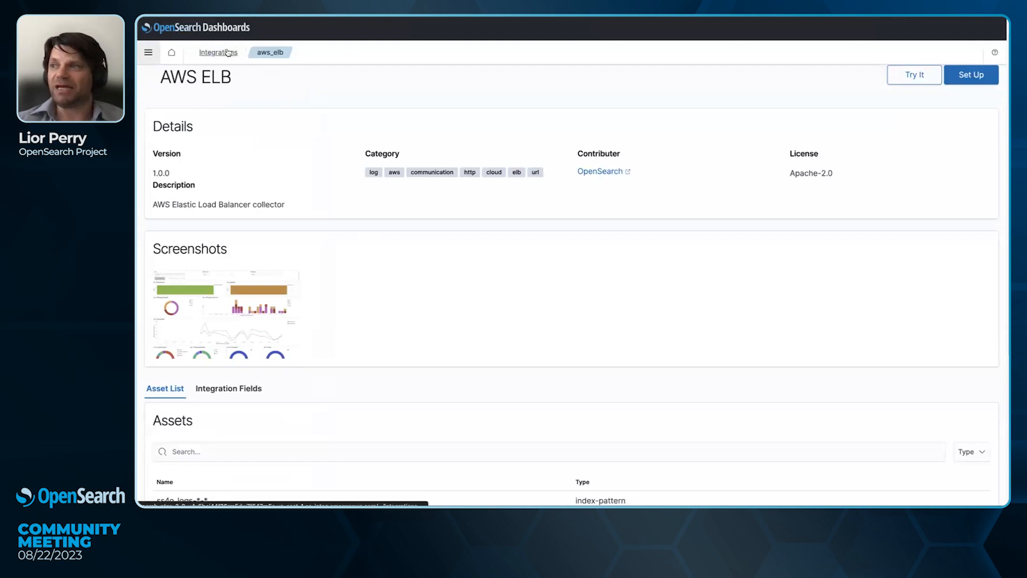
Step: Use the Integrations breadcrumb to leave the AWS ELB integration page
{"action": "left_click", "coordinate": [218, 53]}
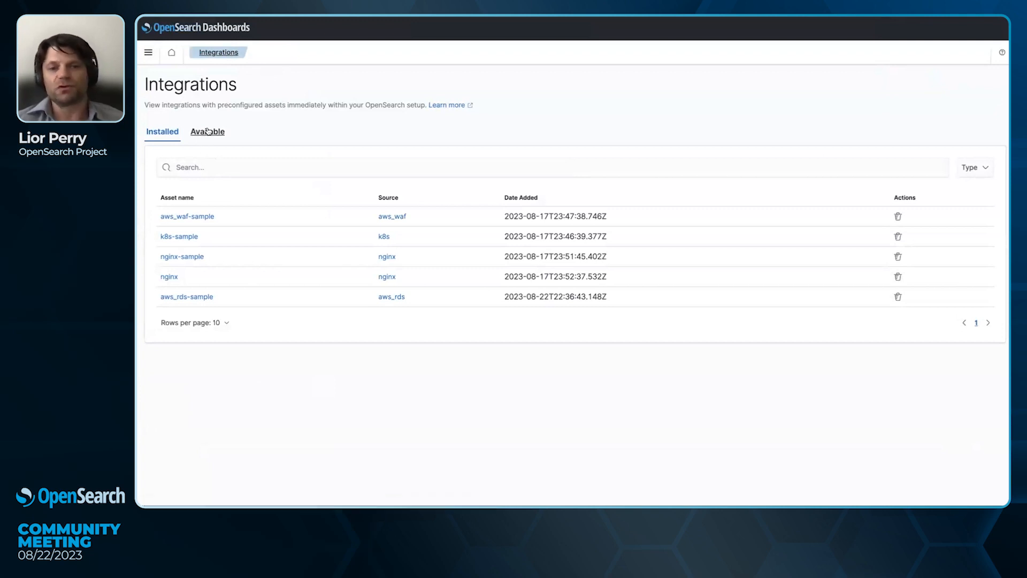
Step: Switch to the Available tab listing ten installable integrations
{"action": "left_click", "coordinate": [207, 131]}
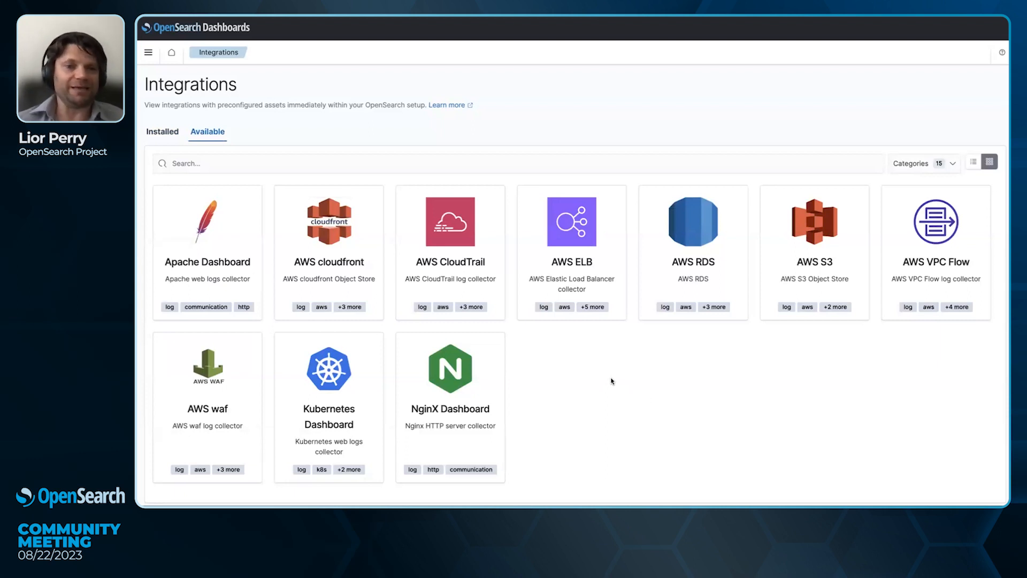
{"action": "mouse_move", "coordinate": [614, 380]}
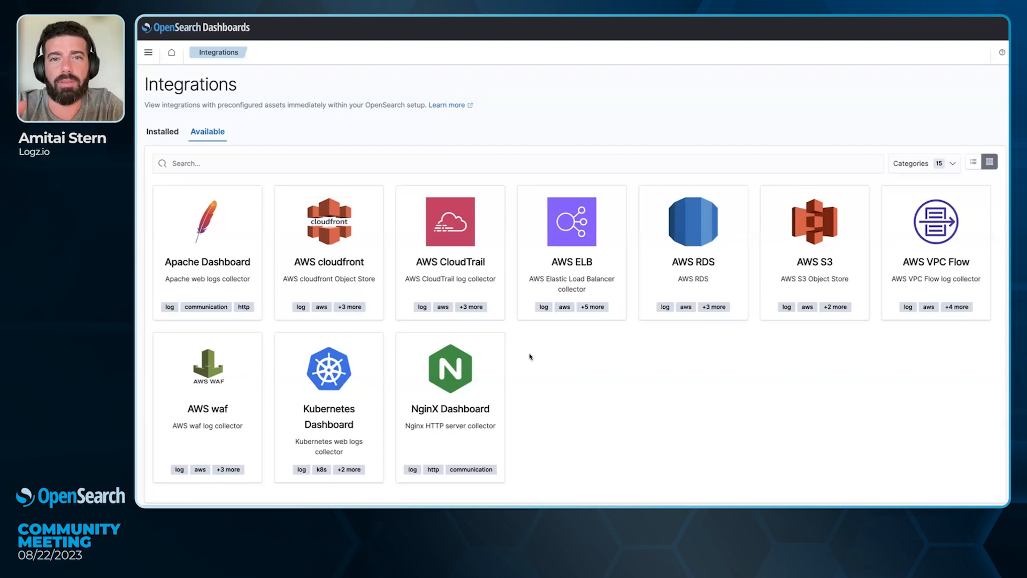
{"action": "mouse_move", "coordinate": [537, 365]}
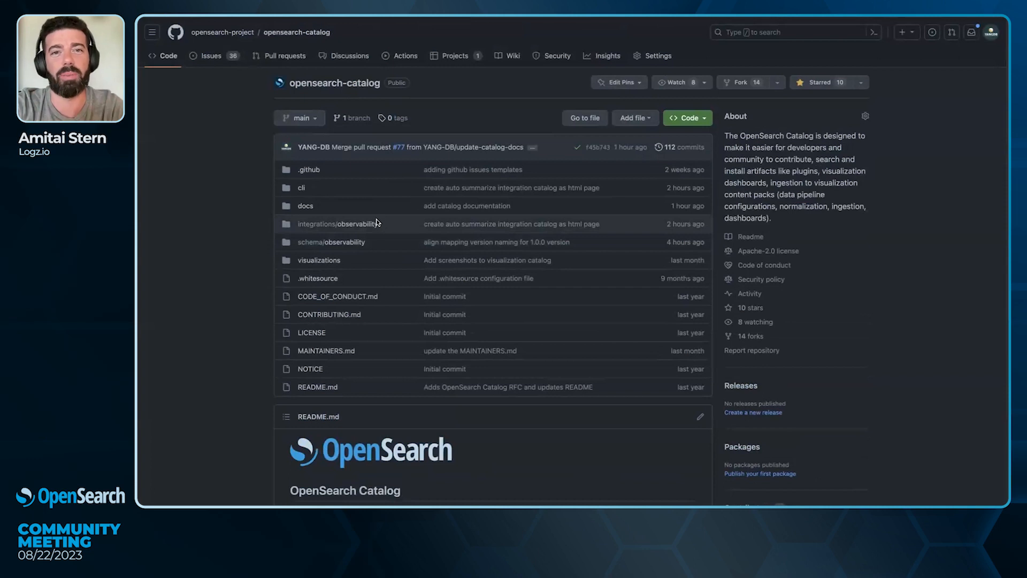
{"action": "mouse_move", "coordinate": [371, 236]}
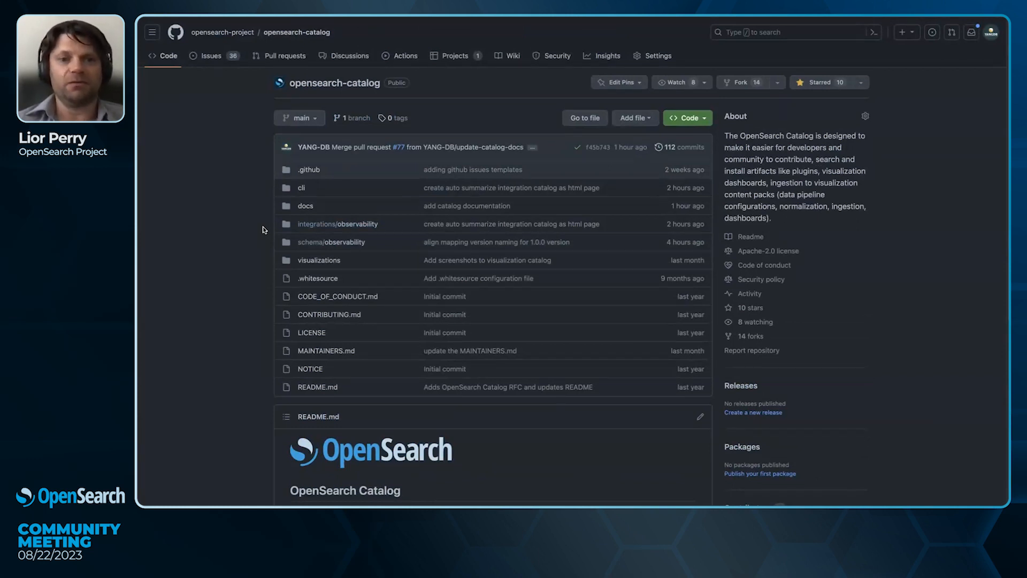
{"action": "mouse_move", "coordinate": [330, 242]}
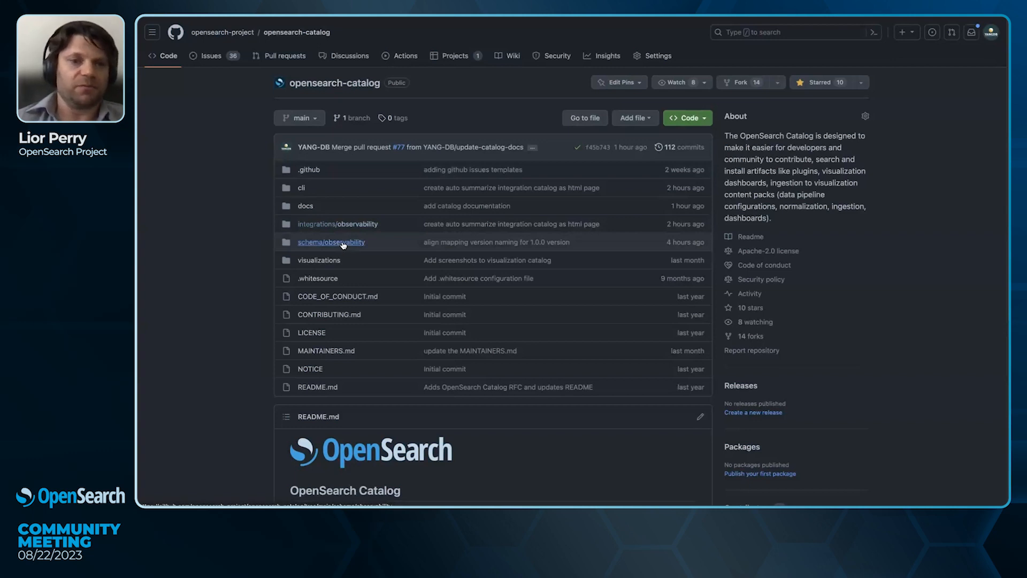
Step: Open schema/observability, then expand the logs and integrations/observability folders in the file tree
{"action": "left_click", "coordinate": [331, 242]}
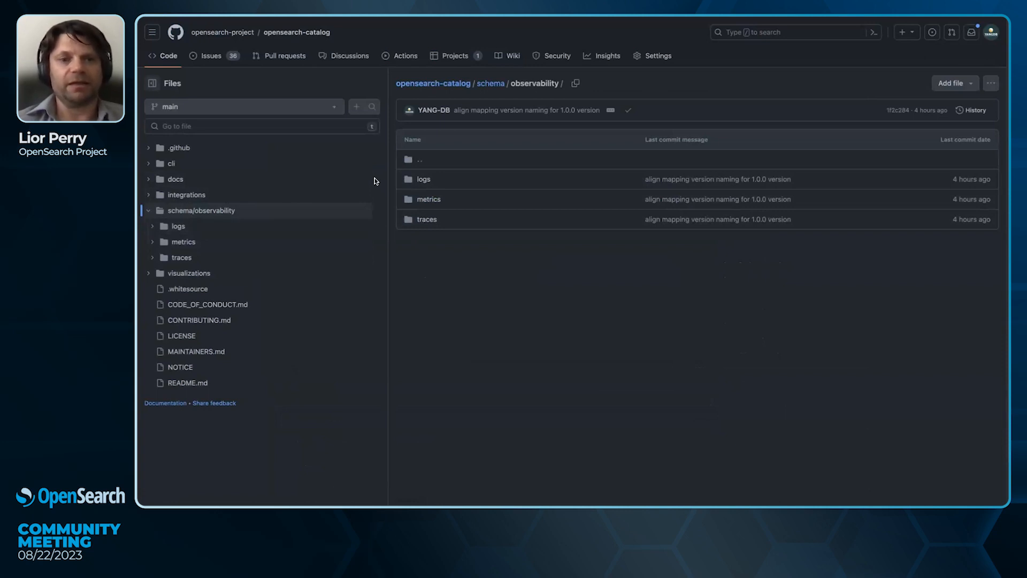
{"action": "left_click", "coordinate": [179, 226]}
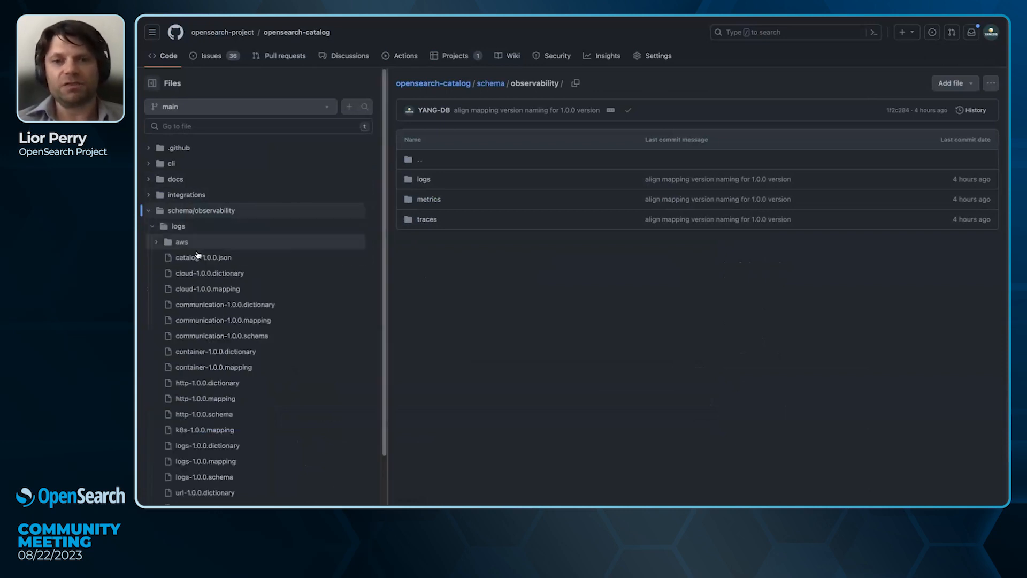
{"action": "mouse_move", "coordinate": [219, 277]}
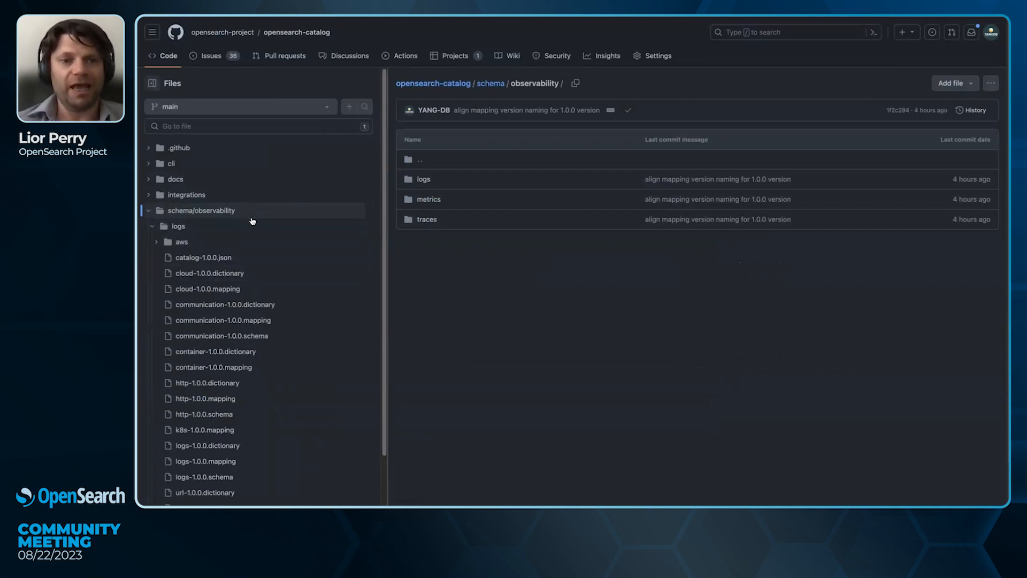
{"action": "mouse_move", "coordinate": [364, 163]}
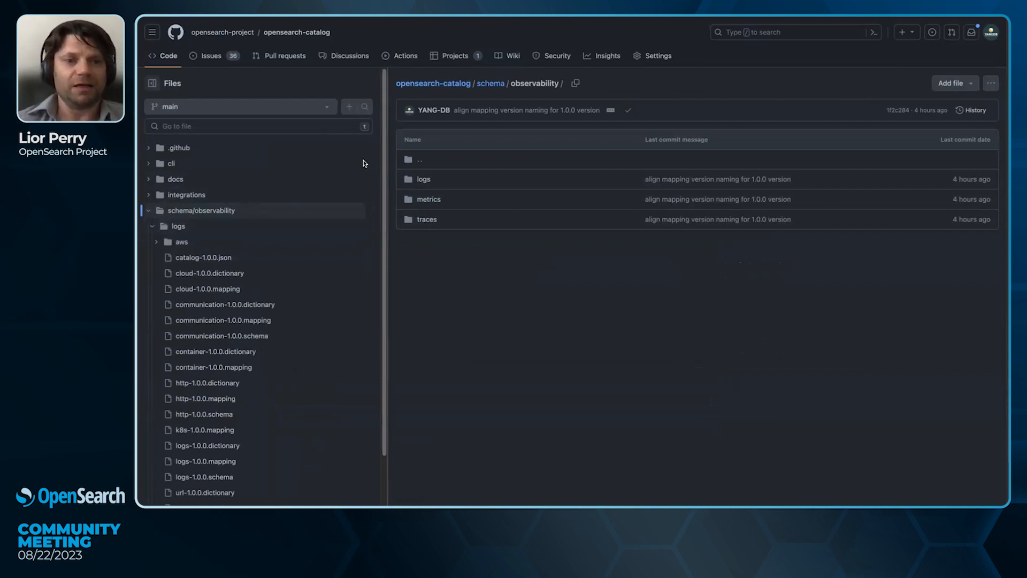
{"action": "left_click", "coordinate": [186, 195]}
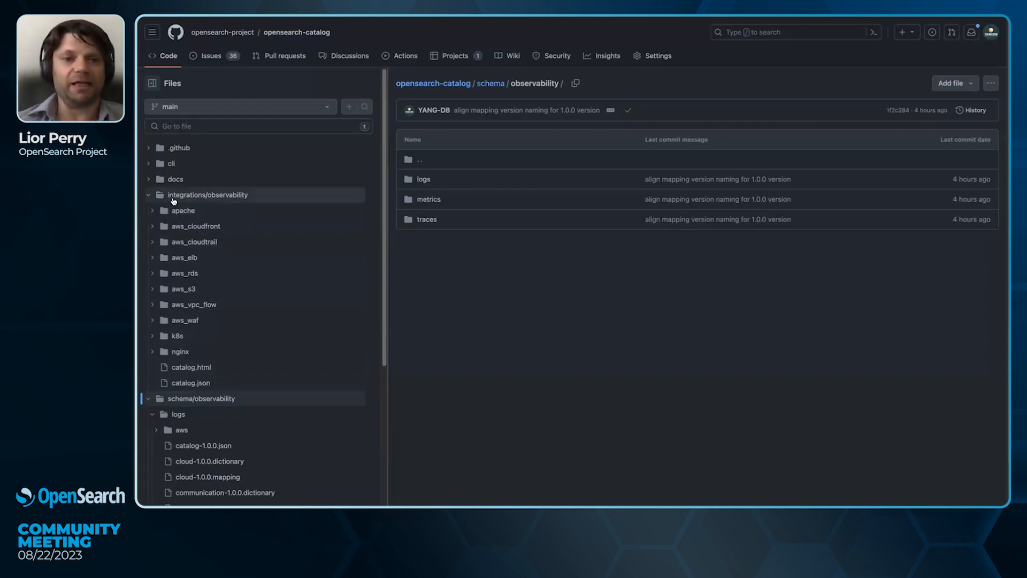
{"action": "mouse_move", "coordinate": [207, 336]}
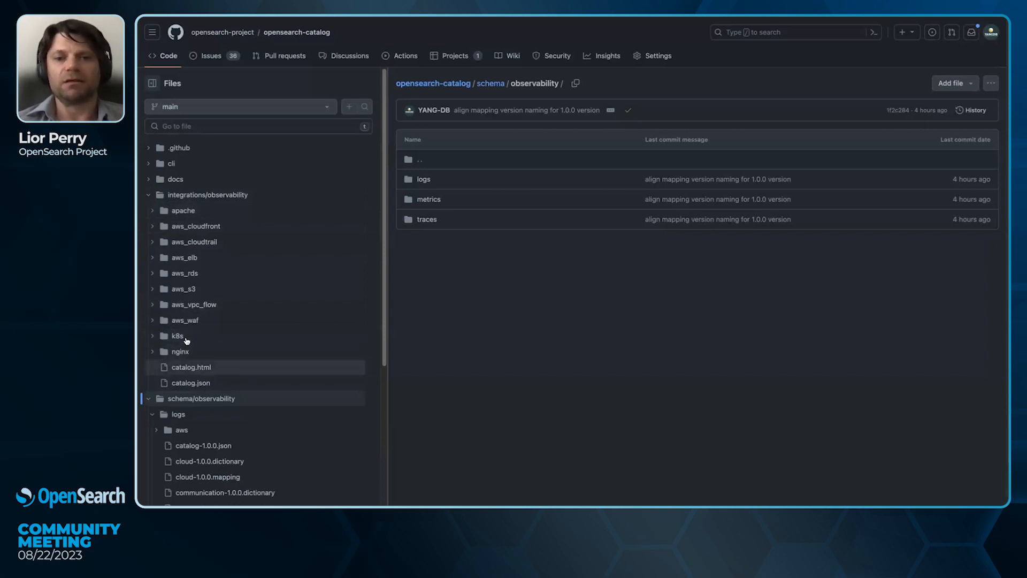
Step: Expand the apache folder and view apache-1.0.0.json
{"action": "left_click", "coordinate": [183, 210]}
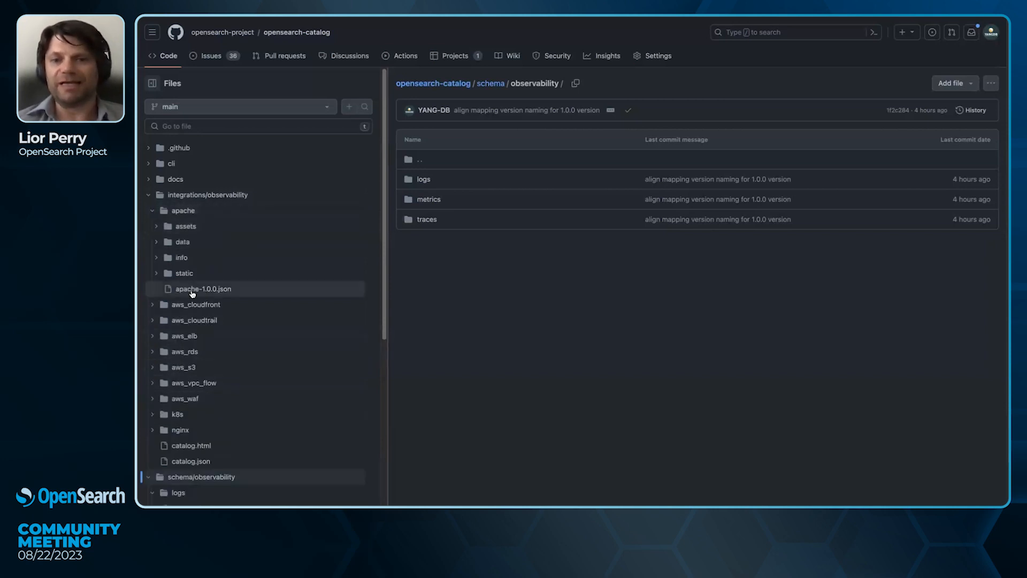
{"action": "left_click", "coordinate": [203, 288]}
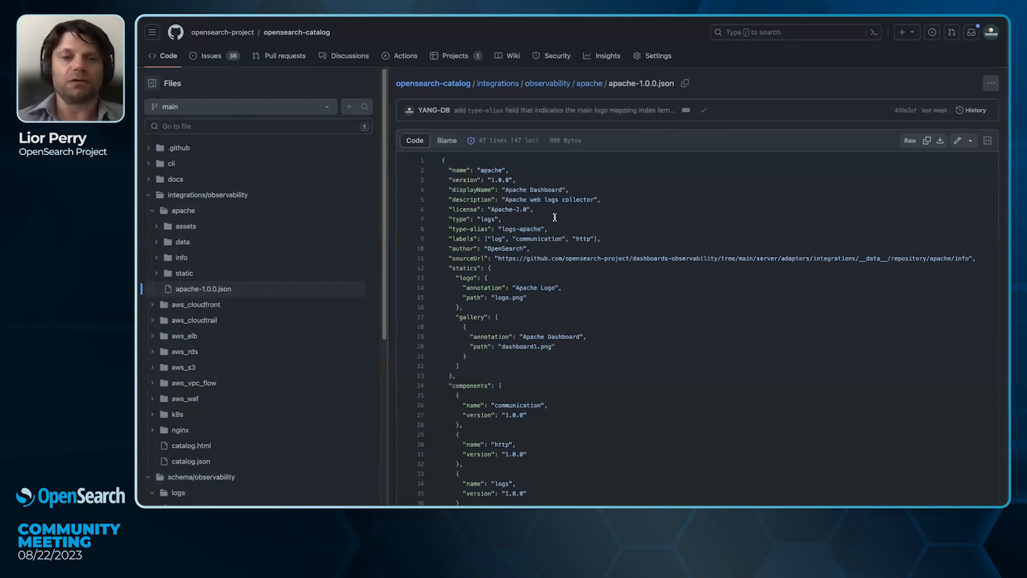
{"action": "mouse_move", "coordinate": [500, 256]}
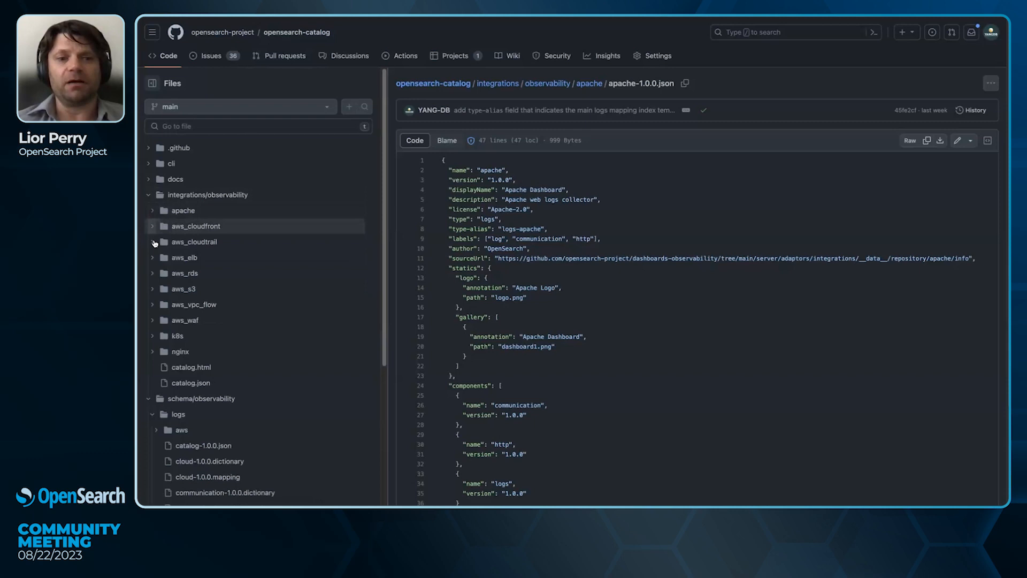
Step: Expand the k8s folder and its assets subfolder
{"action": "left_click", "coordinate": [176, 336]}
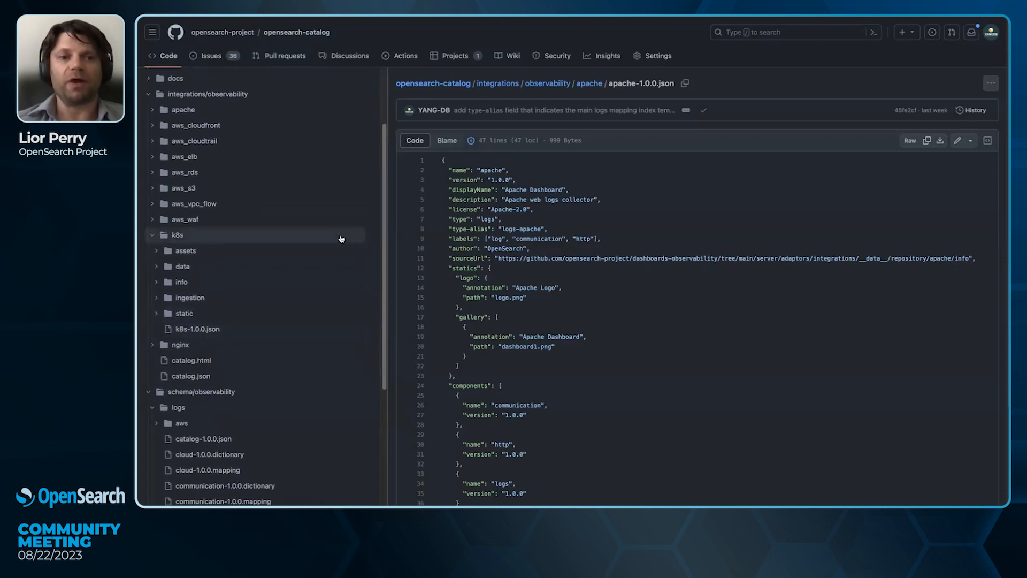
{"action": "mouse_move", "coordinate": [199, 285]}
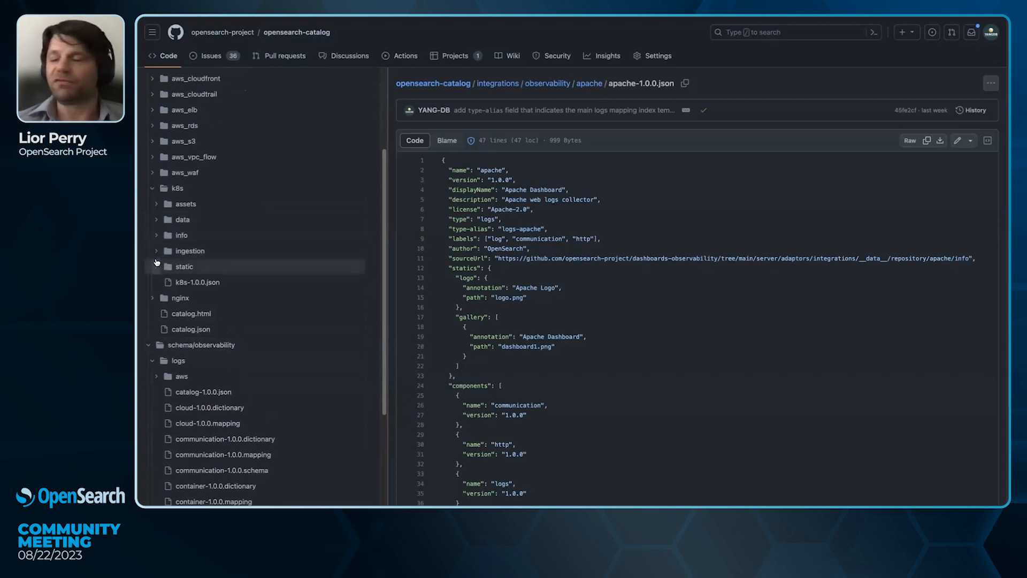
{"action": "left_click", "coordinate": [185, 204]}
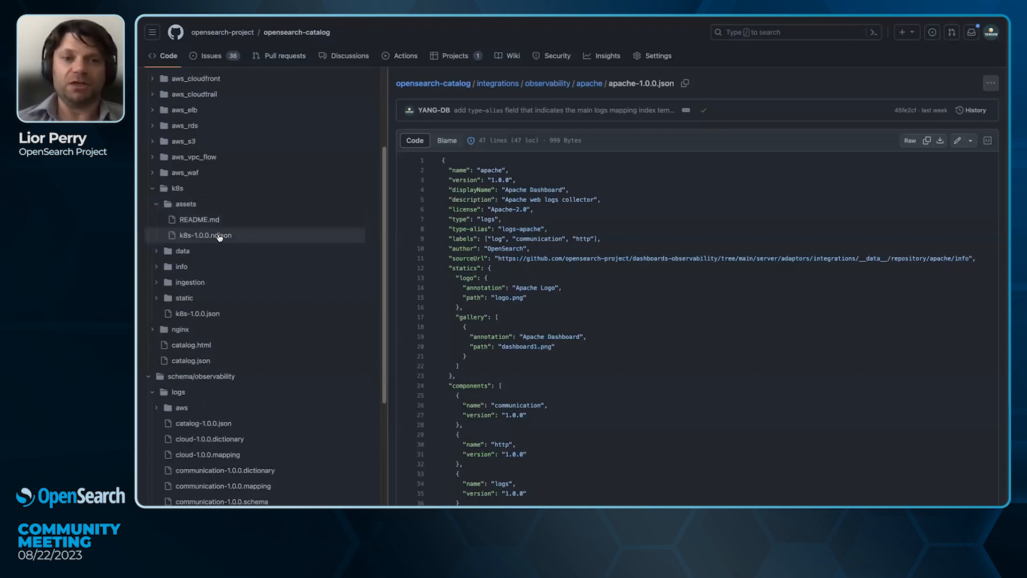
{"action": "mouse_move", "coordinate": [177, 188]}
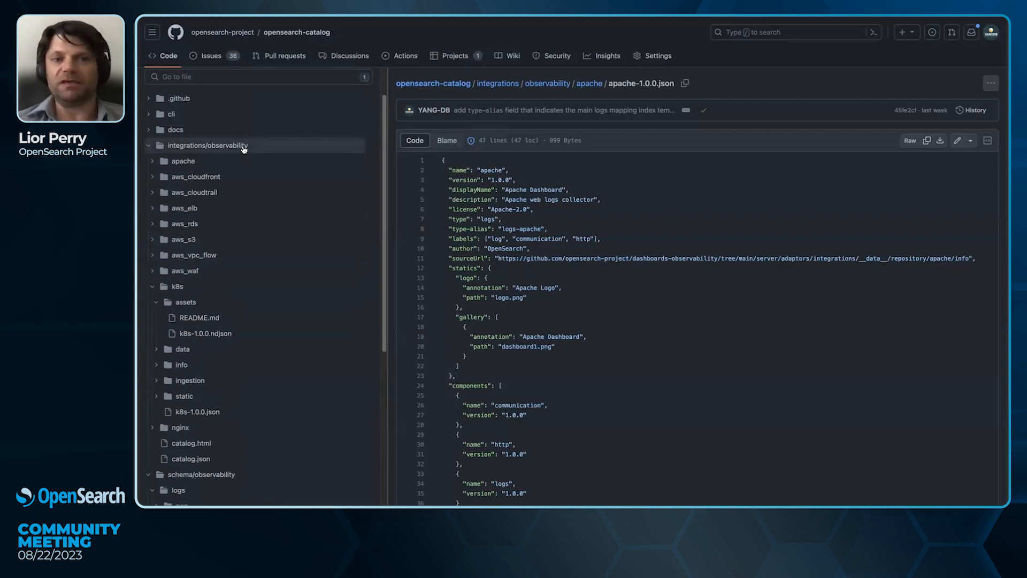
{"action": "mouse_move", "coordinate": [240, 149]}
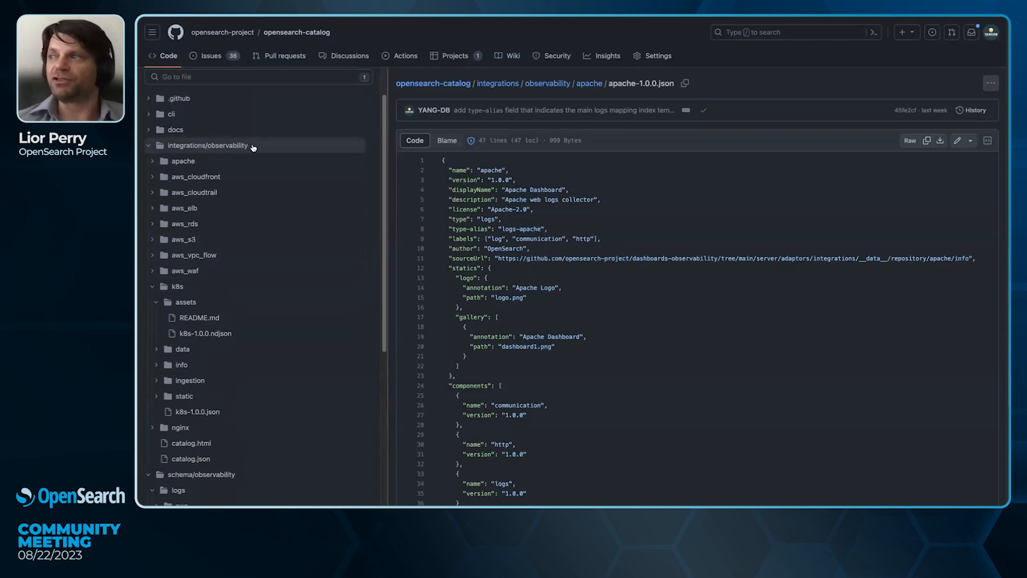
{"action": "mouse_move", "coordinate": [236, 224]}
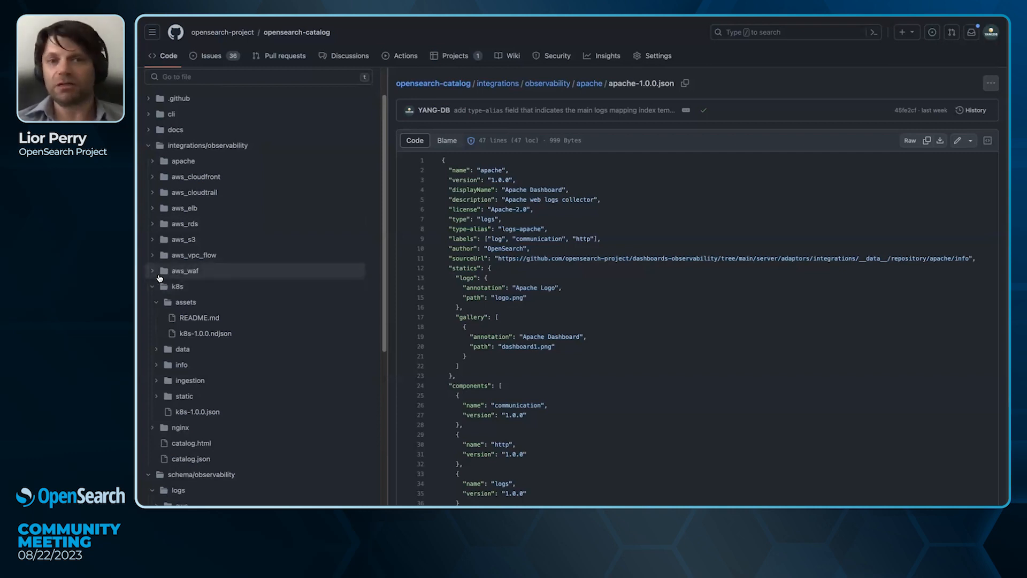
{"action": "mouse_move", "coordinate": [397, 257]}
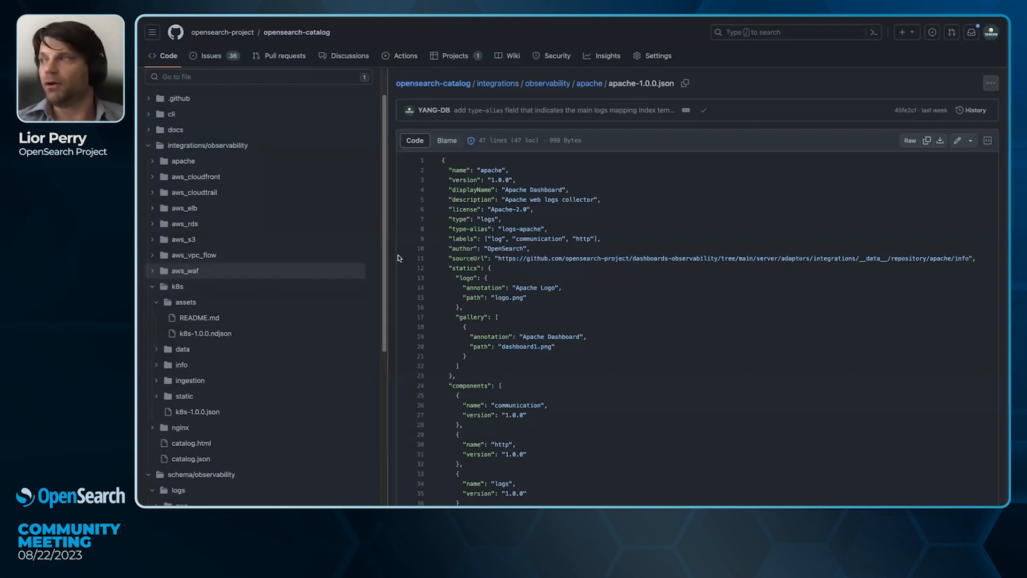
{"action": "mouse_move", "coordinate": [339, 212]}
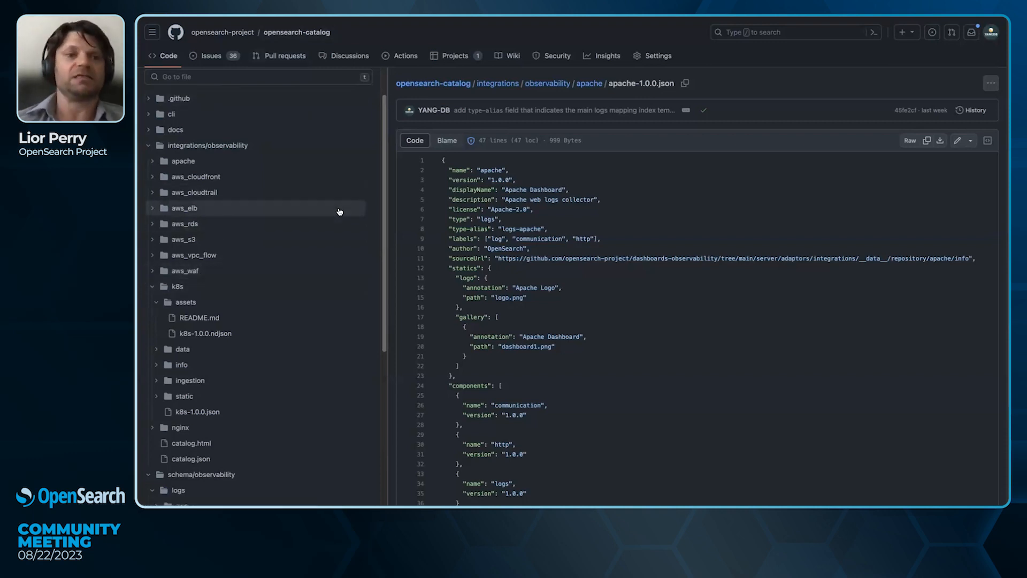
{"action": "mouse_move", "coordinate": [342, 218]}
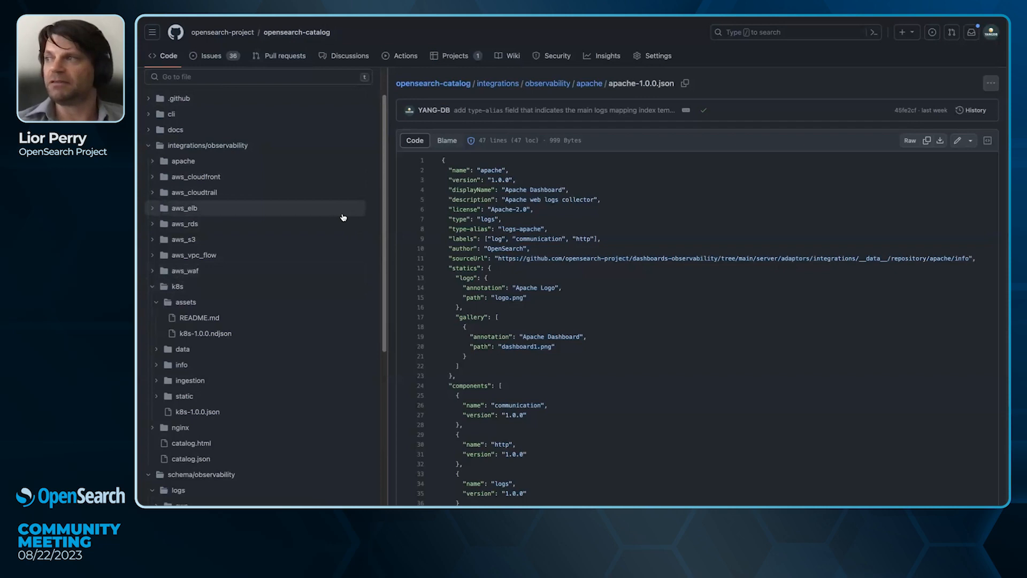
{"action": "mouse_move", "coordinate": [318, 318]}
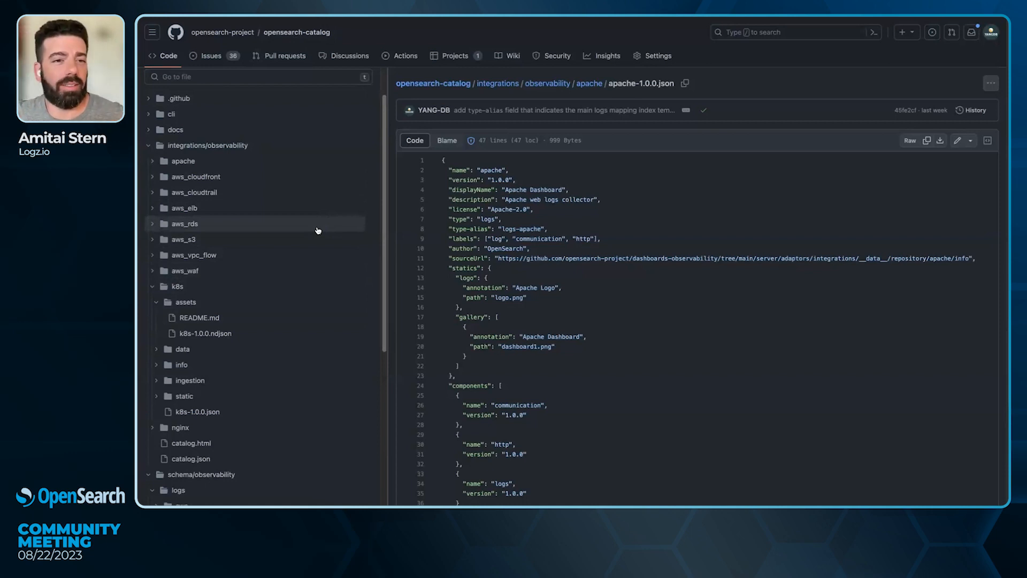
{"action": "mouse_move", "coordinate": [318, 217]}
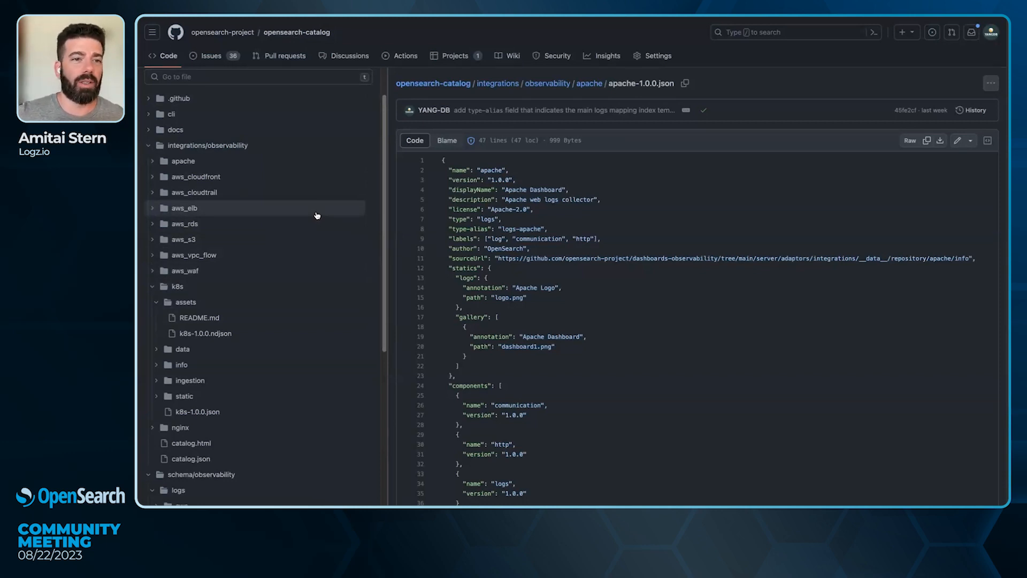
{"action": "mouse_move", "coordinate": [192, 255]}
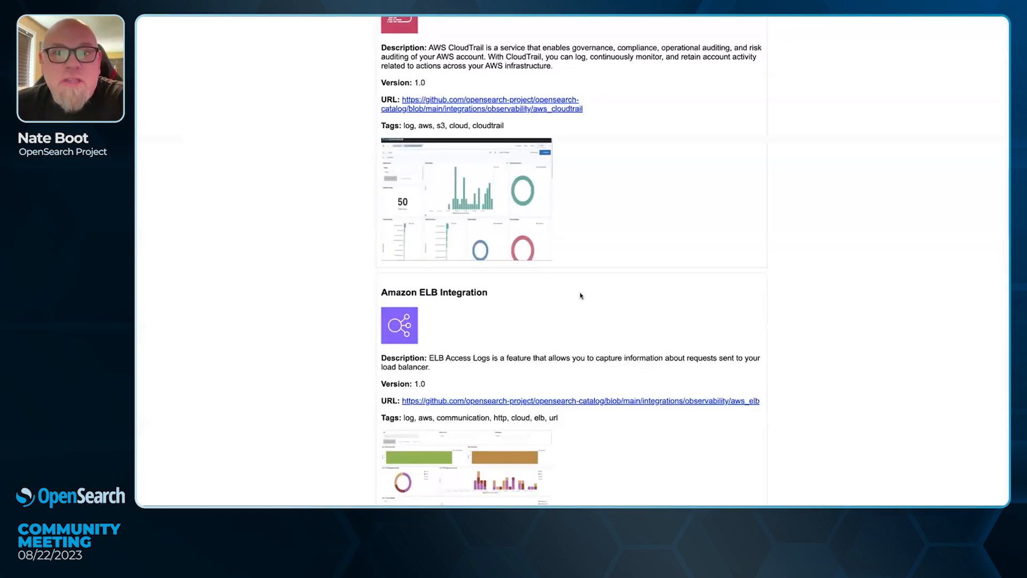
Step: Scroll through the catalog page's version, license, labels and Apache Integration entry, then back up
{"action": "scroll", "scroll_direction": "down", "scroll_amount": 3}
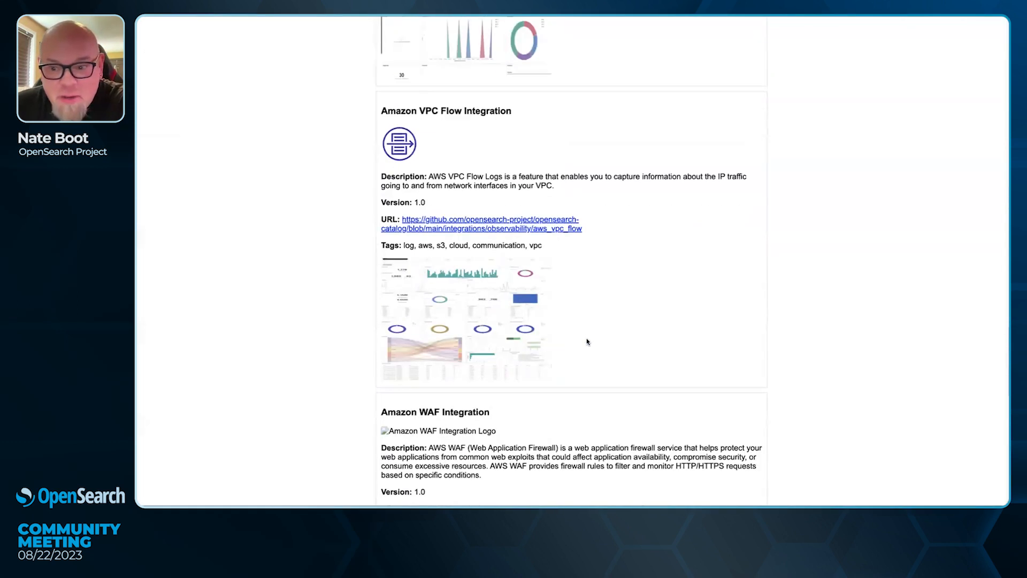
{"action": "scroll", "scroll_direction": "down", "scroll_amount": 3}
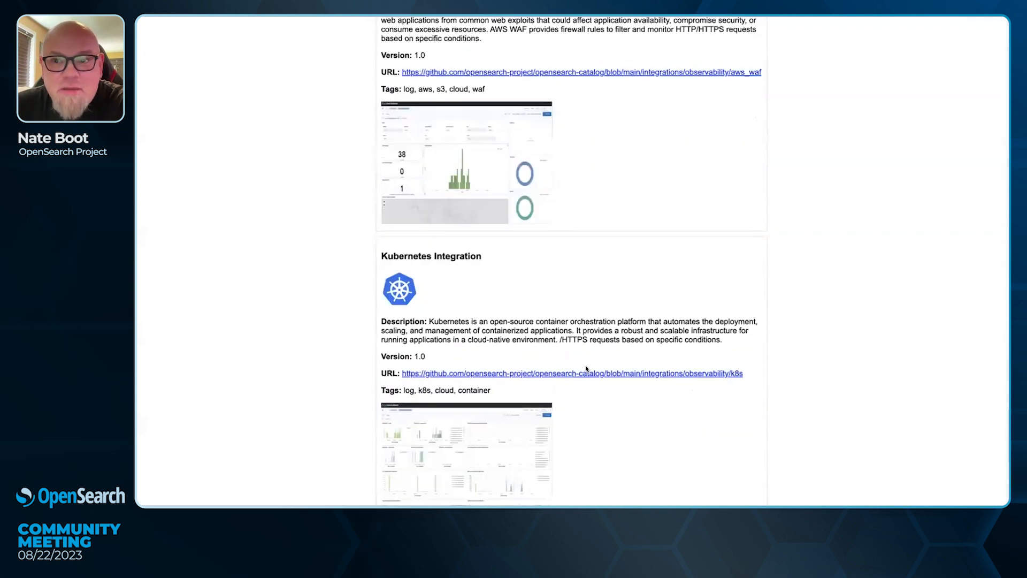
{"action": "scroll", "scroll_direction": "up", "scroll_amount": 3}
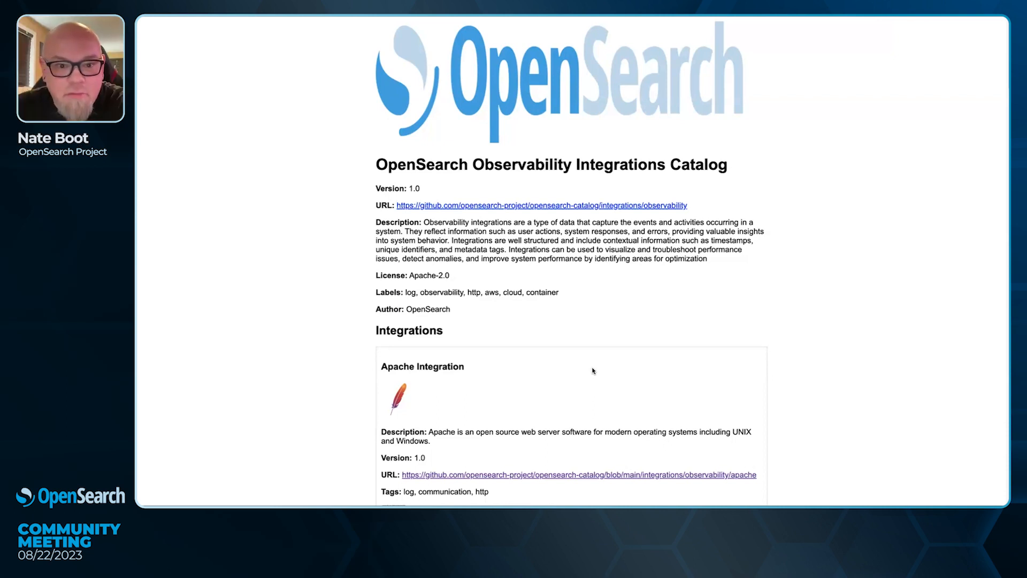
{"action": "mouse_move", "coordinate": [620, 394]}
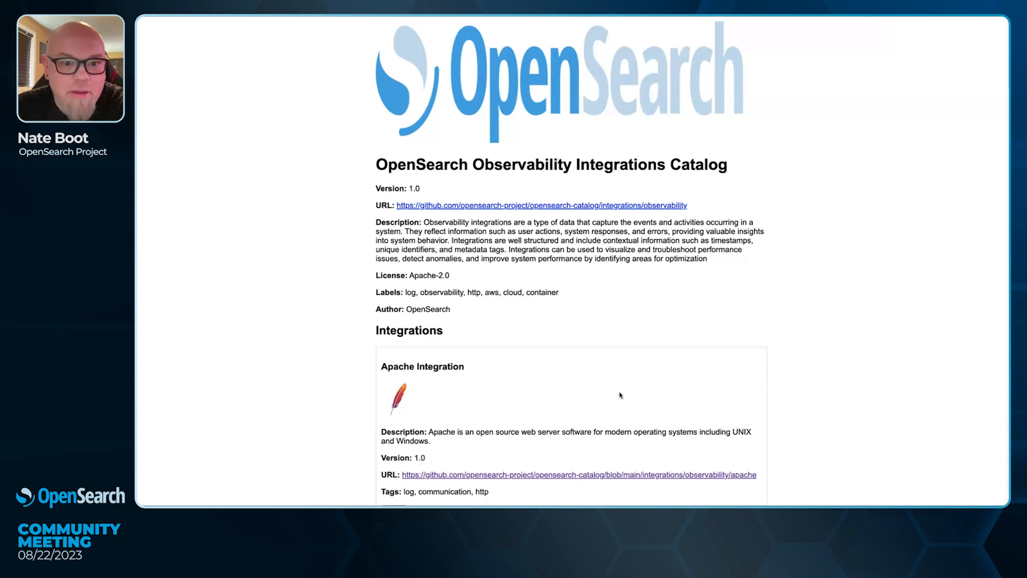
{"action": "mouse_move", "coordinate": [705, 467]}
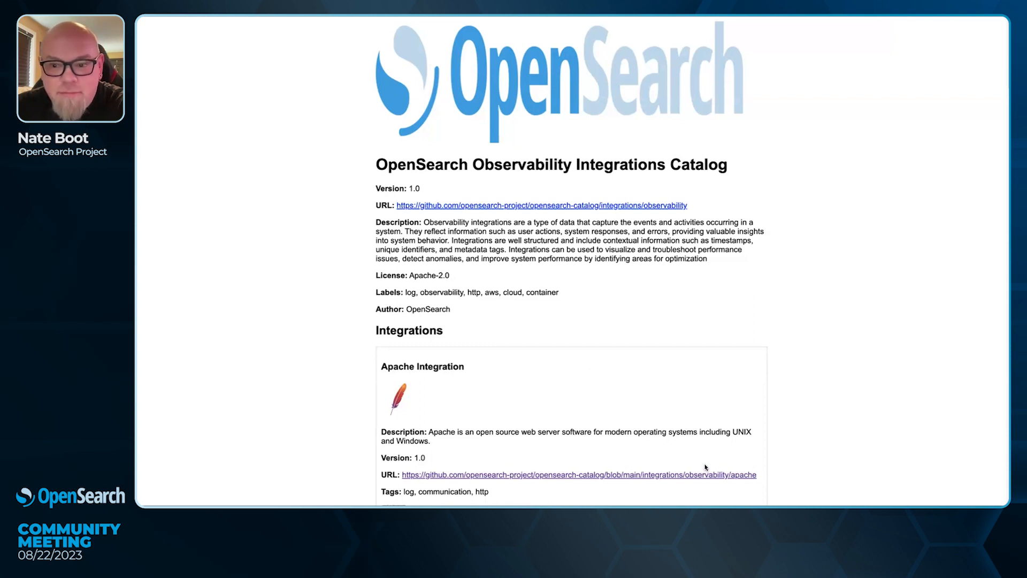